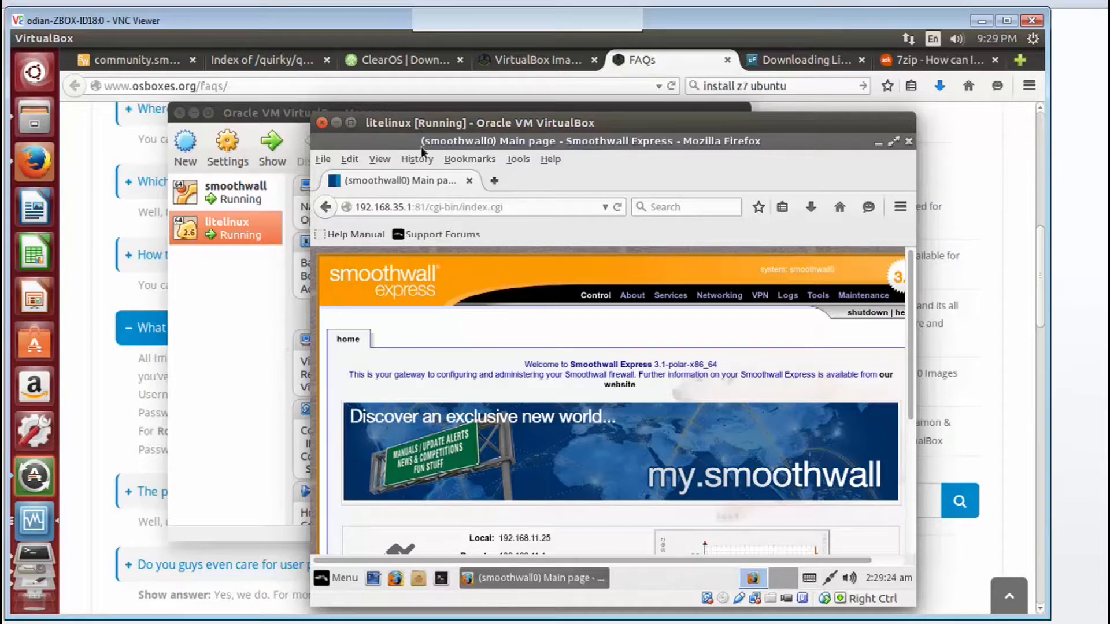
pyautogui.moveTo(434, 283)
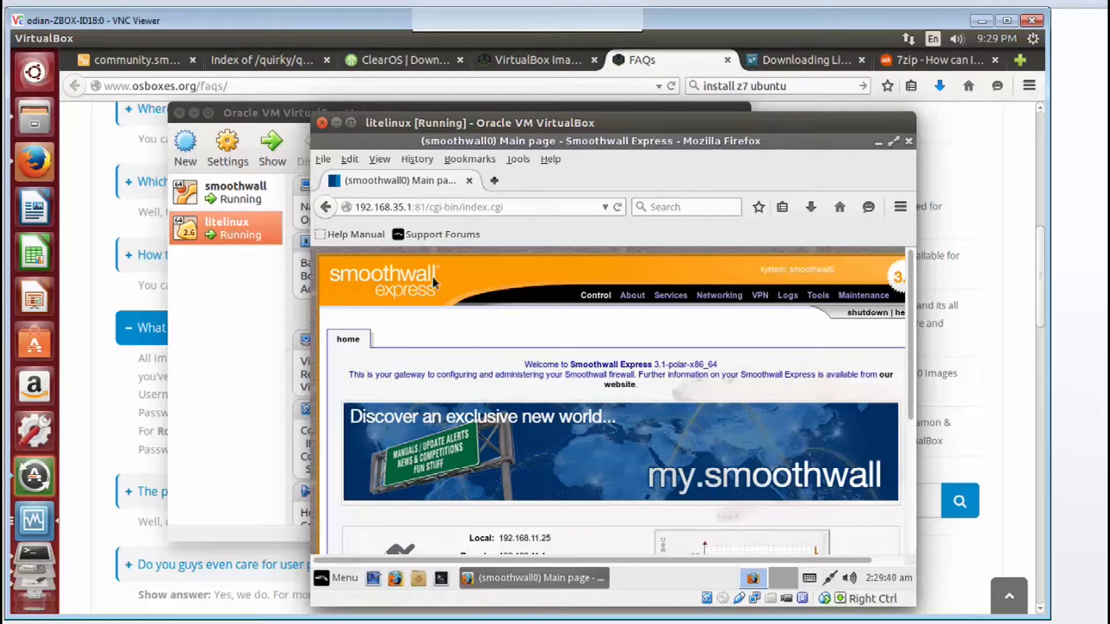
pyautogui.moveTo(243, 232)
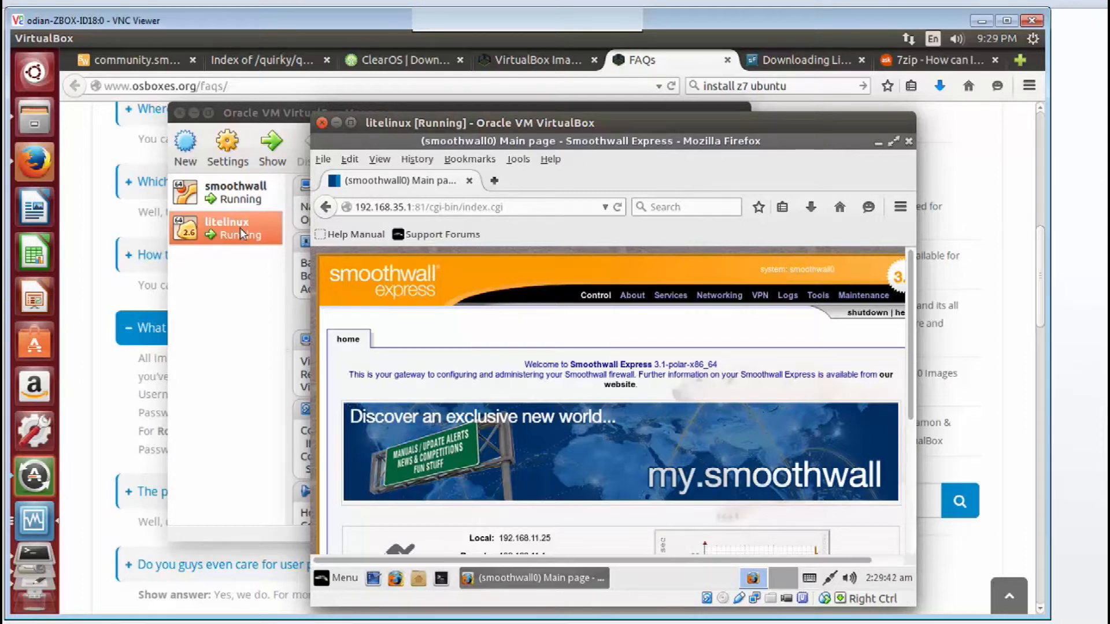
pyautogui.moveTo(270, 238)
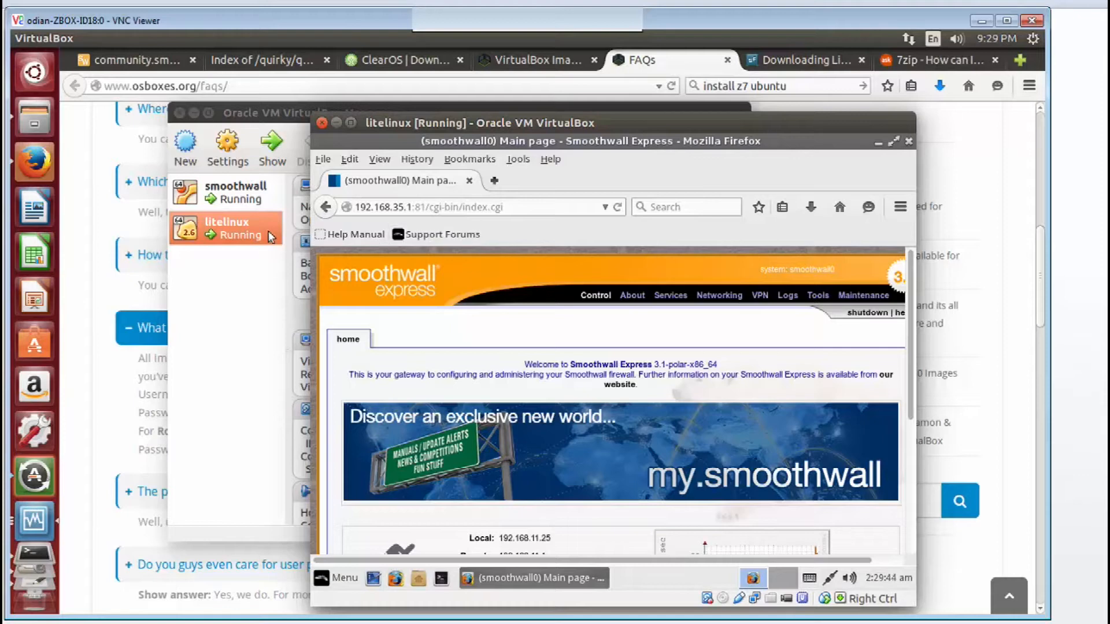
pyautogui.moveTo(431, 207)
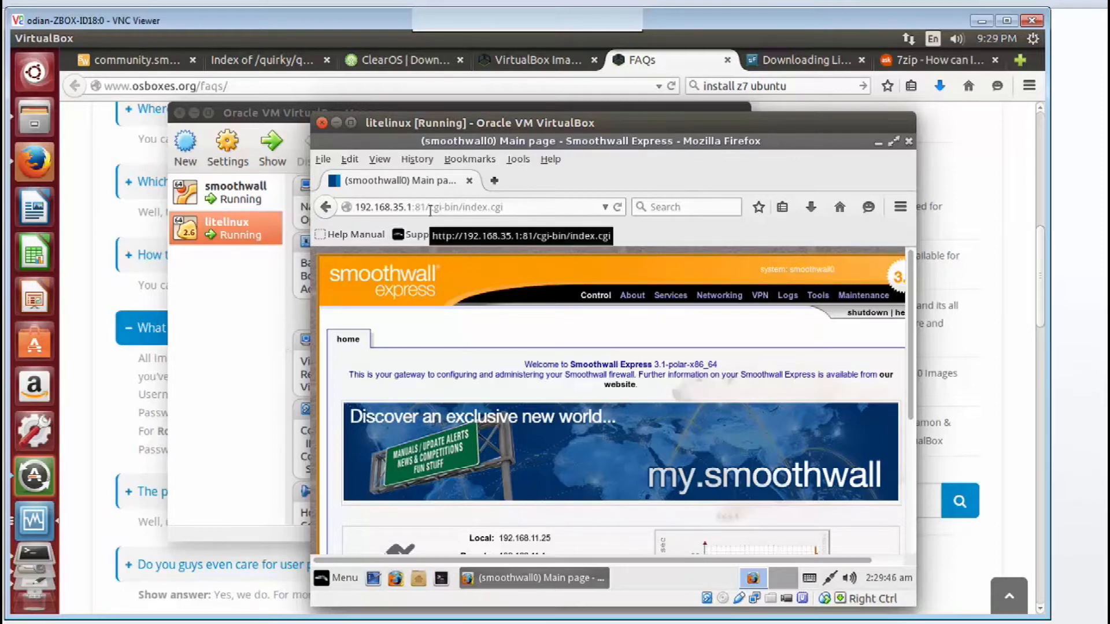
pyautogui.moveTo(461, 224)
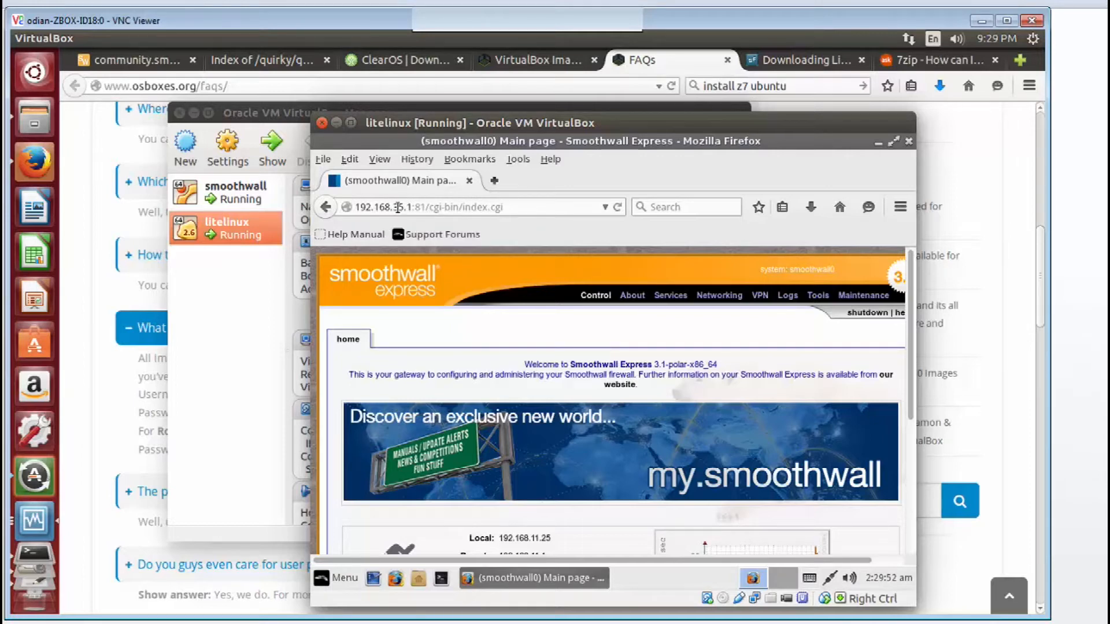
# Step: Go to the Maintenance updates page of the firewall
pyautogui.click(414, 207)
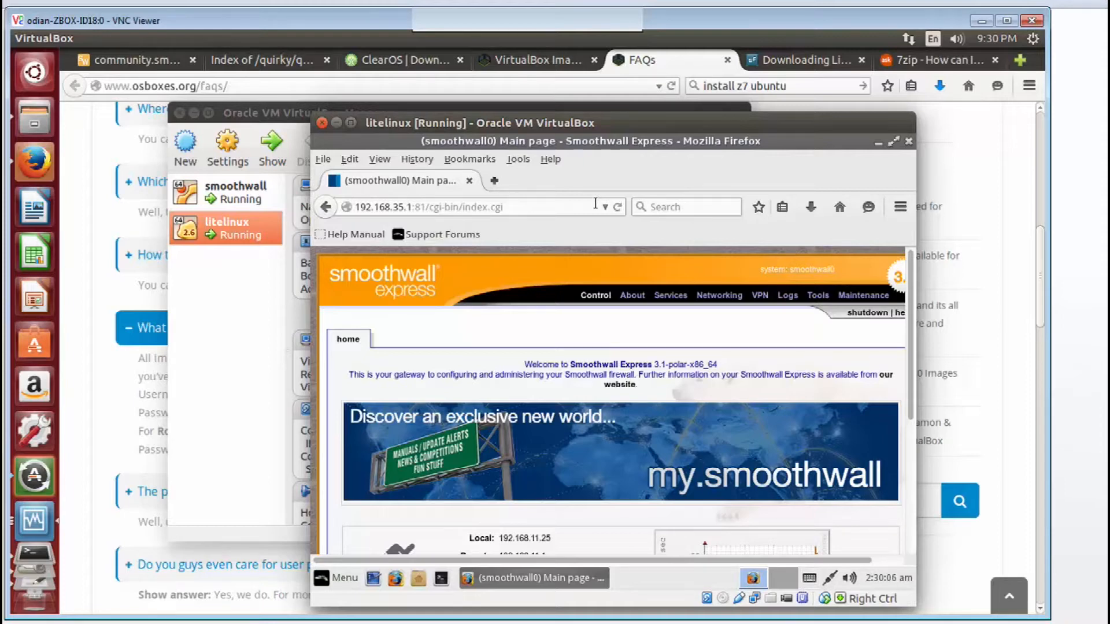
pyautogui.moveTo(853, 270)
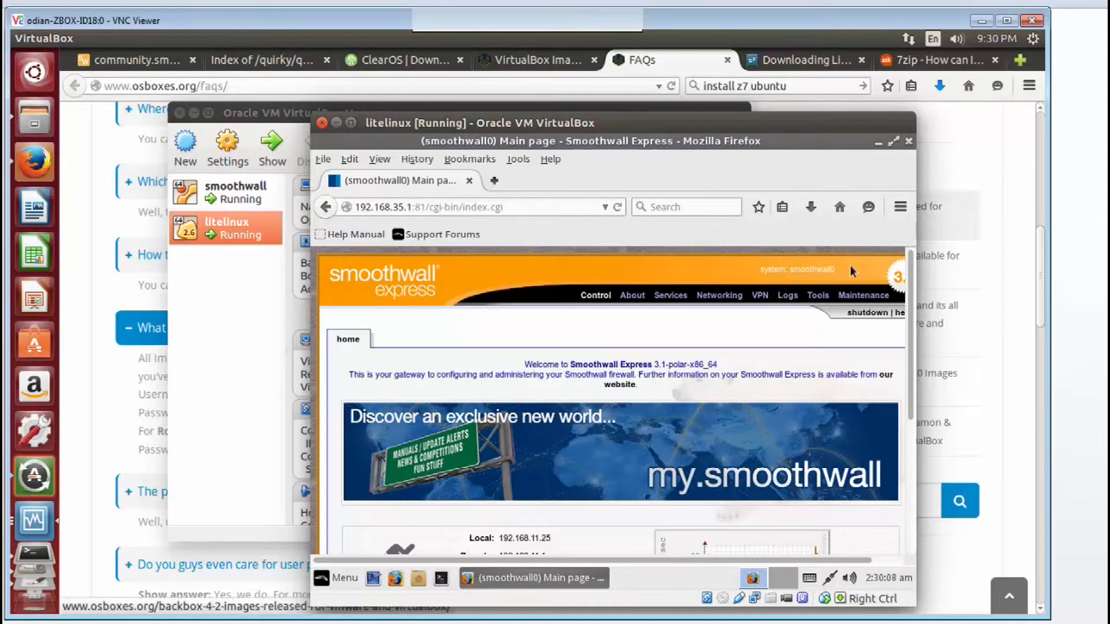
pyautogui.click(862, 295)
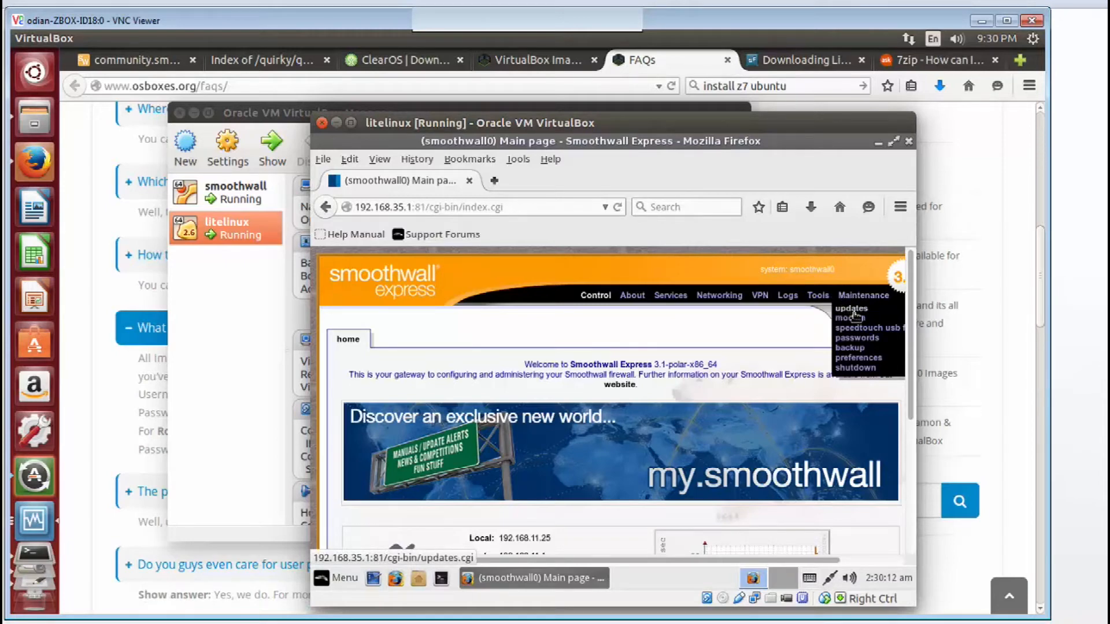
pyautogui.click(851, 308)
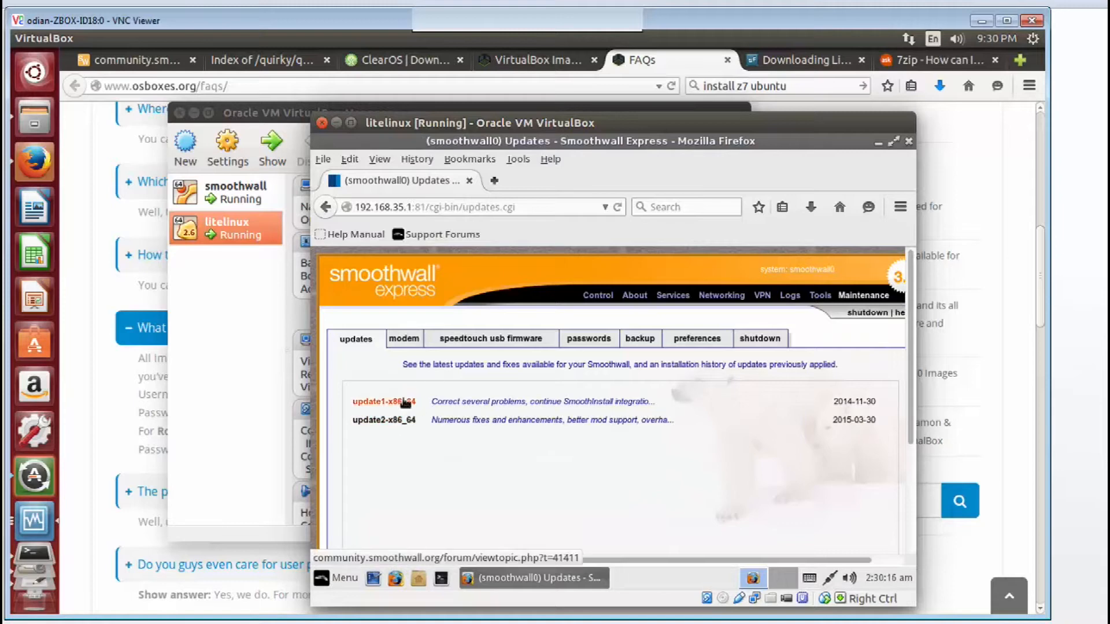
pyautogui.scroll(-3)
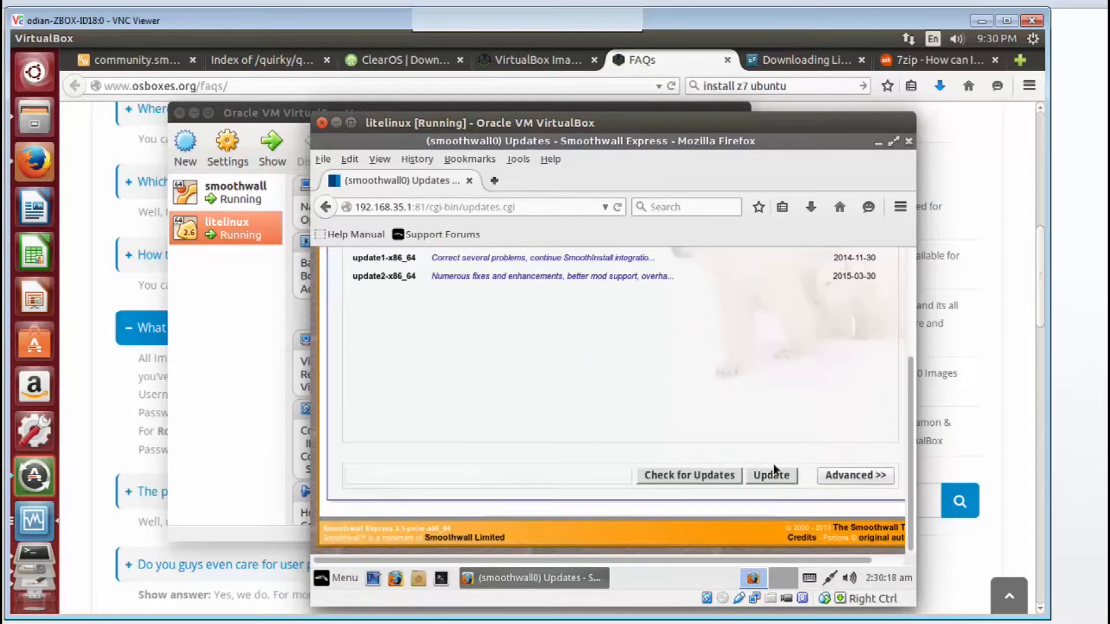
# Step: Apply the available updates so update1-x86_64 and update2-x86_64 show as installed
pyautogui.click(770, 475)
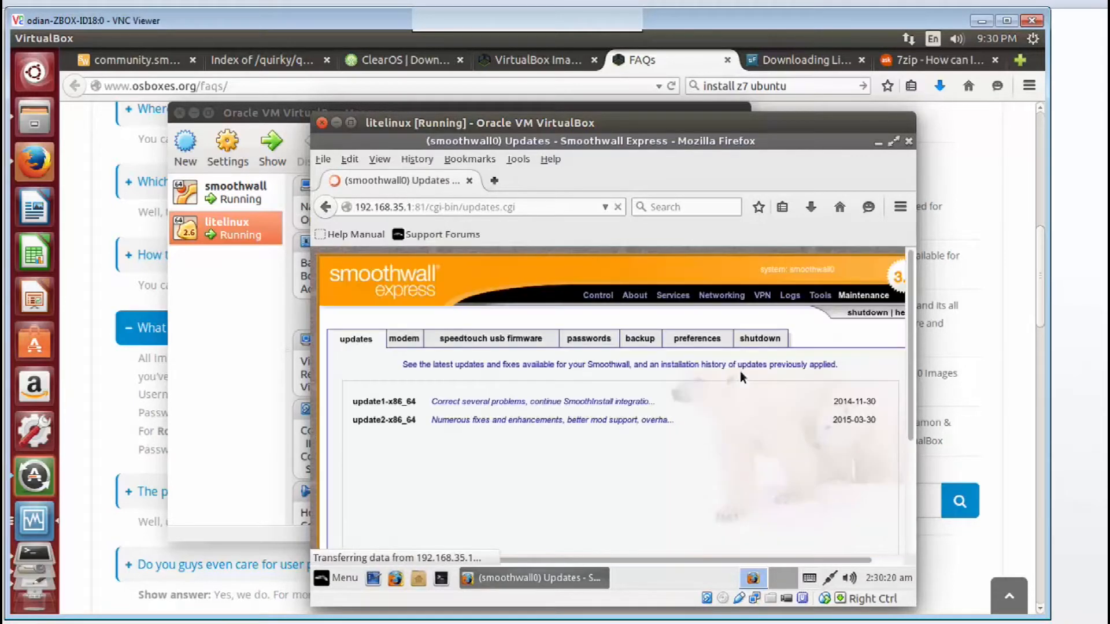
pyautogui.scroll(-3)
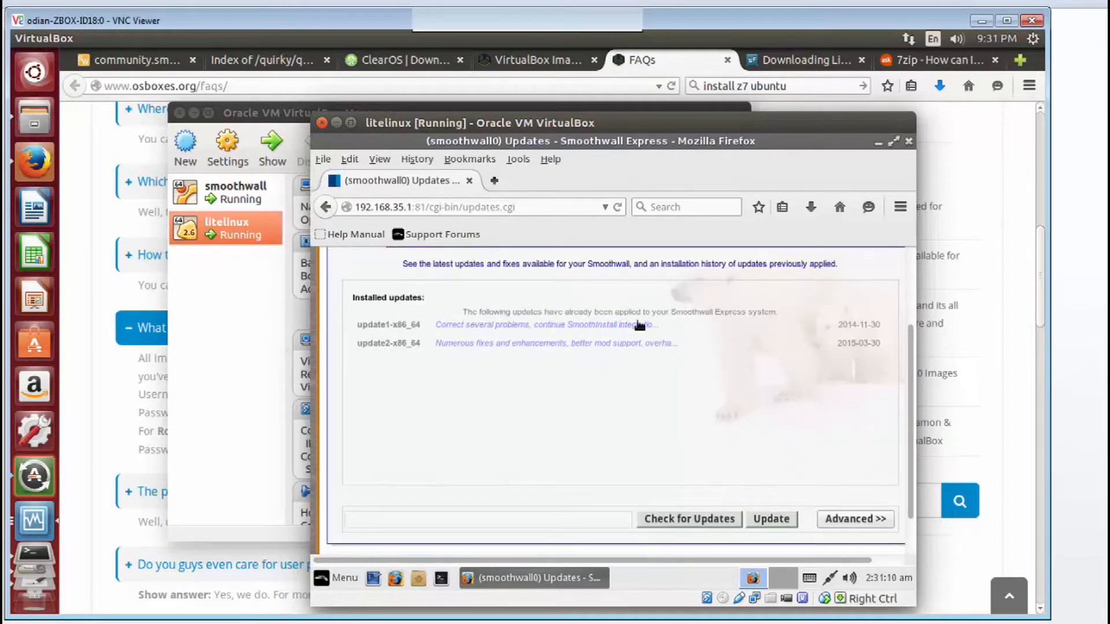
pyautogui.scroll(3)
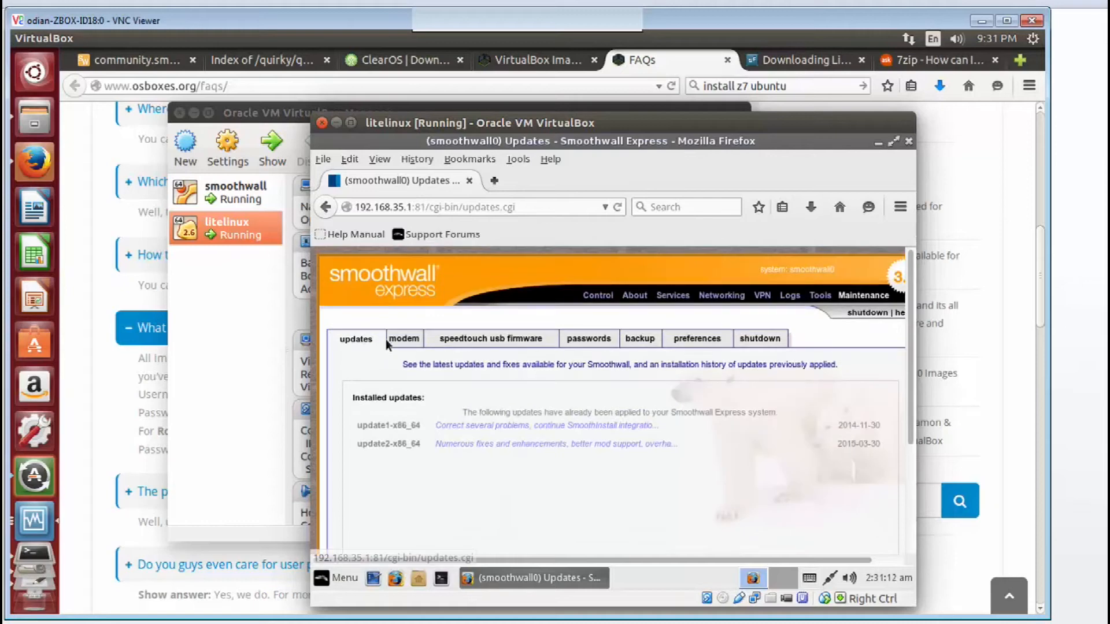
# Step: Return to the Control home page and review the connection summary and traffic graph
pyautogui.click(598, 295)
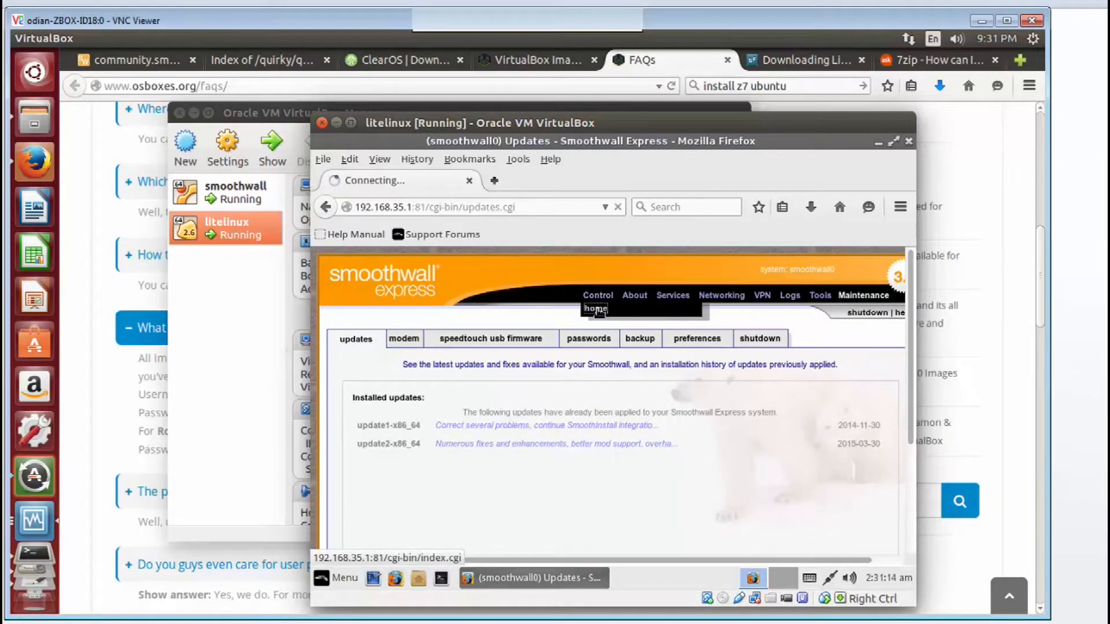
pyautogui.click(597, 309)
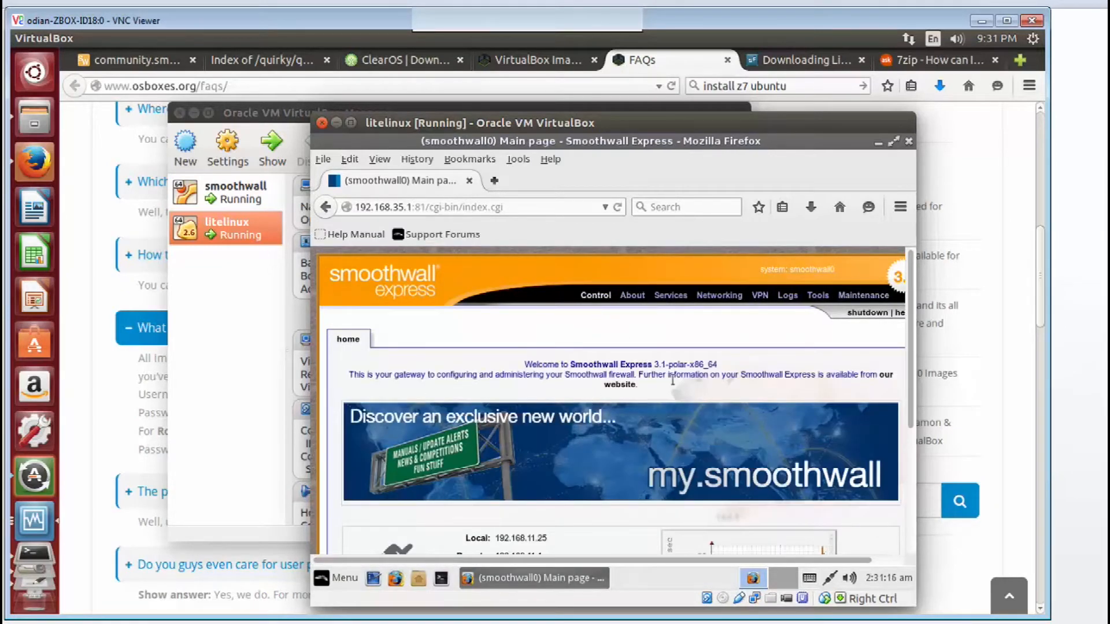
pyautogui.scroll(-3)
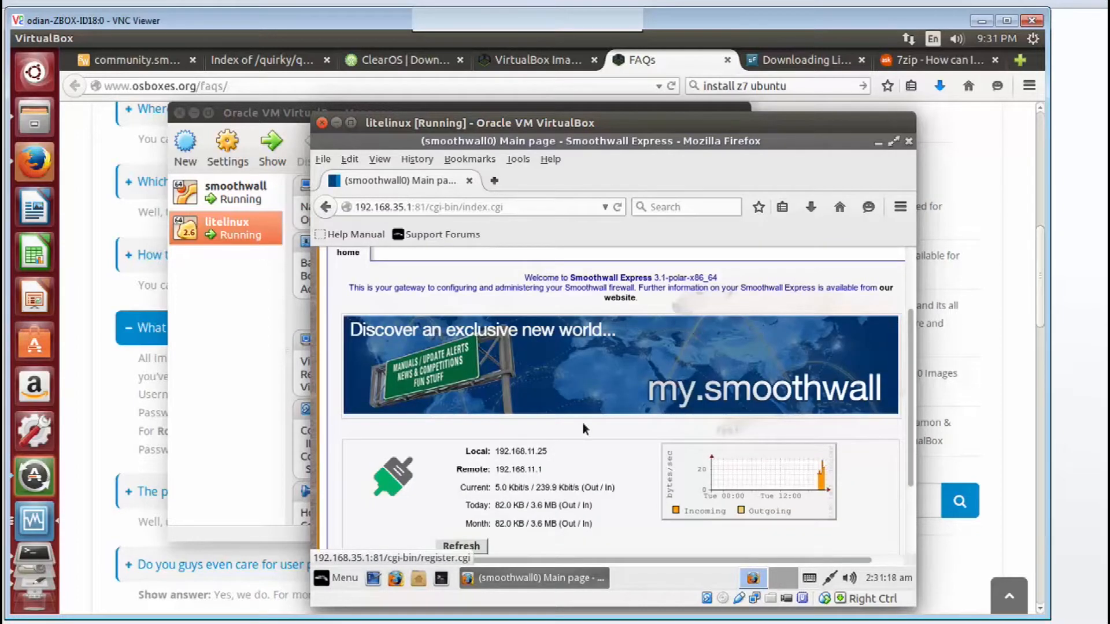
pyautogui.moveTo(466, 503)
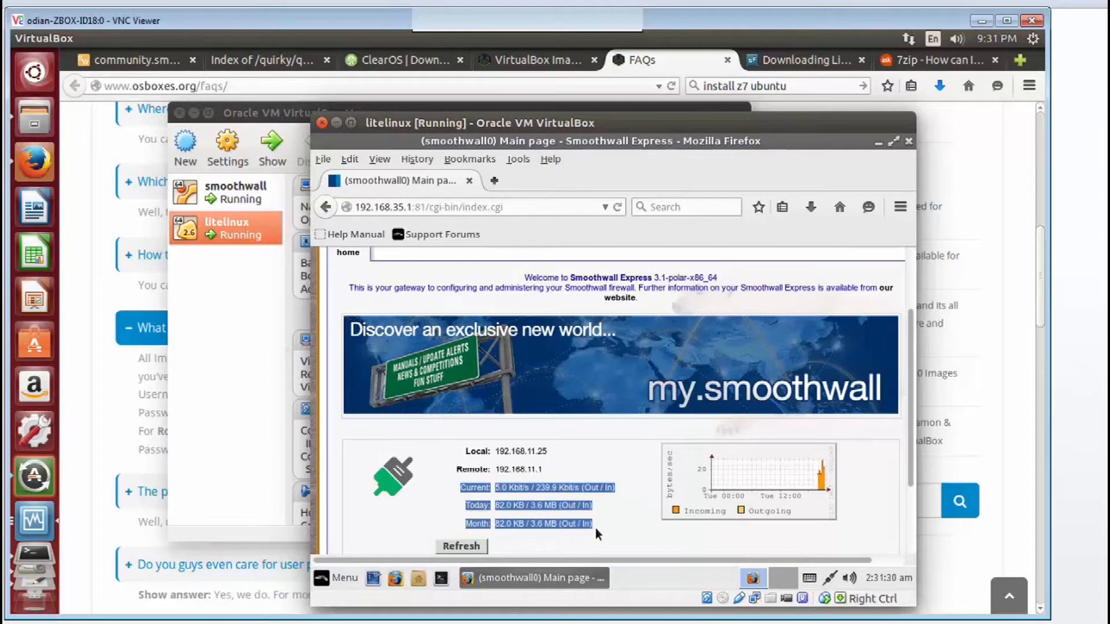
pyautogui.moveTo(523, 520)
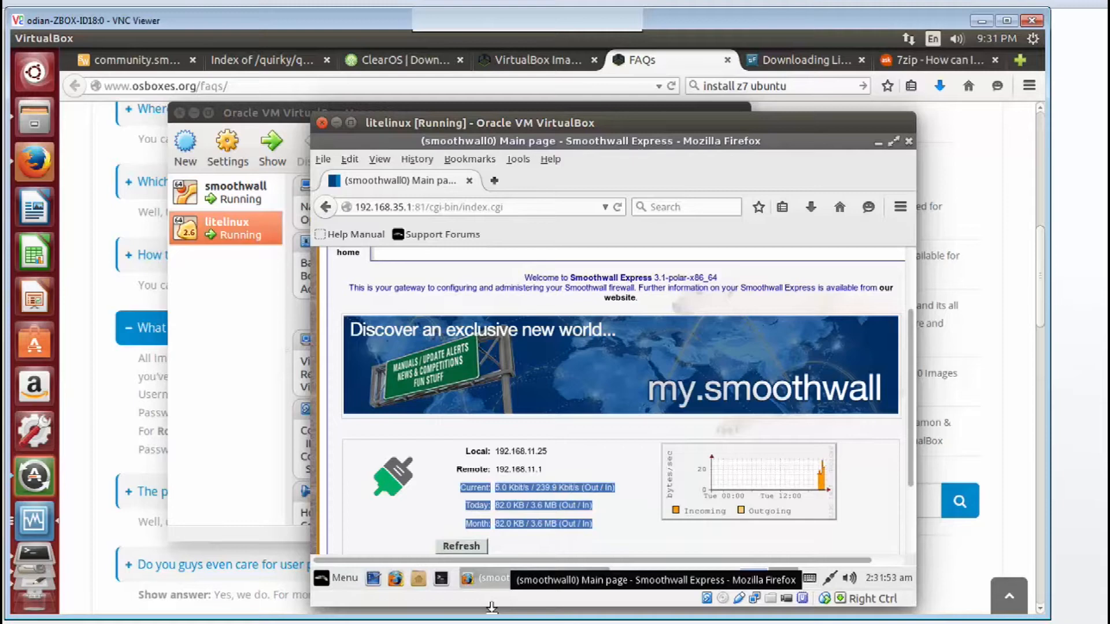
pyautogui.moveTo(579, 539)
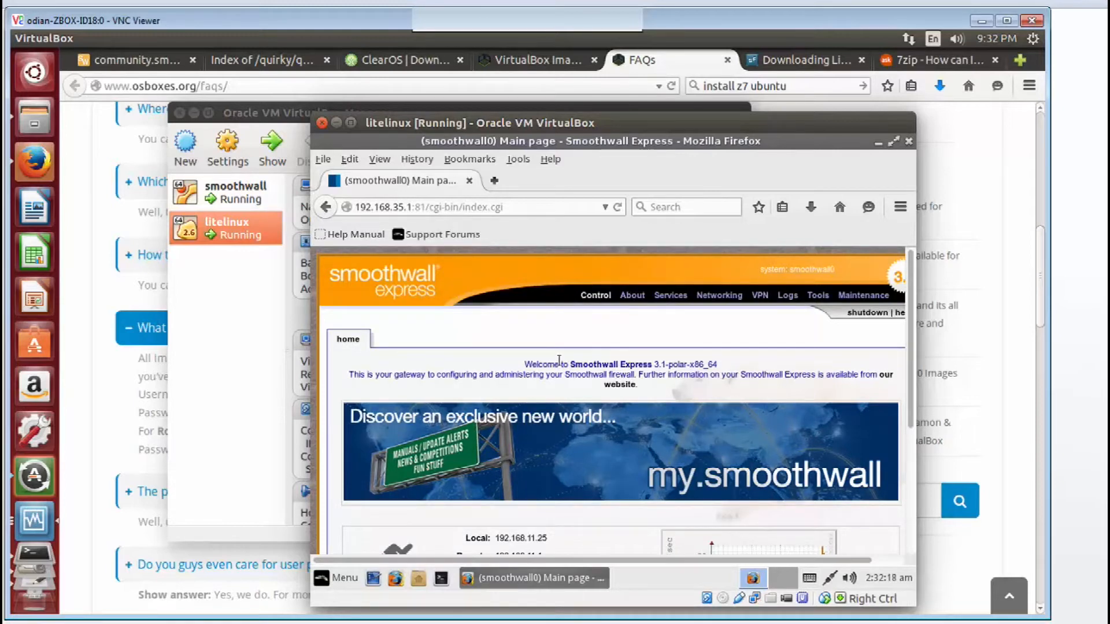
pyautogui.moveTo(625, 325)
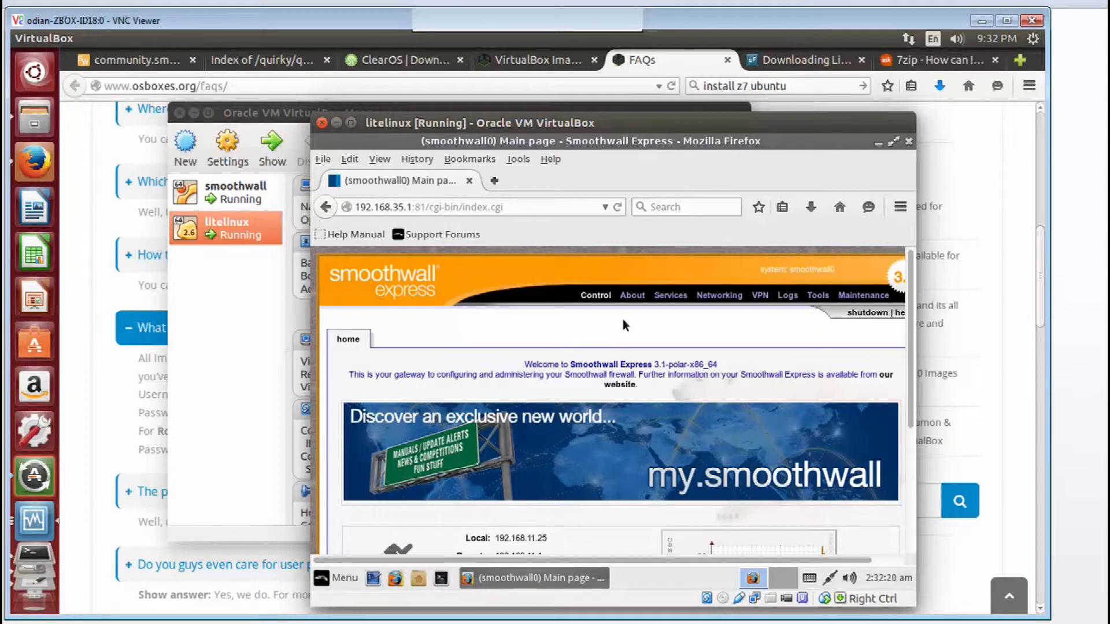
# Step: Enable SSH on the firewall's Services remote access page
pyautogui.click(670, 295)
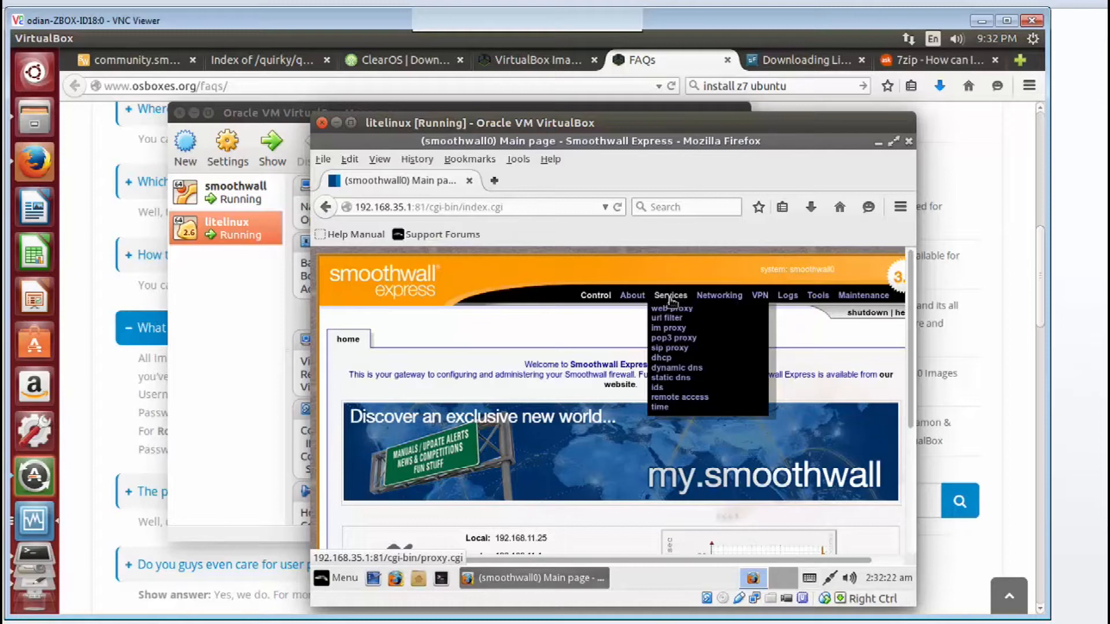
pyautogui.moveTo(679, 396)
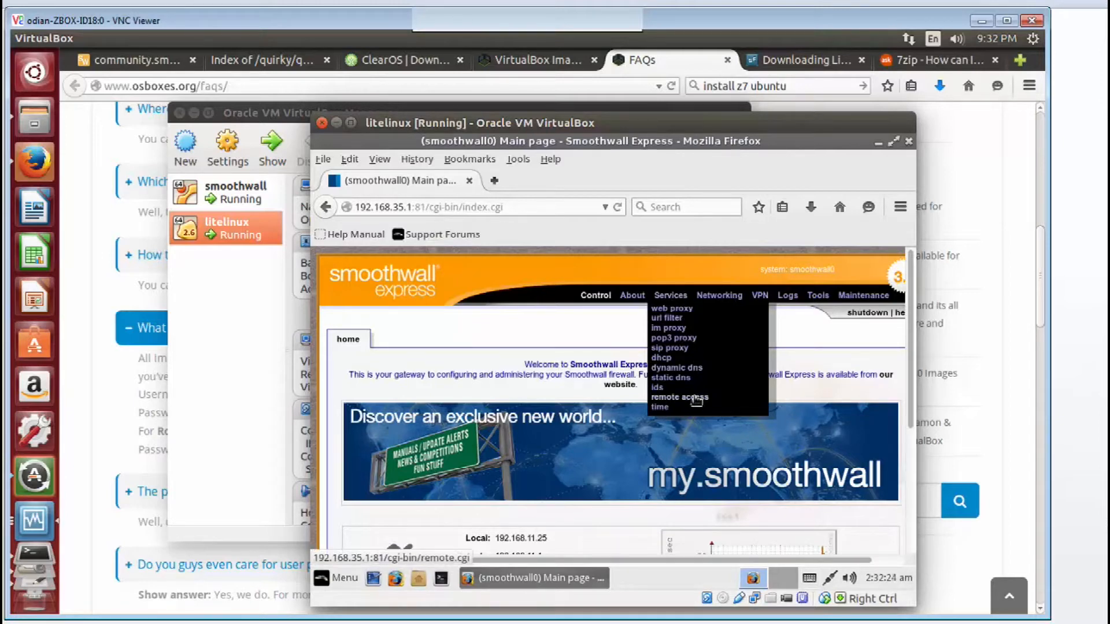
pyautogui.click(678, 396)
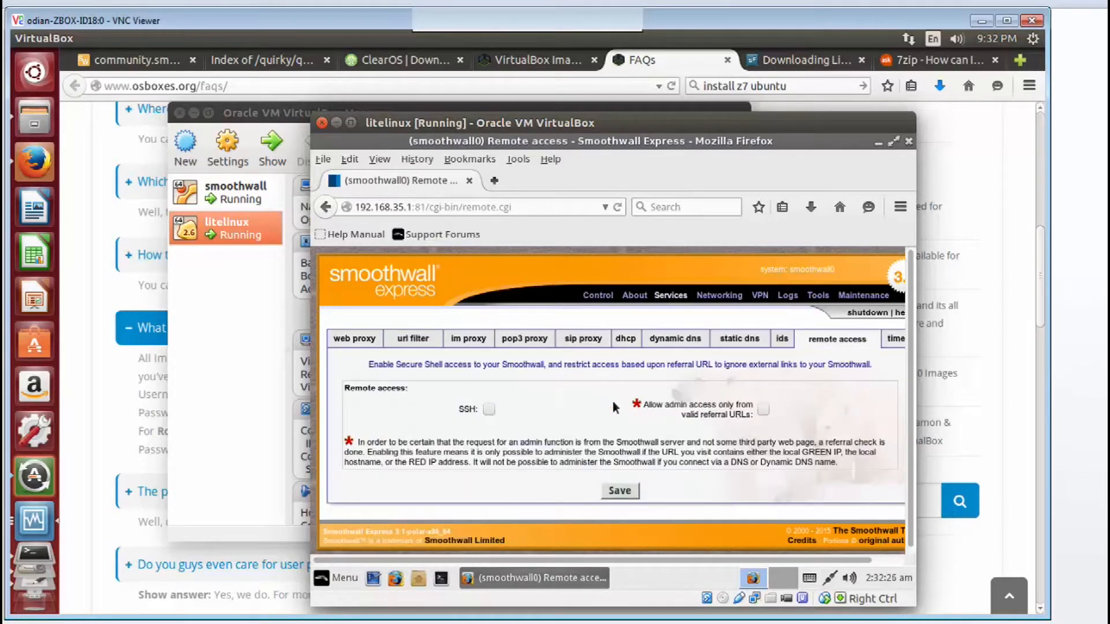
pyautogui.click(488, 410)
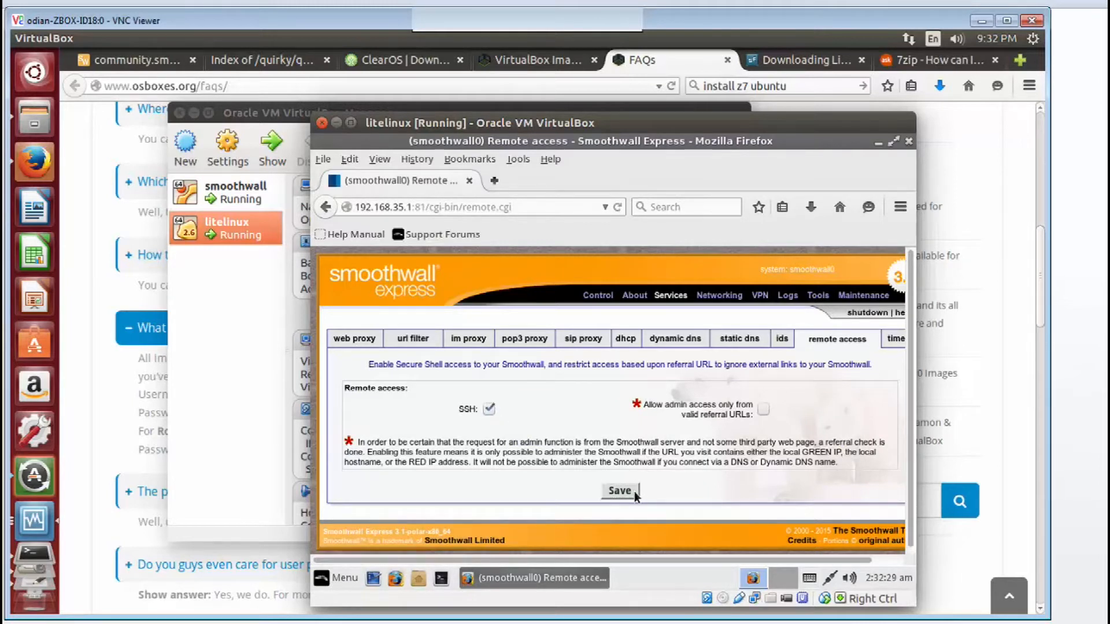
pyautogui.moveTo(623, 395)
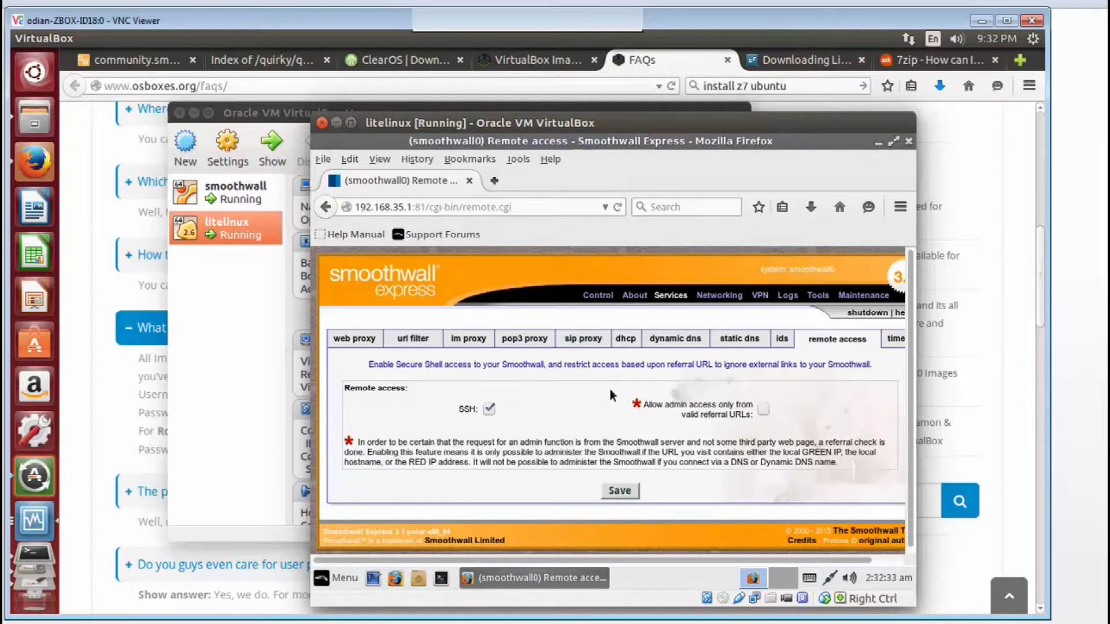
# Step: Check the smoothwall virtual machine details and bring the admin page back to front
pyautogui.click(237, 193)
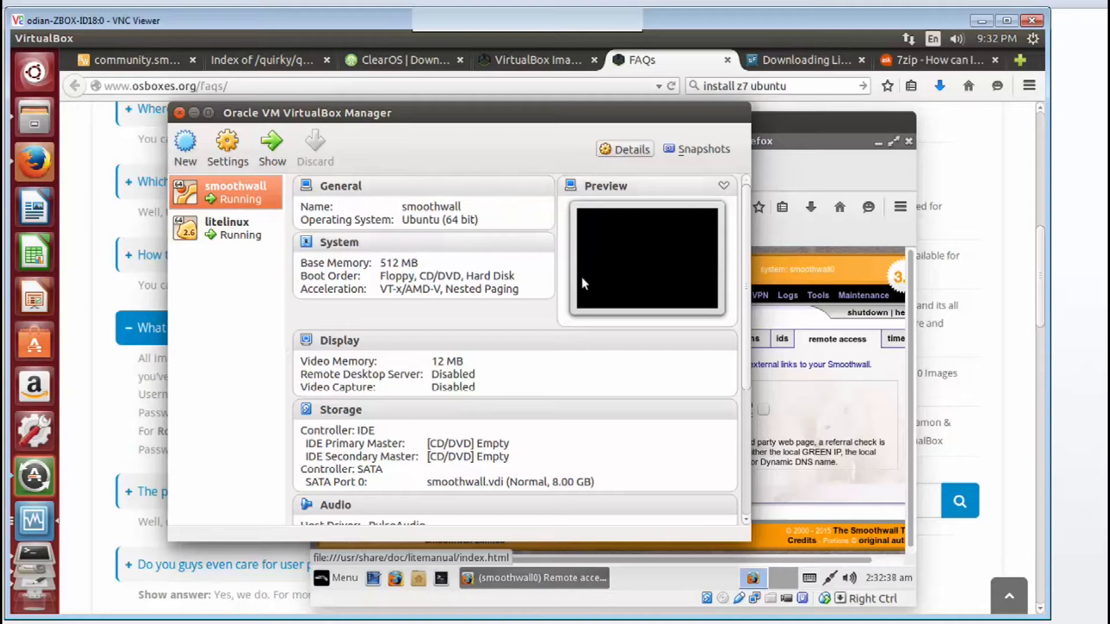
pyautogui.click(532, 579)
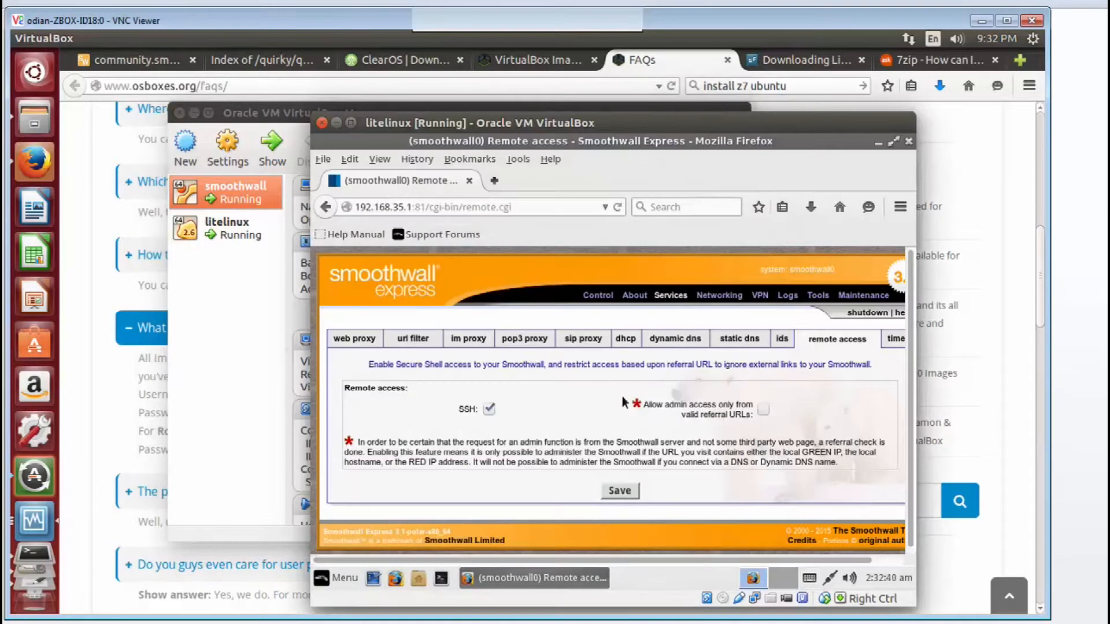
pyautogui.moveTo(513, 413)
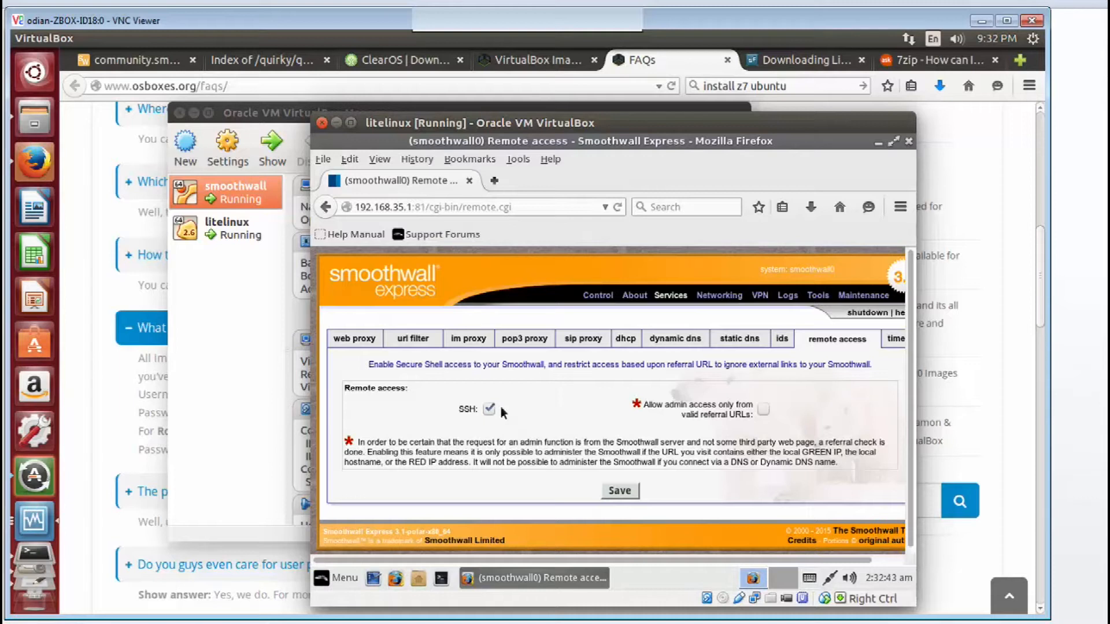
pyautogui.moveTo(222, 315)
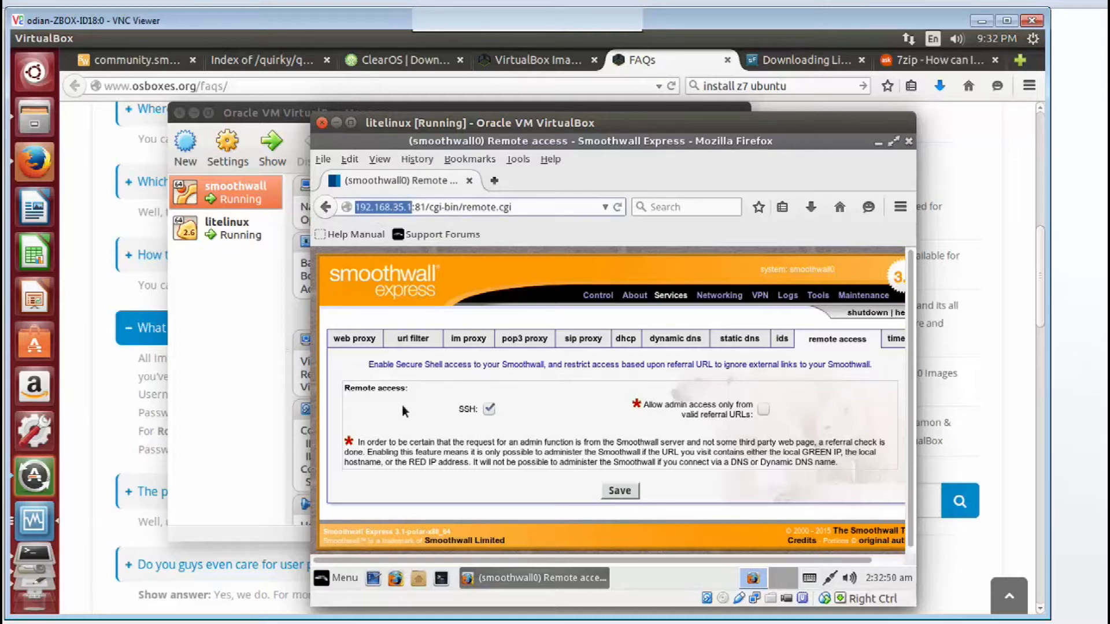
pyautogui.moveTo(392, 410)
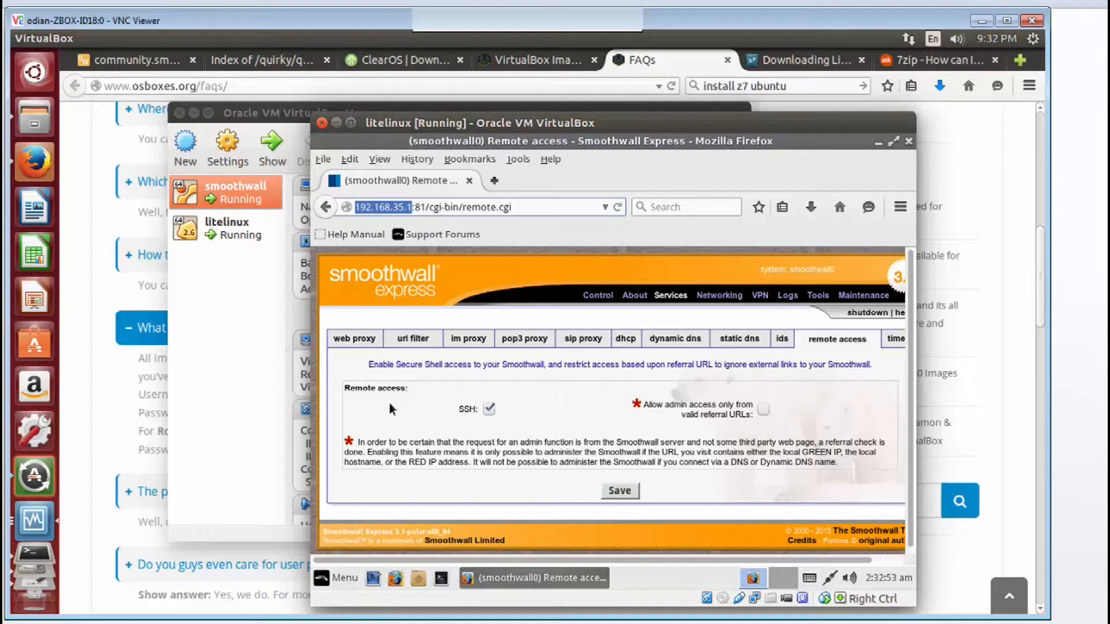
pyautogui.moveTo(536, 369)
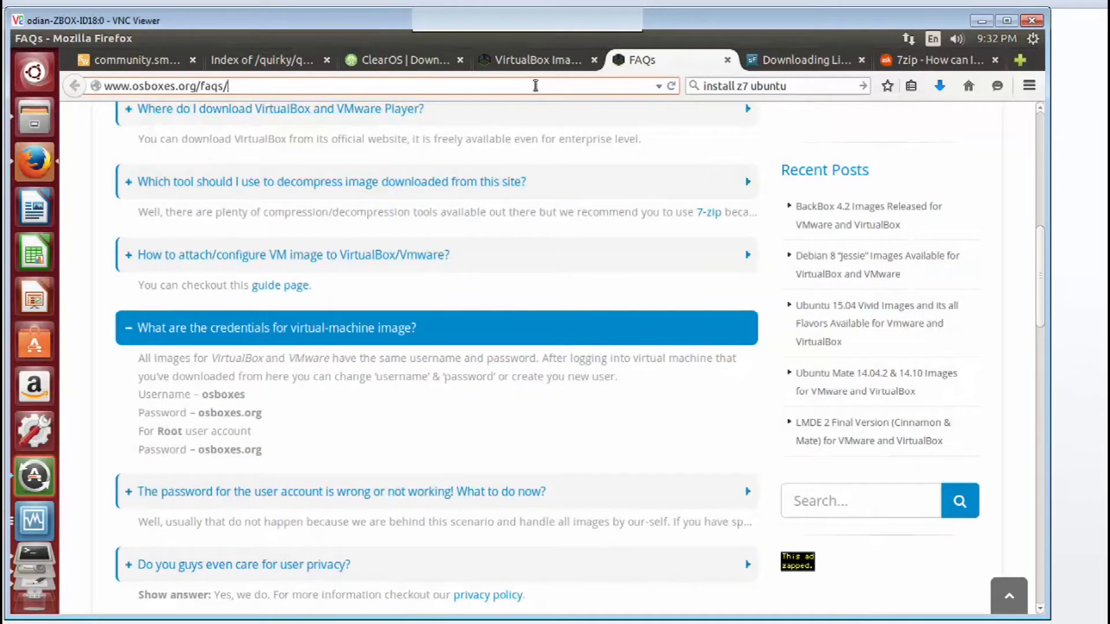
# Step: Switch to the Smoothwall community forum tab with the mod install instructions
pyautogui.click(130, 60)
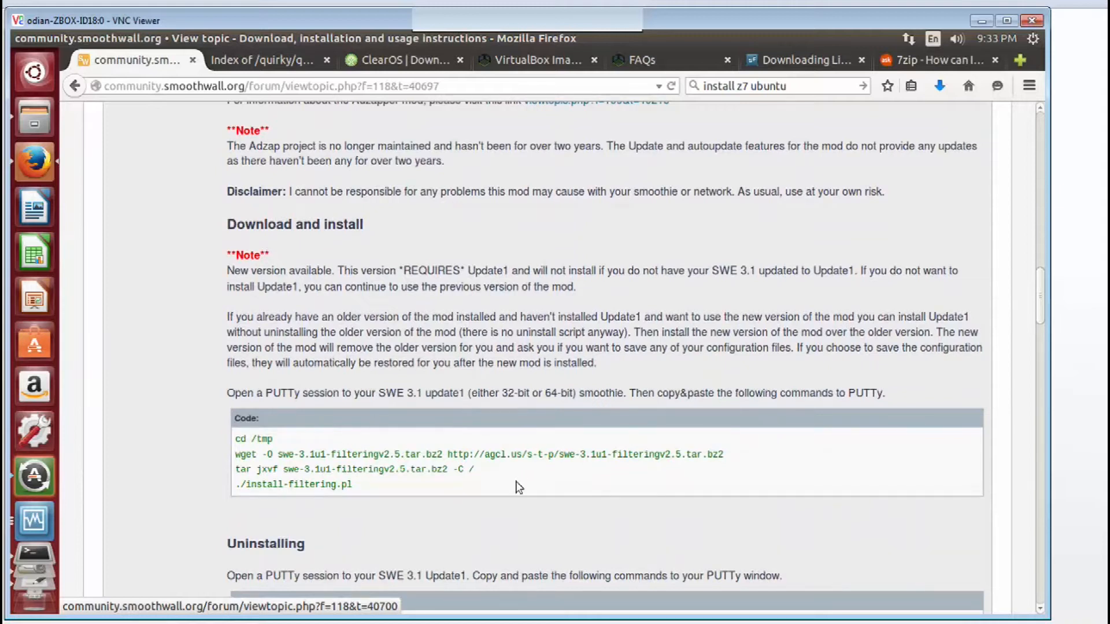
pyautogui.moveTo(512, 497)
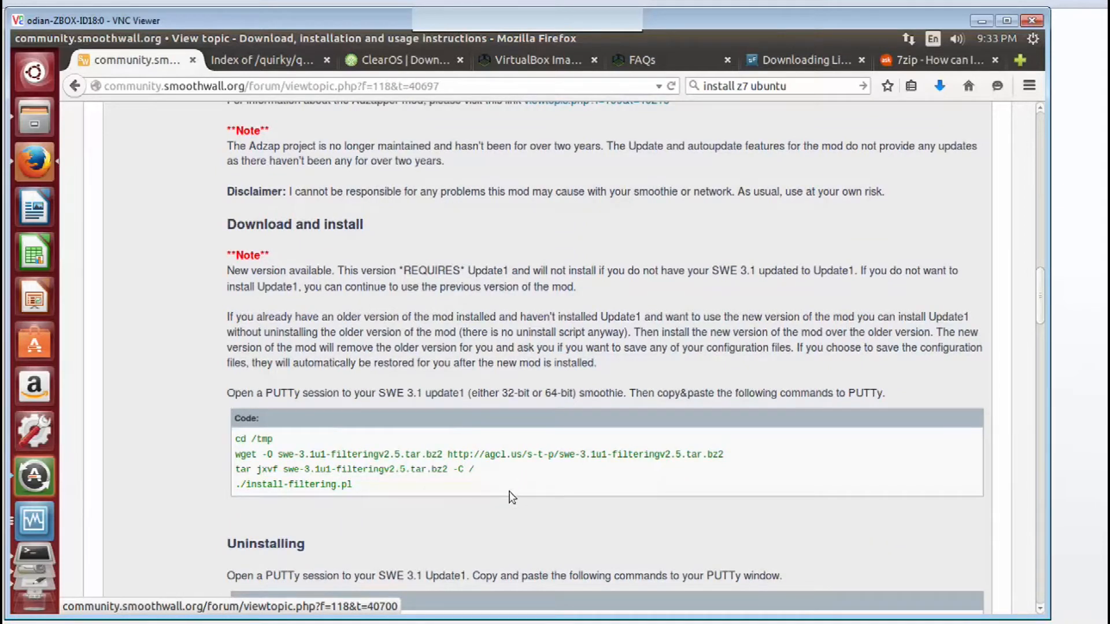
pyautogui.moveTo(480, 484)
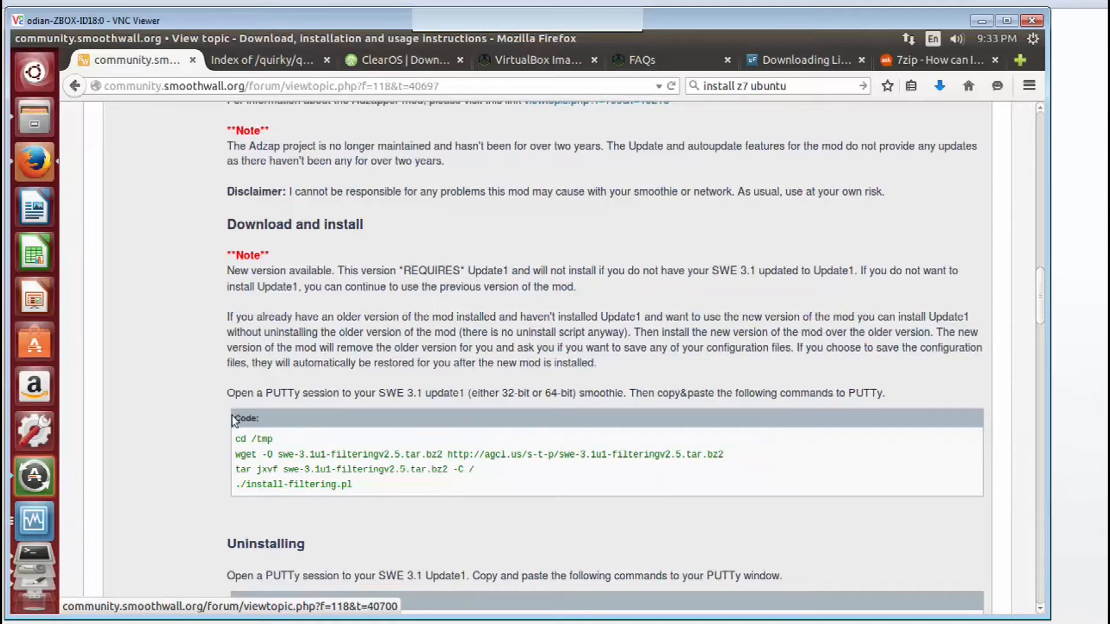
pyautogui.moveTo(52, 283)
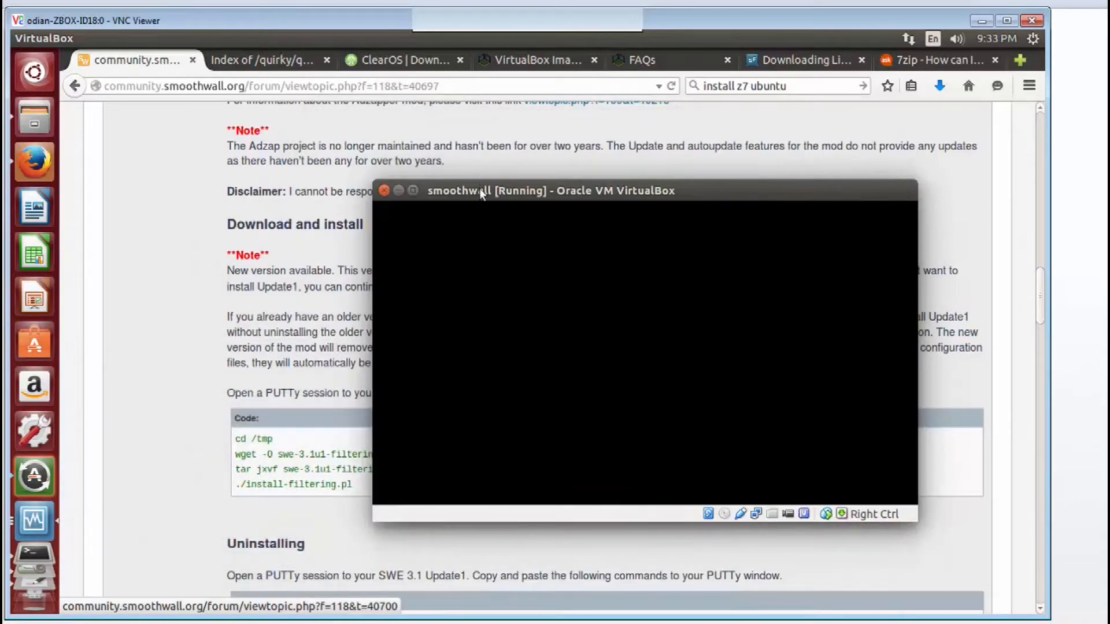
pyautogui.moveTo(481, 110)
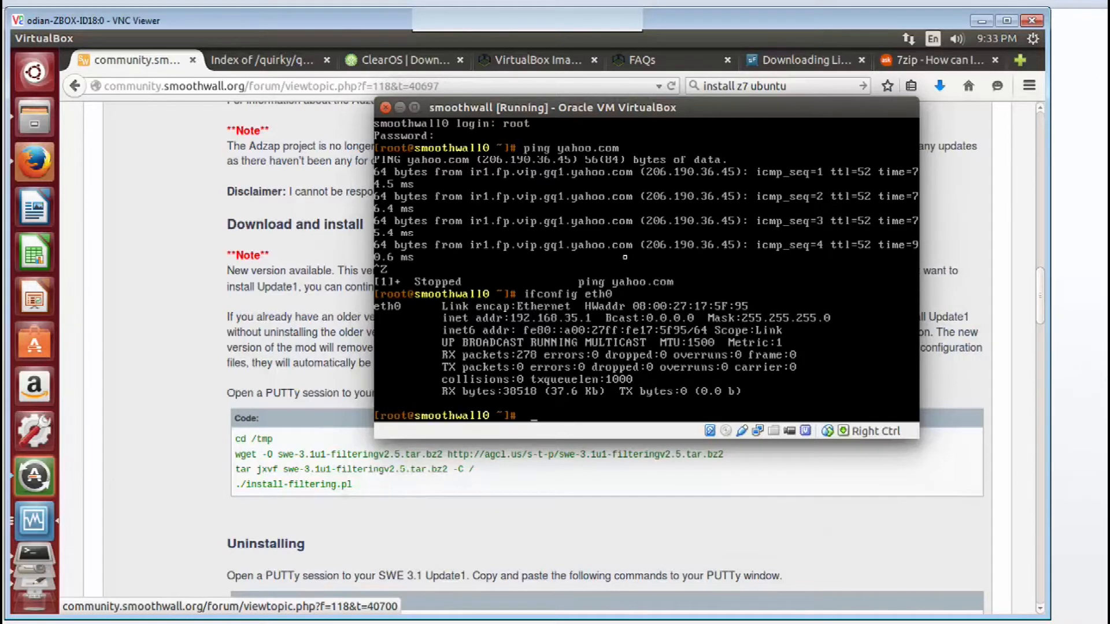
# Step: Change into the /tmp directory in the VM console
pyautogui.write('cd /')
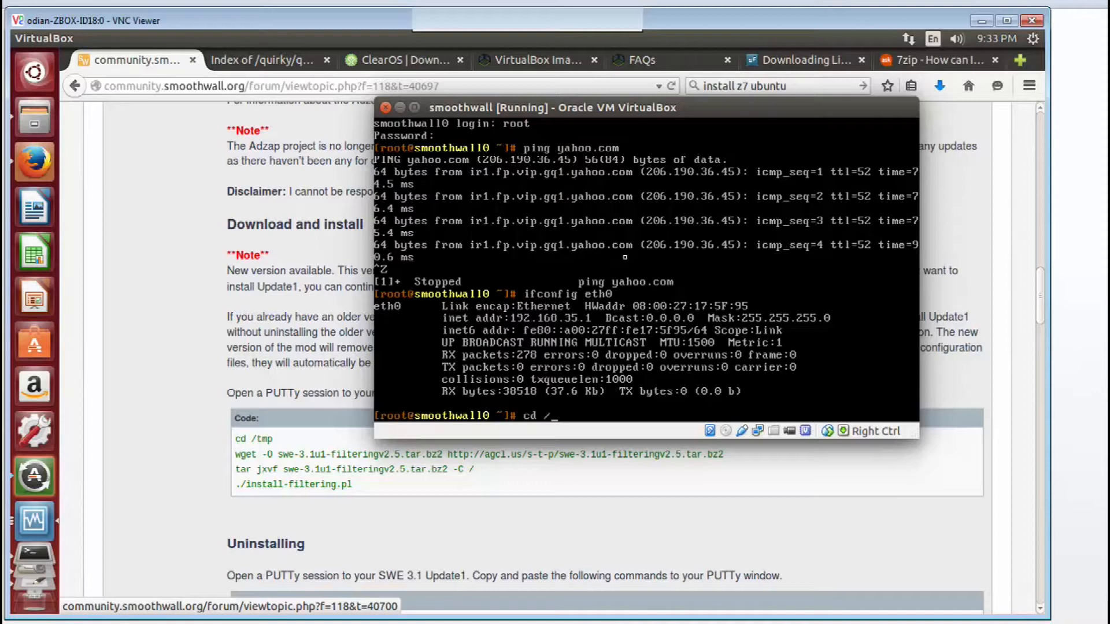
pyautogui.press('Return')
pyautogui.write('wget -')
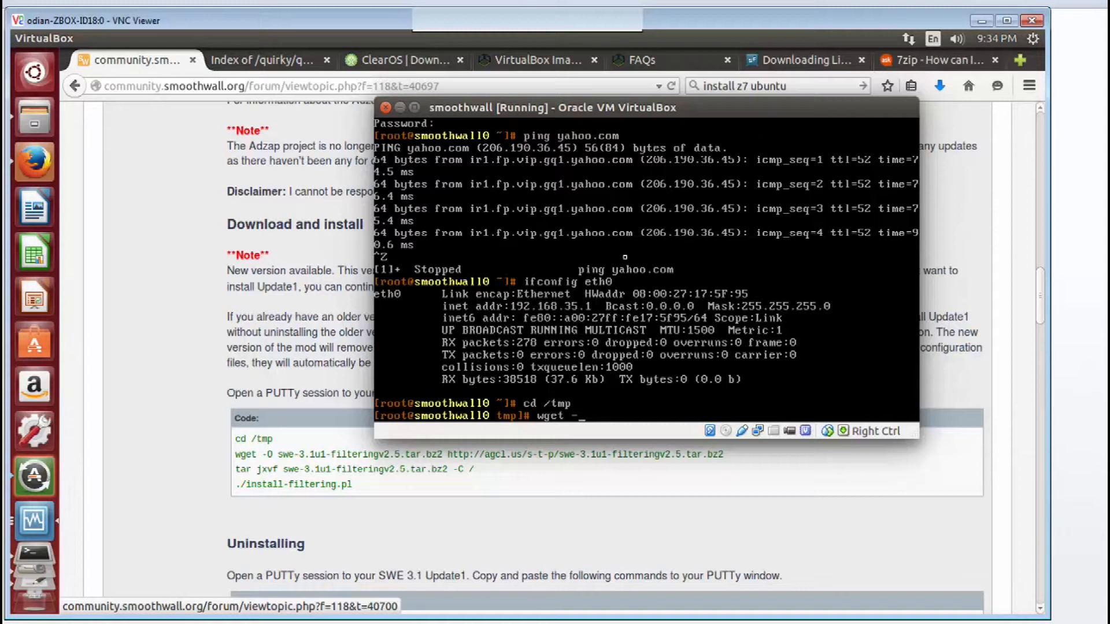
# Step: Download swe-3.1u1-filteringv2.5.tar.bz2 from the agcl.us URL with wget -O
pyautogui.write('O')
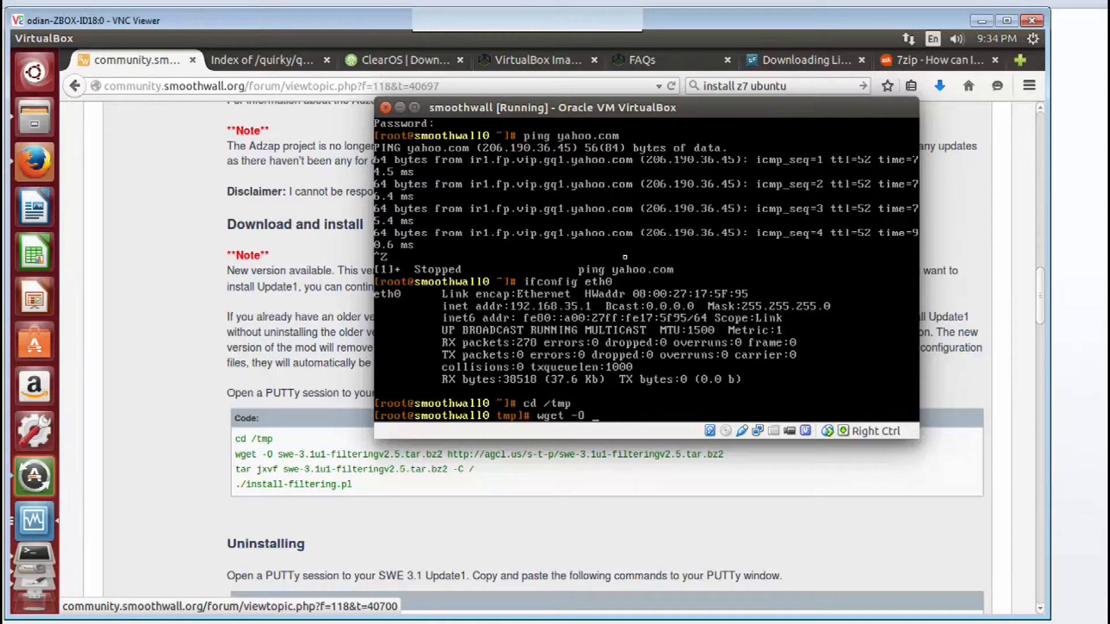
pyautogui.write('swe-3.1')
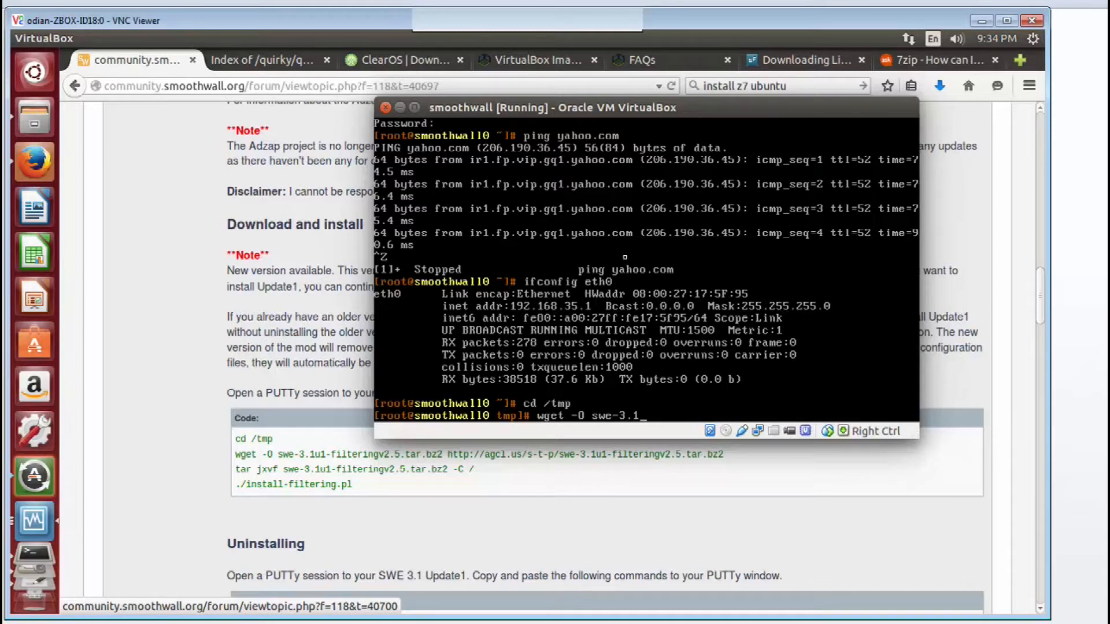
pyautogui.write('u1filteringv2.5.tar.bz')
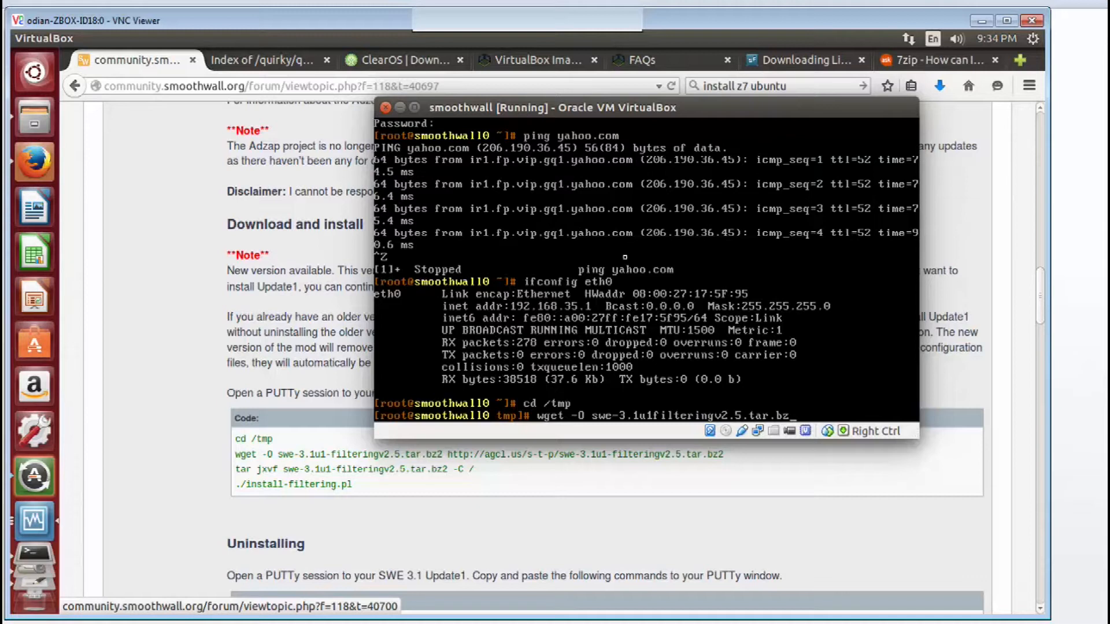
pyautogui.write('h')
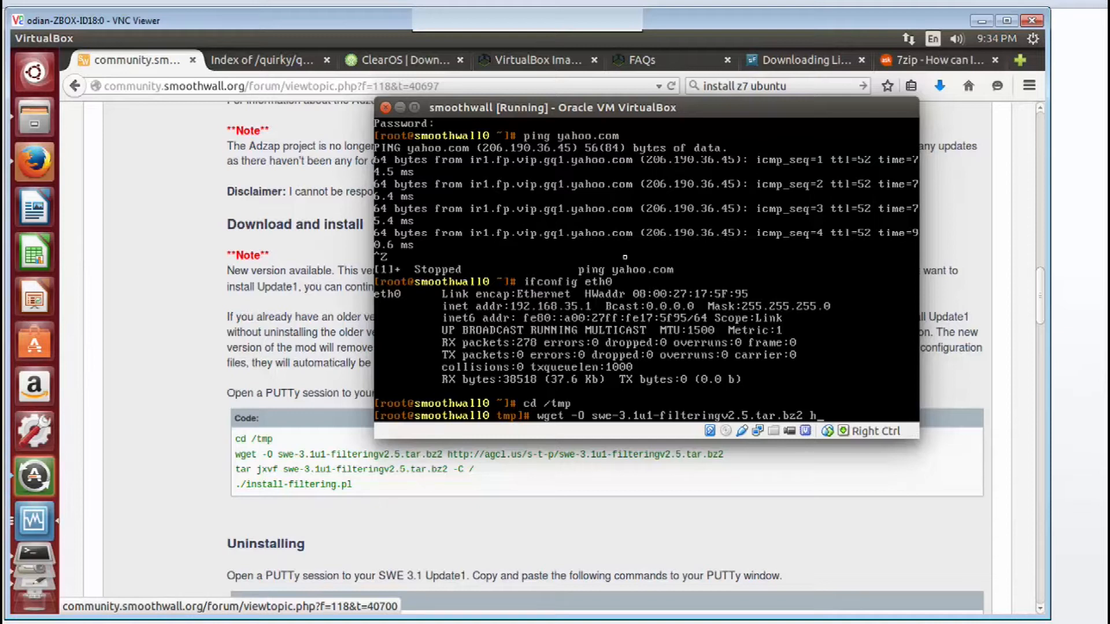
pyautogui.write('ttp')
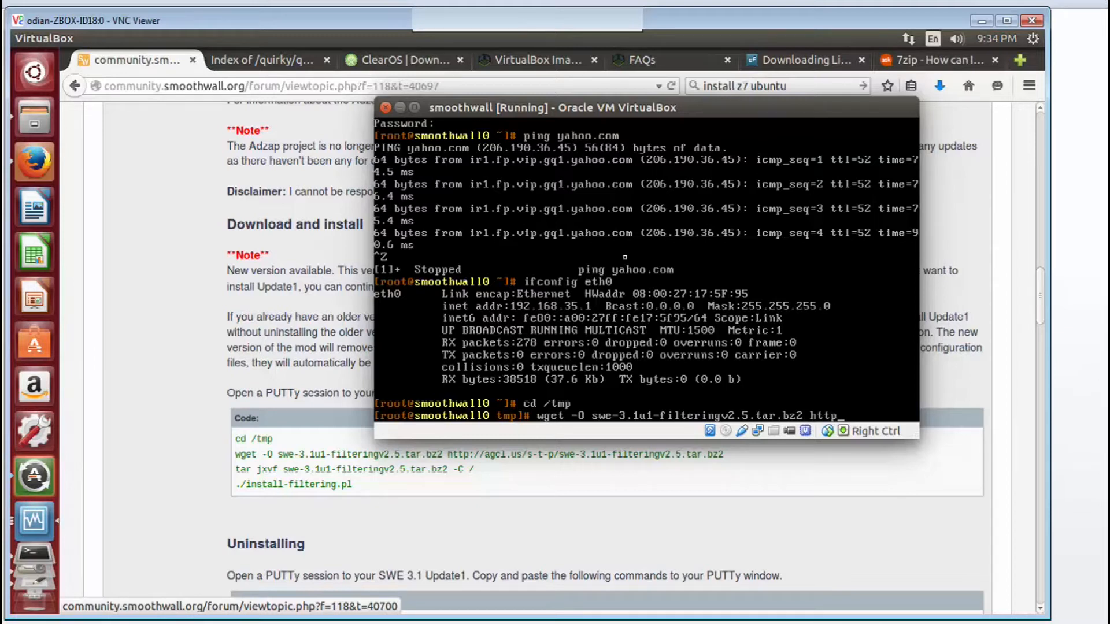
pyautogui.write('://')
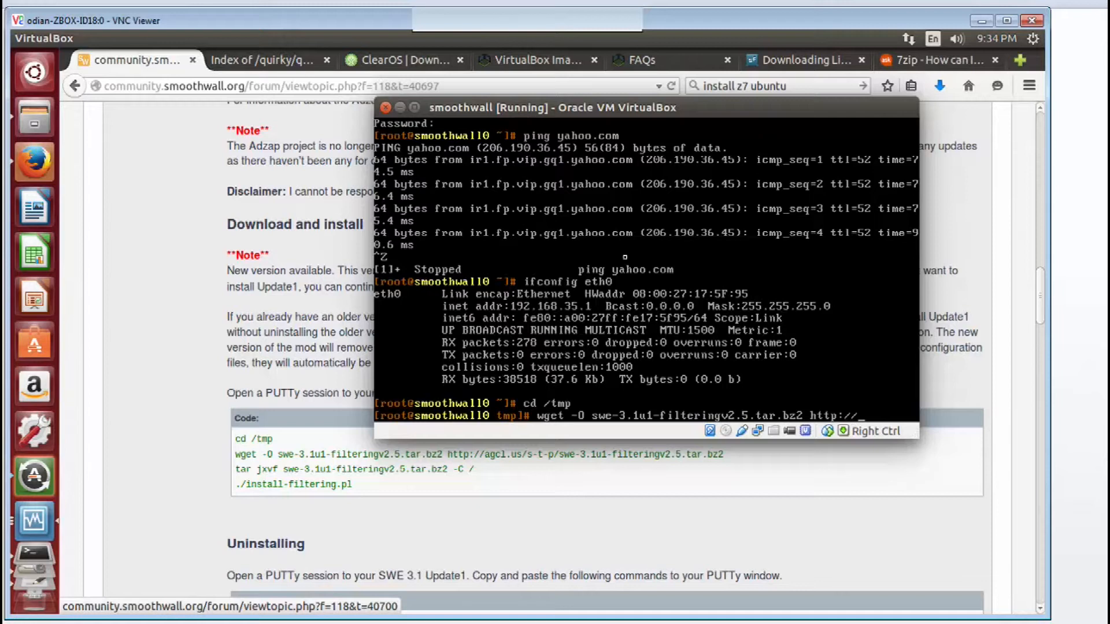
pyautogui.write('agcl.us/s-t-')
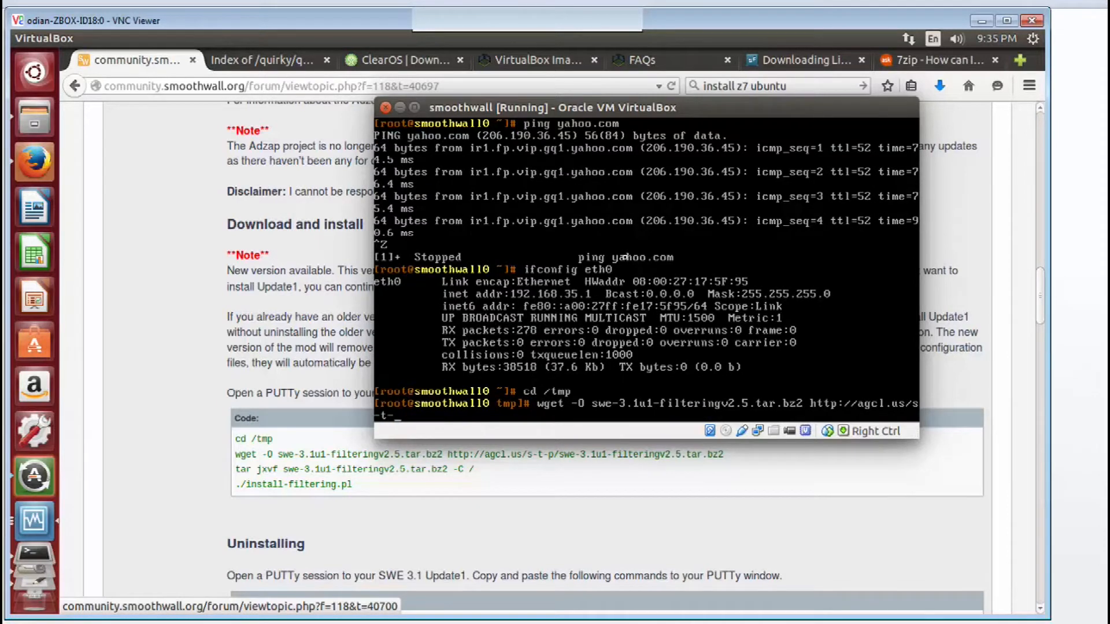
pyautogui.write('p/')
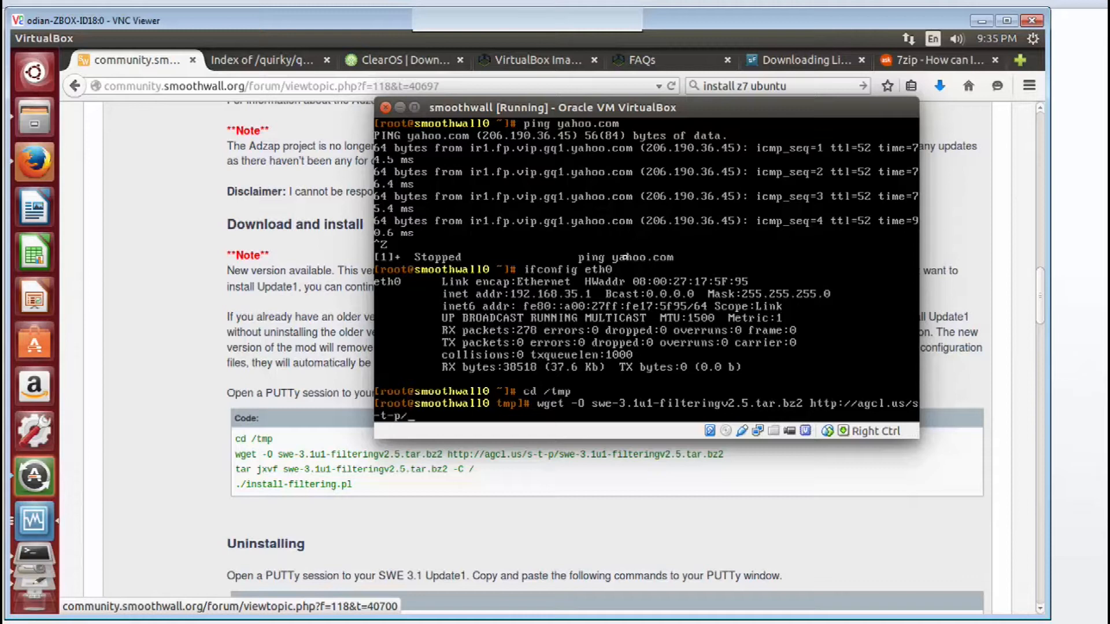
pyautogui.write('swe')
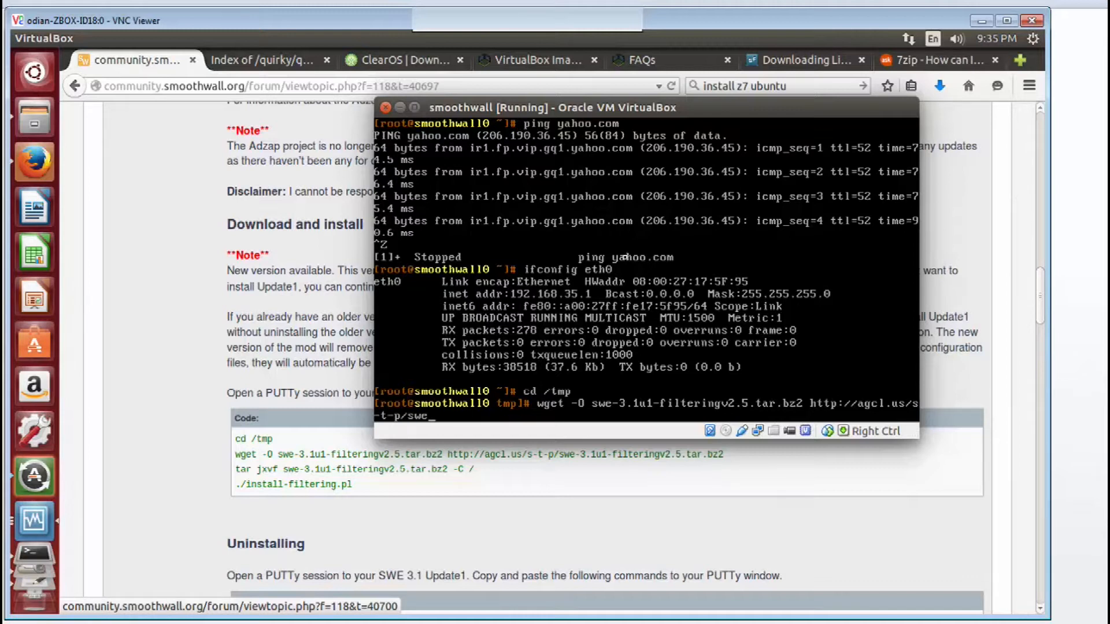
pyautogui.write('-3.1')
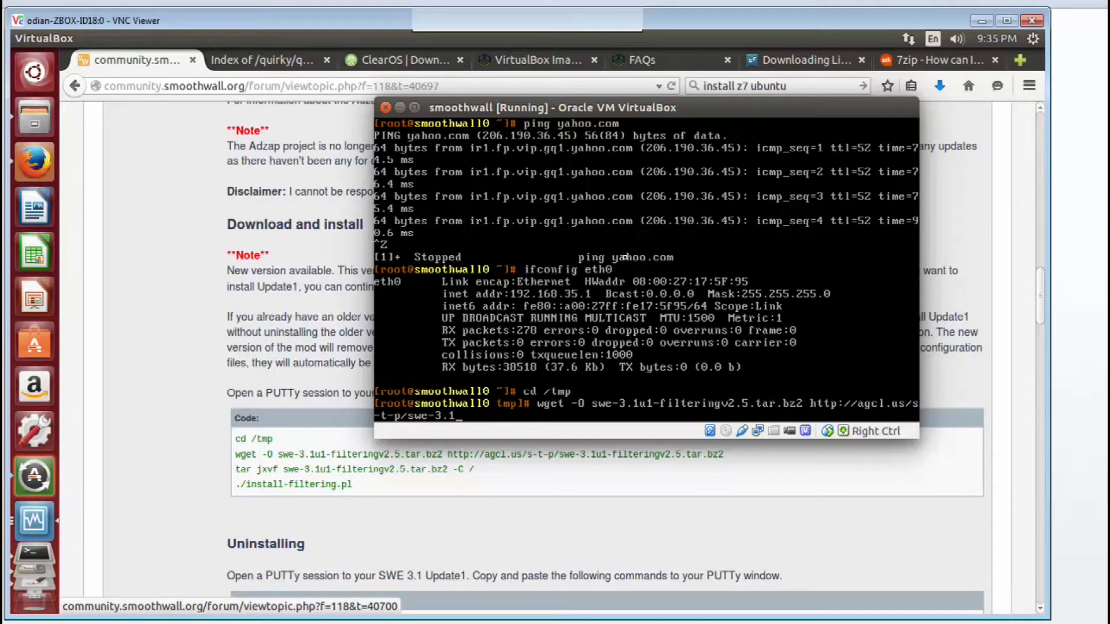
pyautogui.write('u1-f')
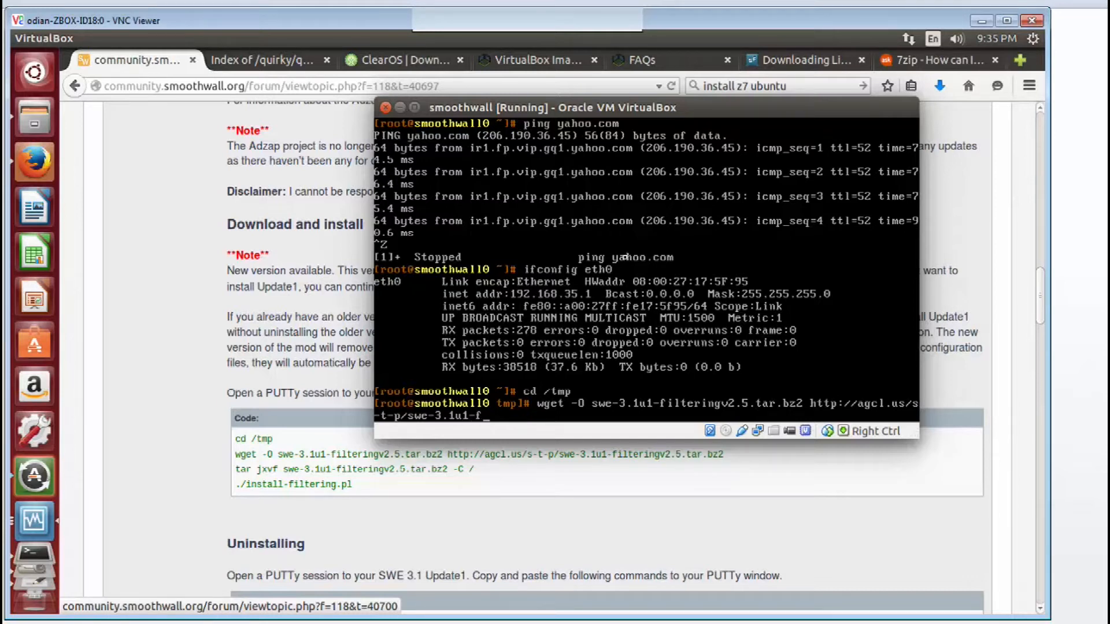
pyautogui.write('ilteringv2.5.tar')
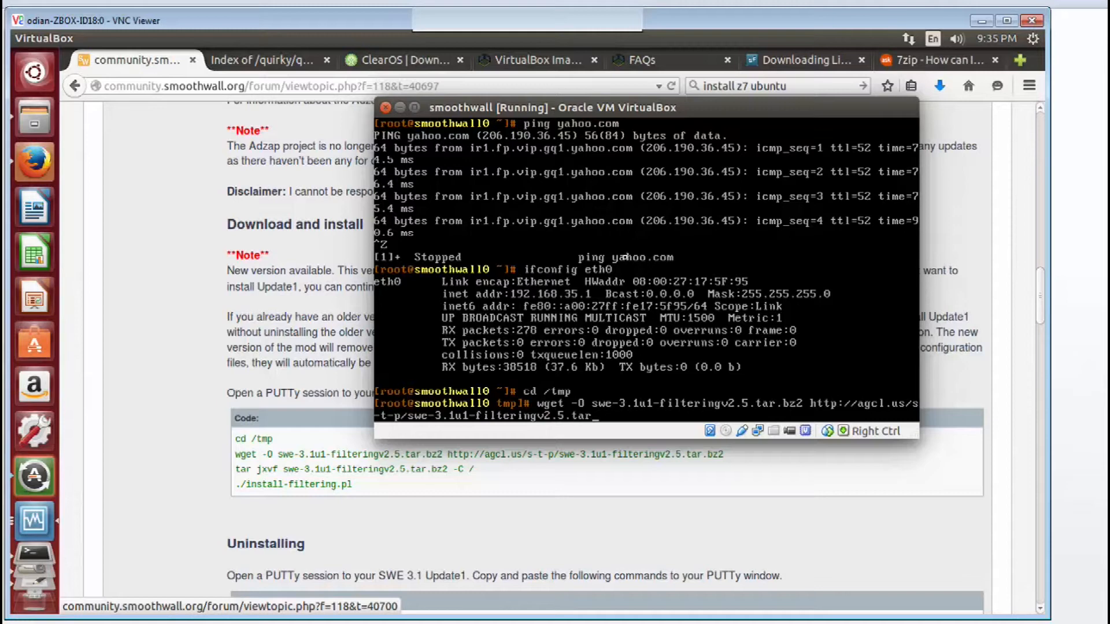
pyautogui.write('bz2')
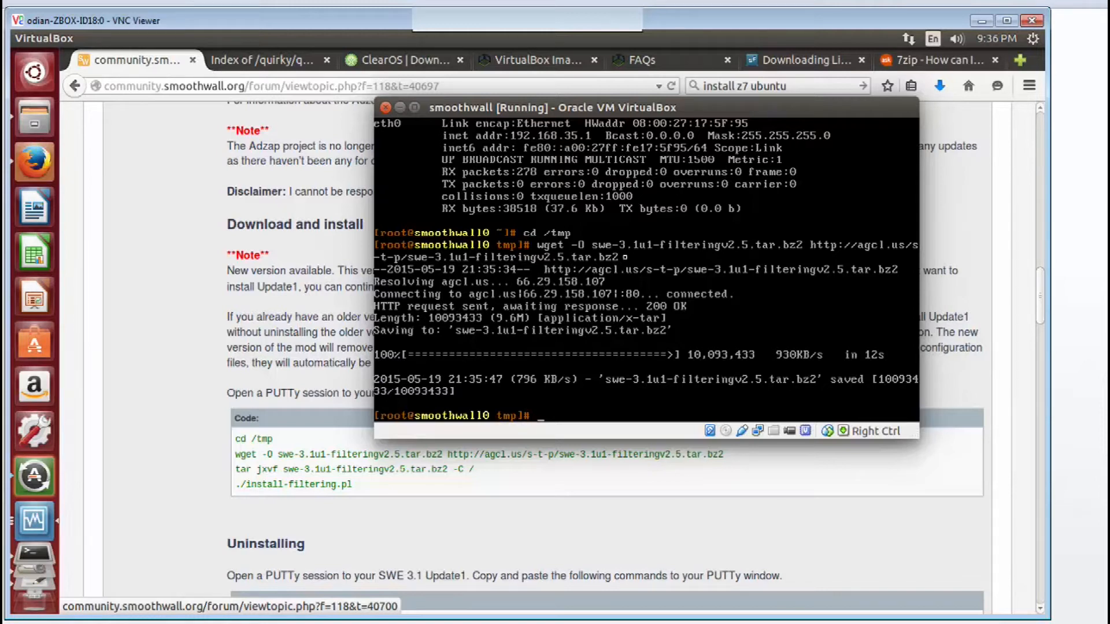
# Step: Extract swe-3.1u1-filteringv2.5.tar.bz2 to / with tar jxvf -C /
pyautogui.write('t')
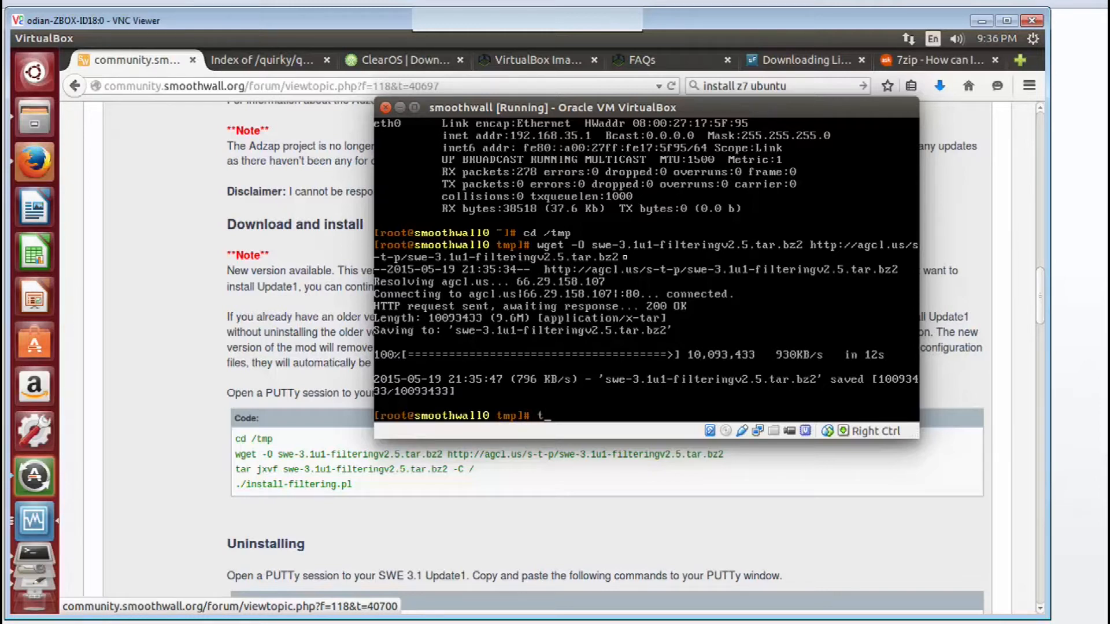
pyautogui.write('ar jx')
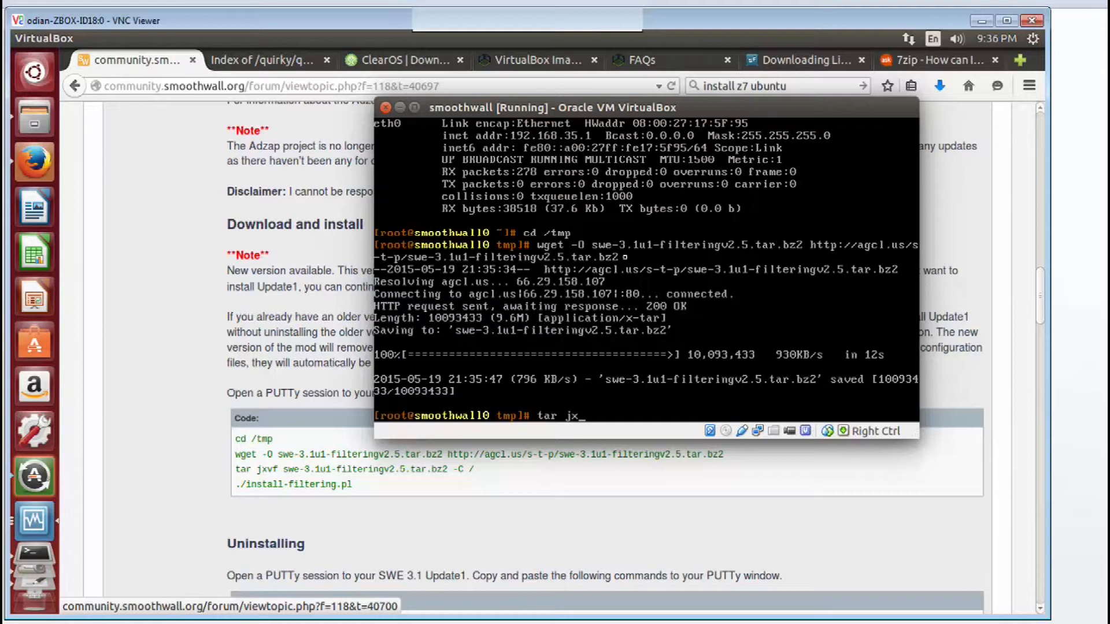
pyautogui.write('vf')
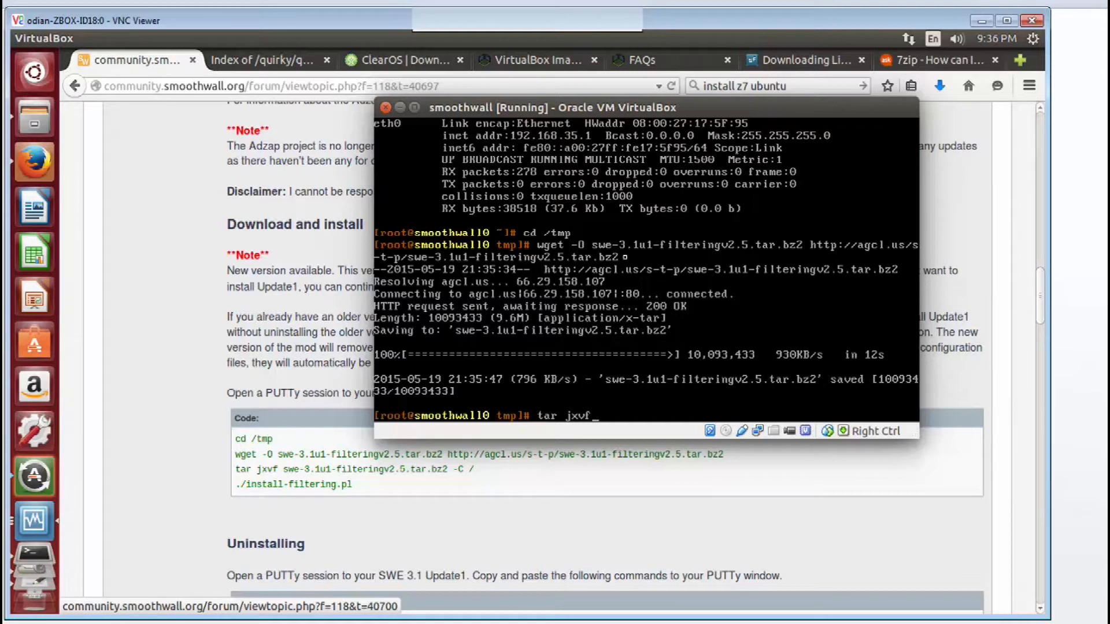
pyautogui.write('swe-3.1u1-filteringv2.5.tar.bz2')
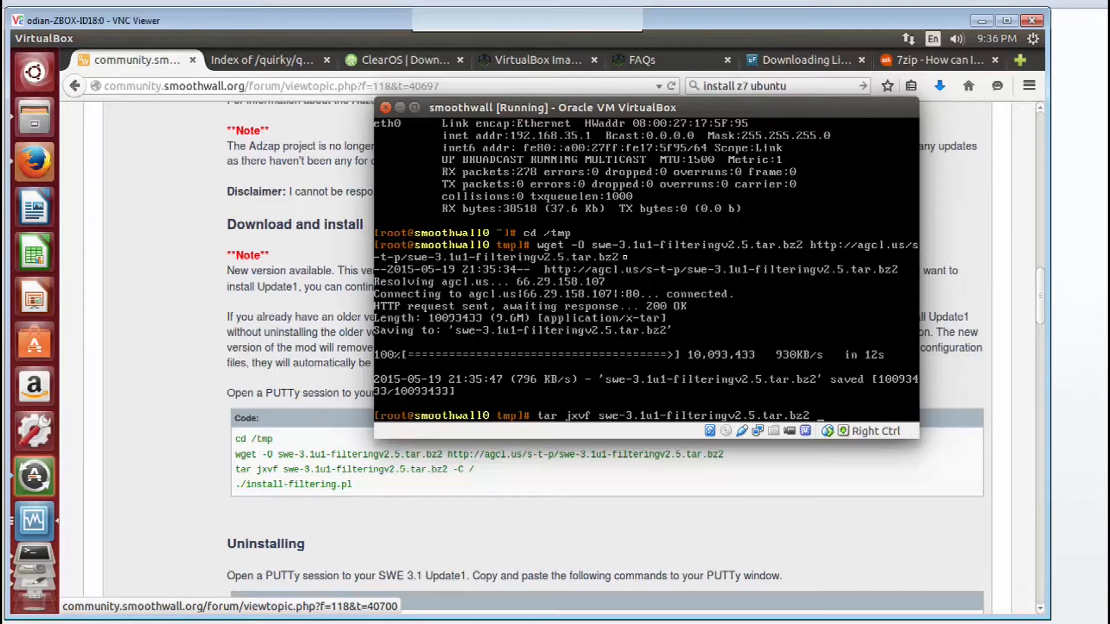
pyautogui.write('-C')
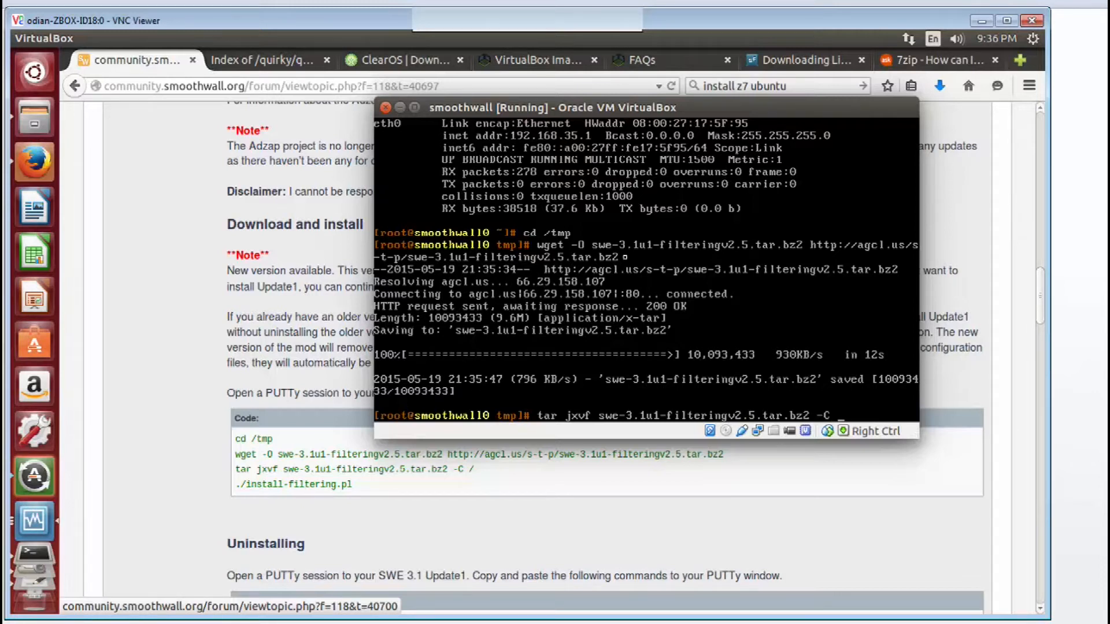
pyautogui.write('/')
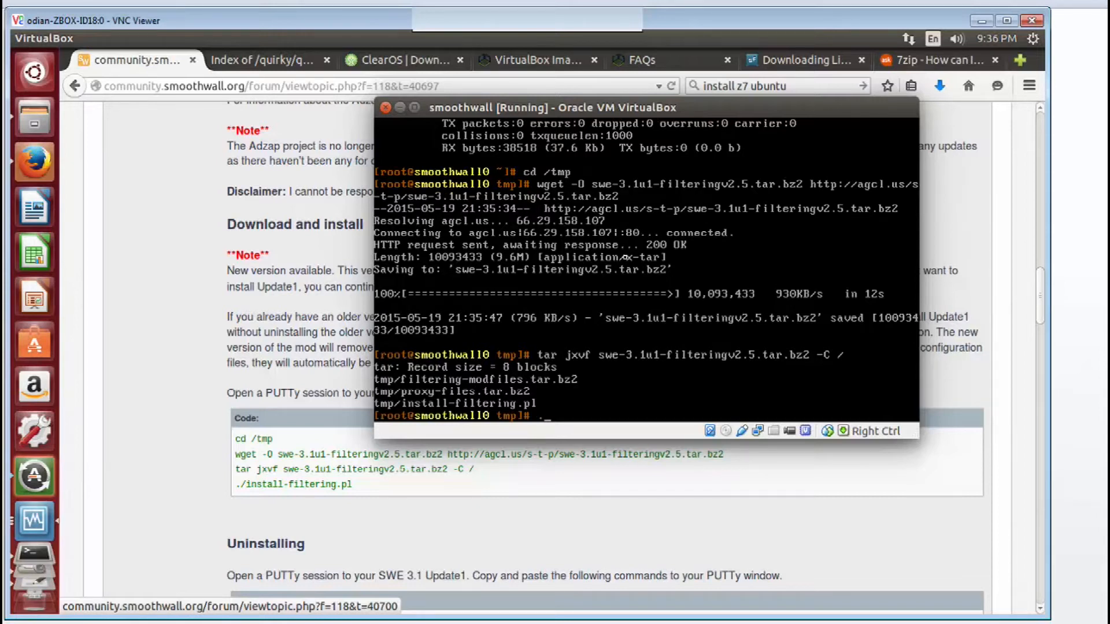
# Step: Run ./install-filtering.pl to install Squid HTTPS/SSL, e2guardian and AdZap
pyautogui.write('./install-filtering.pl')
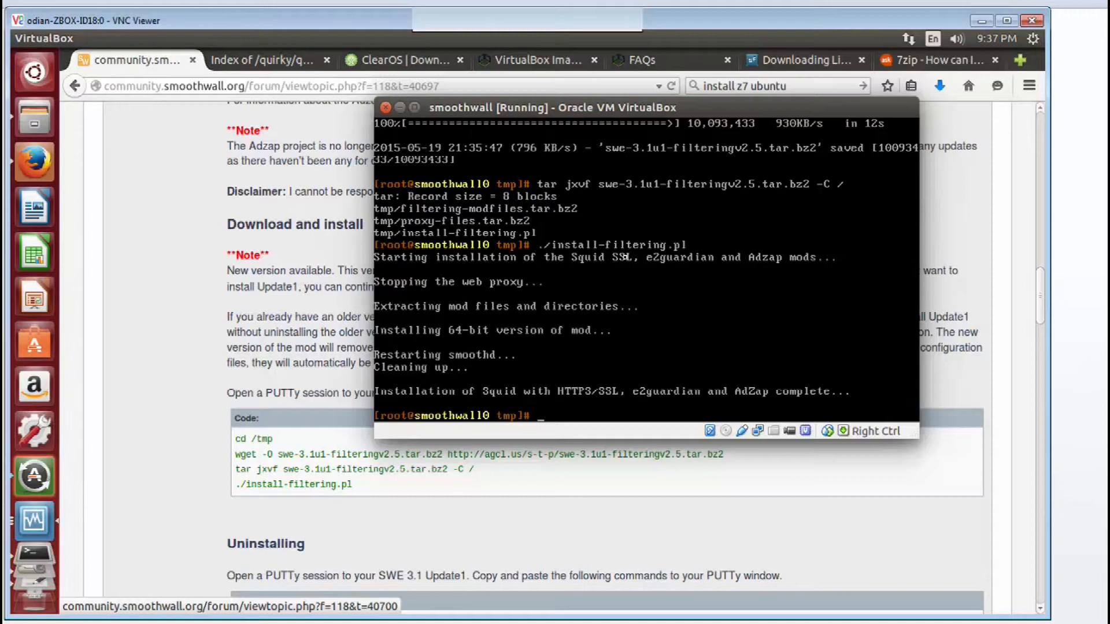
pyautogui.moveTo(136, 474)
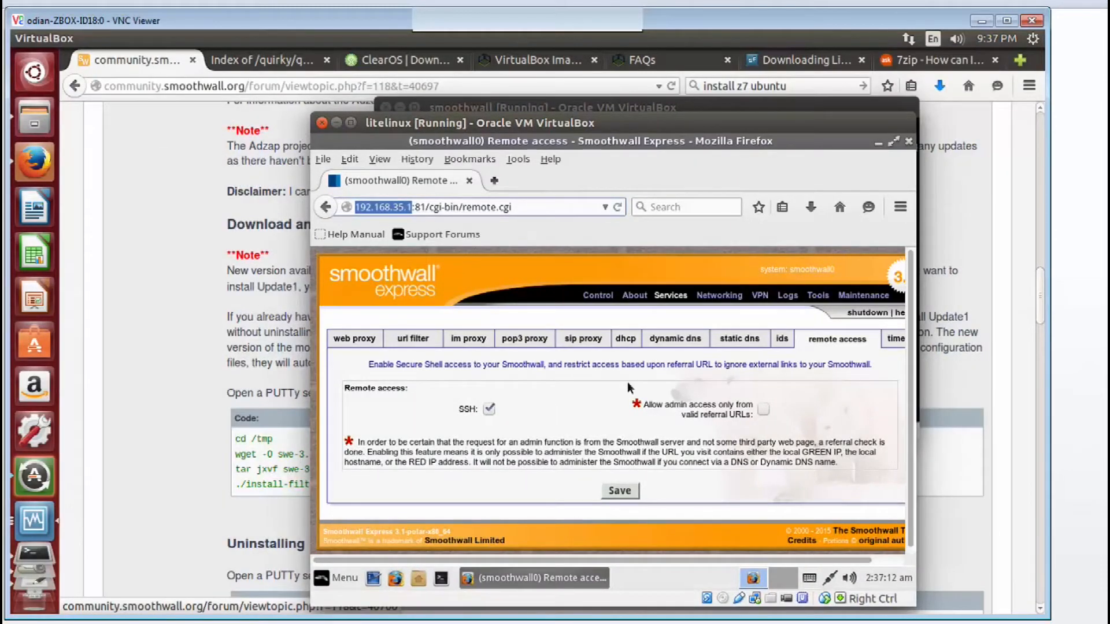
pyautogui.moveTo(670, 316)
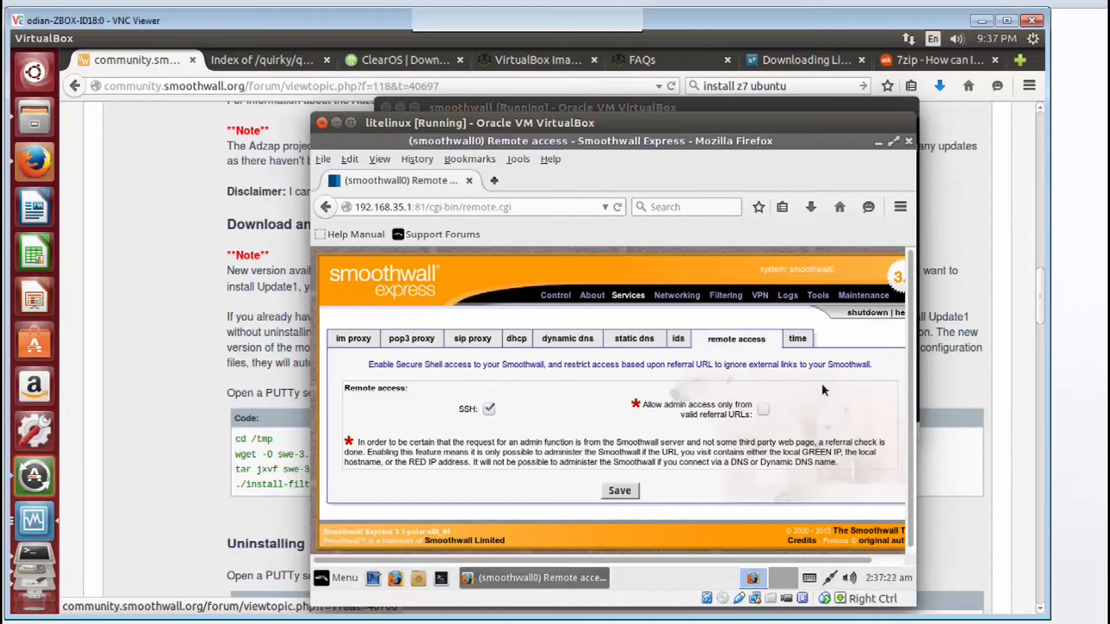
# Step: Try the Filtering adzap page, which returns Error 404, and return to the main page
pyautogui.click(676, 294)
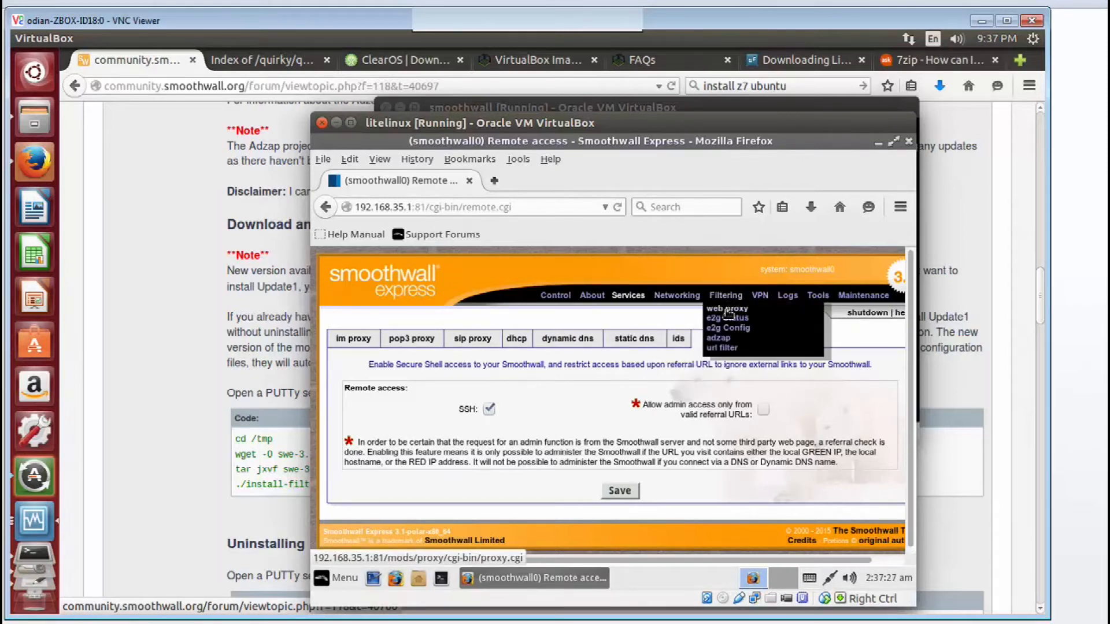
pyautogui.click(717, 337)
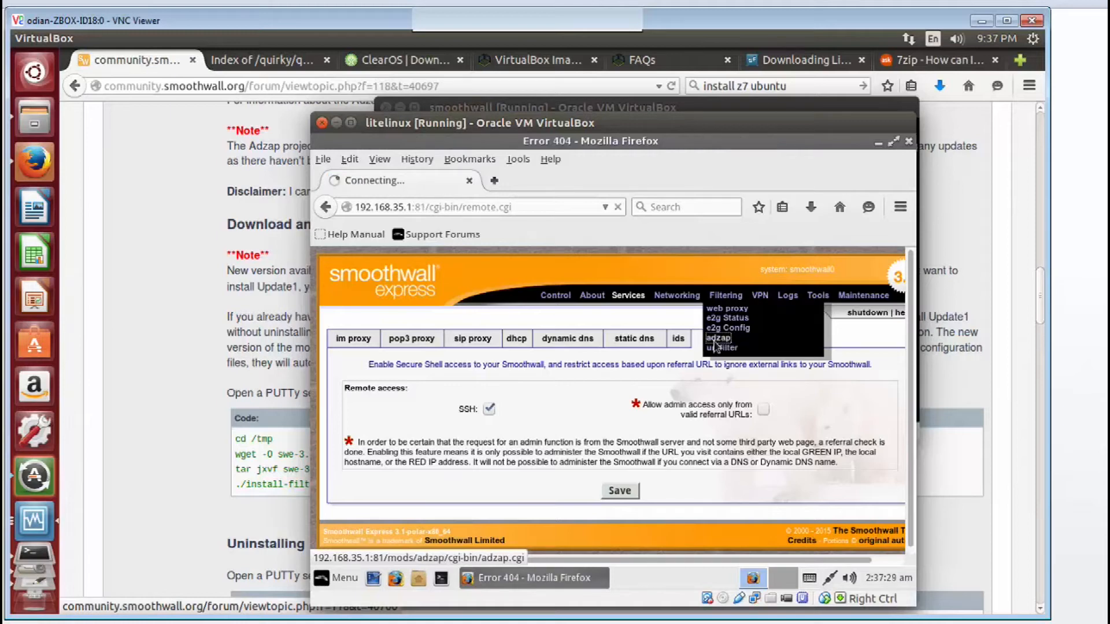
pyautogui.click(717, 338)
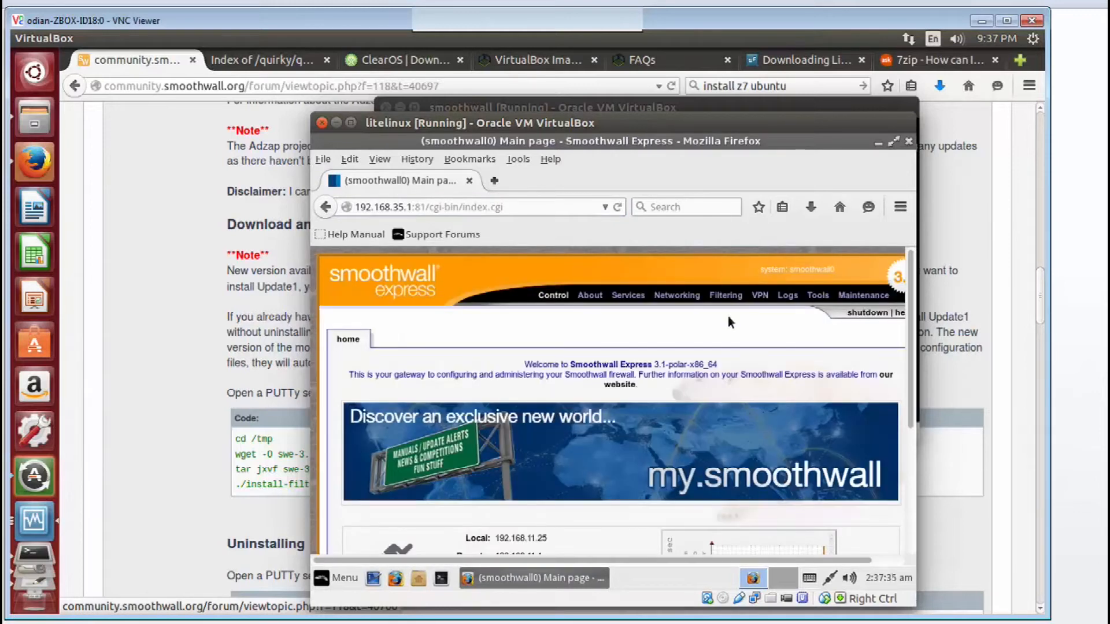
# Step: Try the Filtering url filter page, hit Error 404, go back and head to web proxy
pyautogui.click(725, 295)
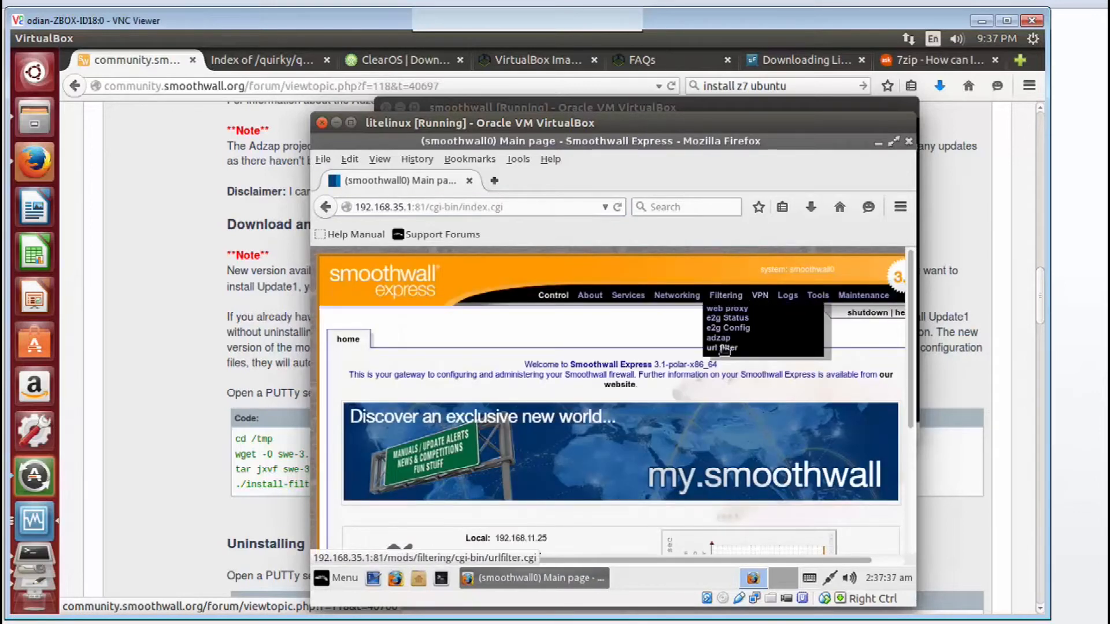
pyautogui.click(722, 348)
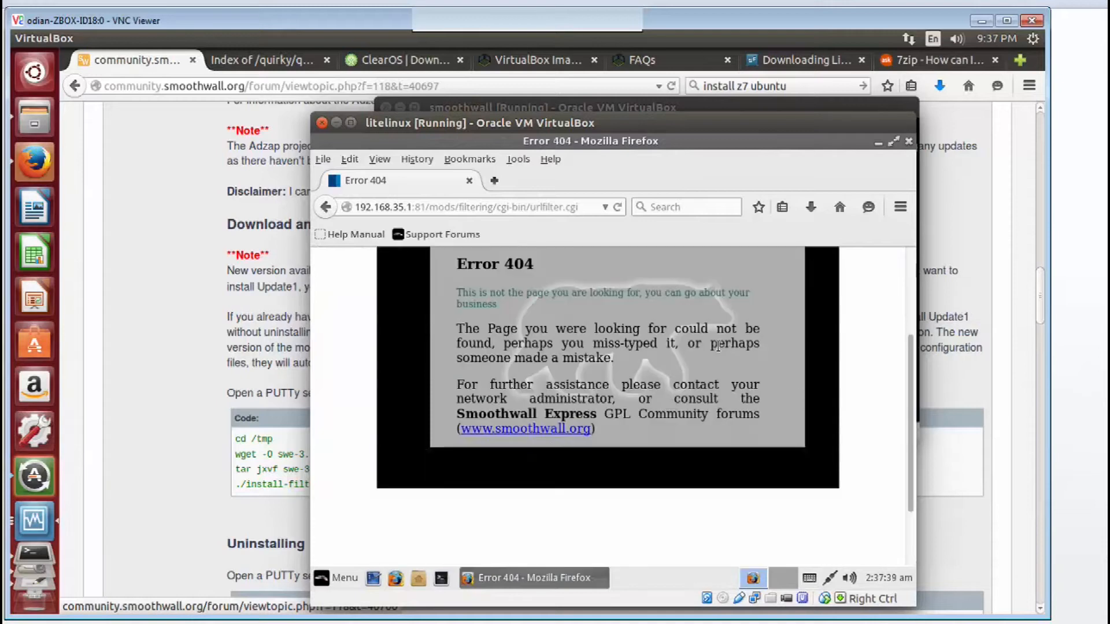
pyautogui.scroll(3)
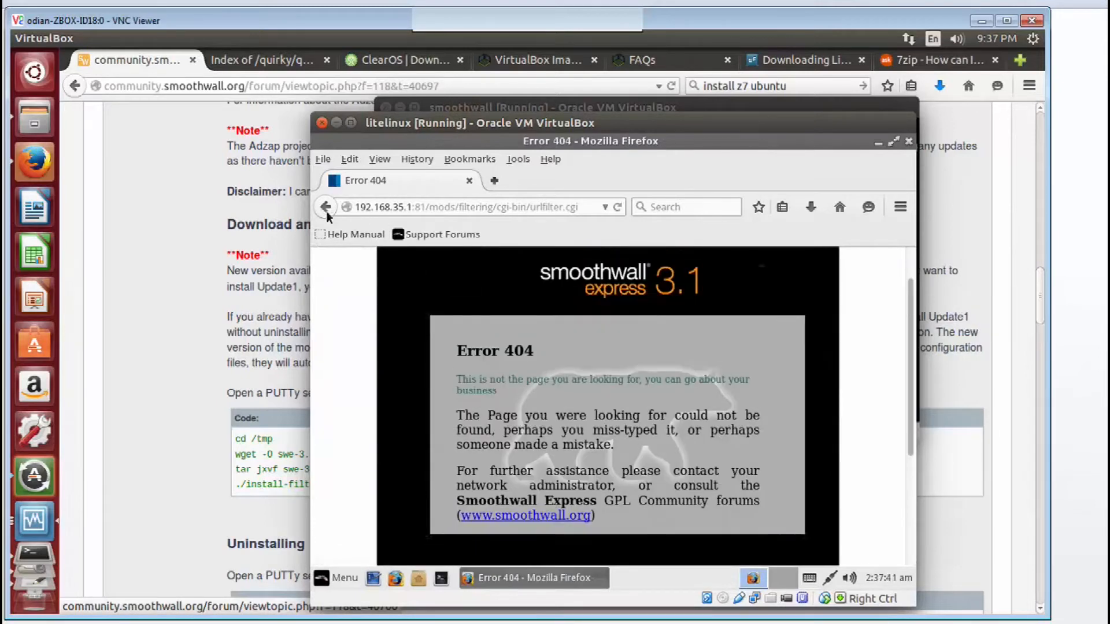
pyautogui.click(326, 207)
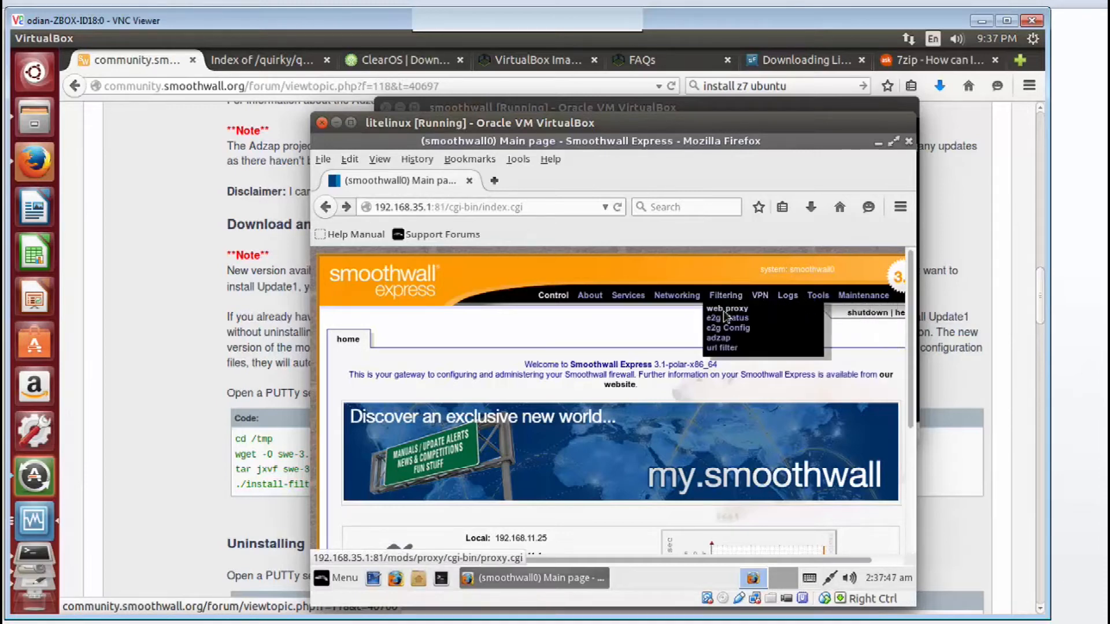
pyautogui.click(727, 308)
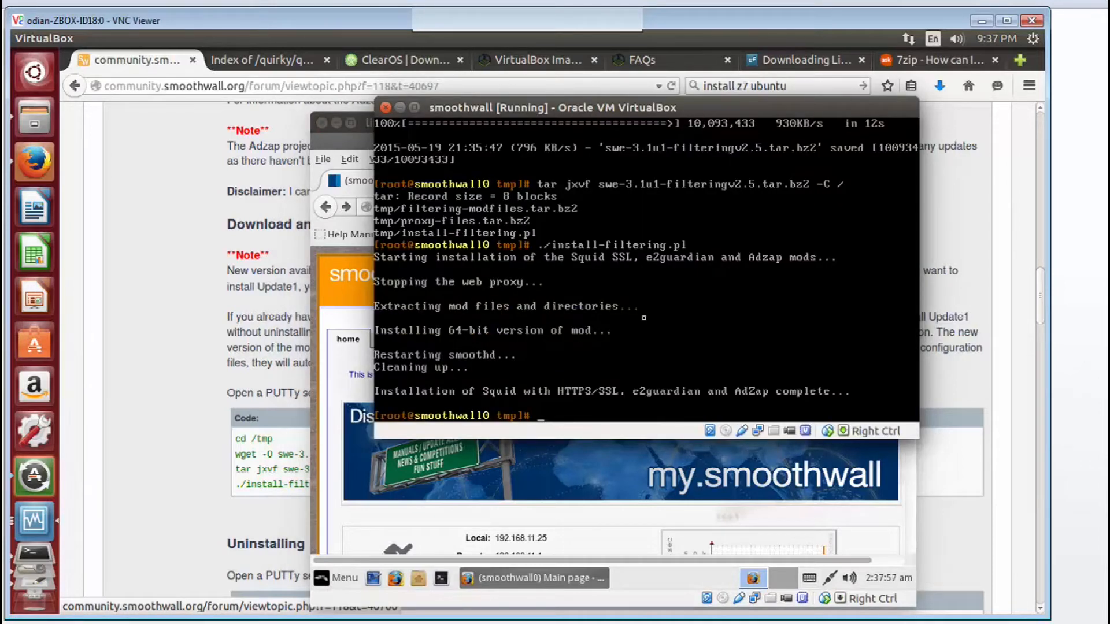
# Step: Reboot the firewall with shutdown -r now in the VM console
pyautogui.write('shutdown')
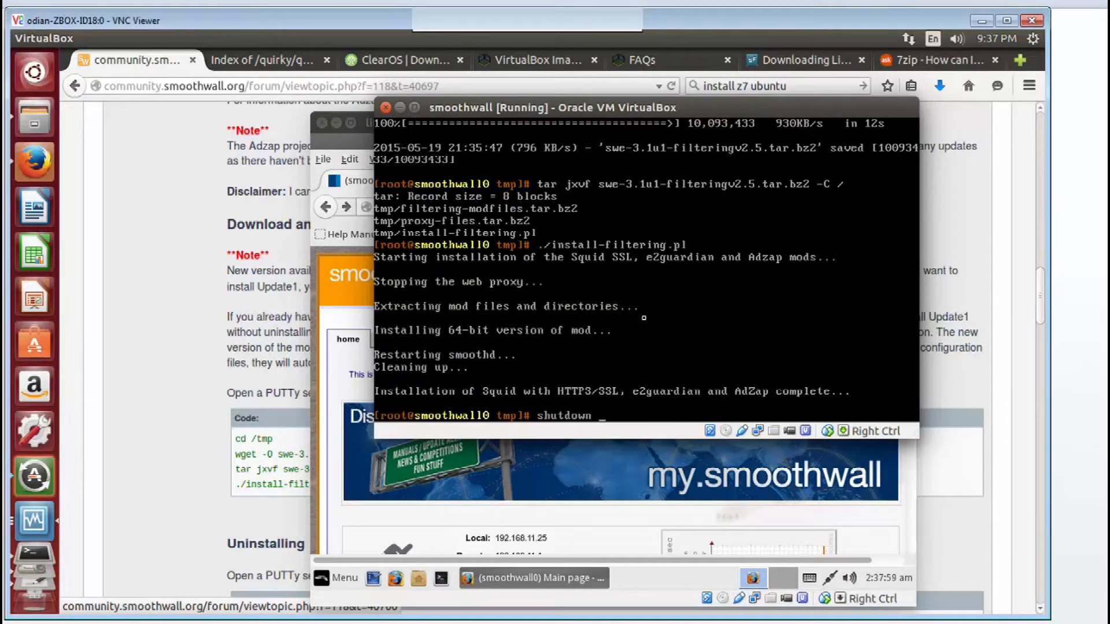
pyautogui.write('-r now')
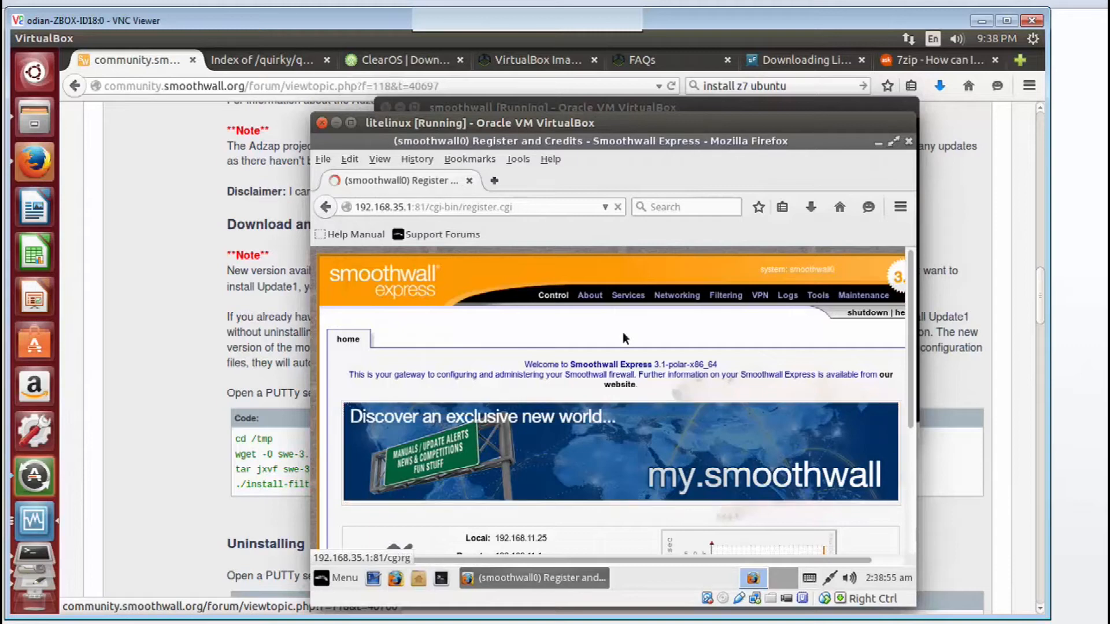
# Step: On the web proxy page enable GREEN transparent proxy, URL Filter and Adzap
pyautogui.click(588, 295)
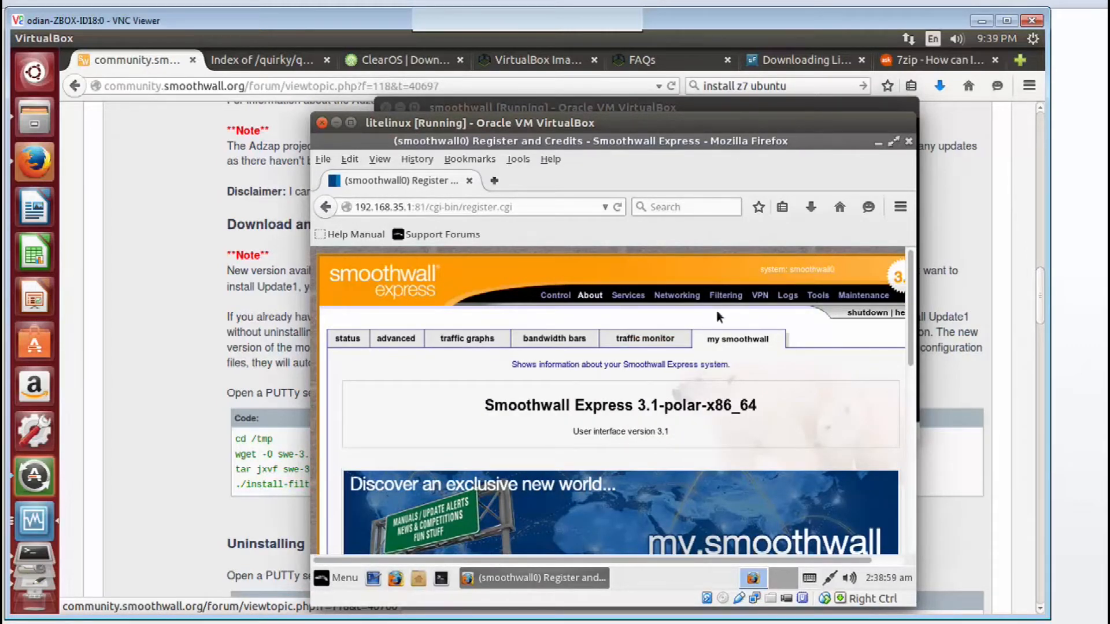
pyautogui.click(725, 295)
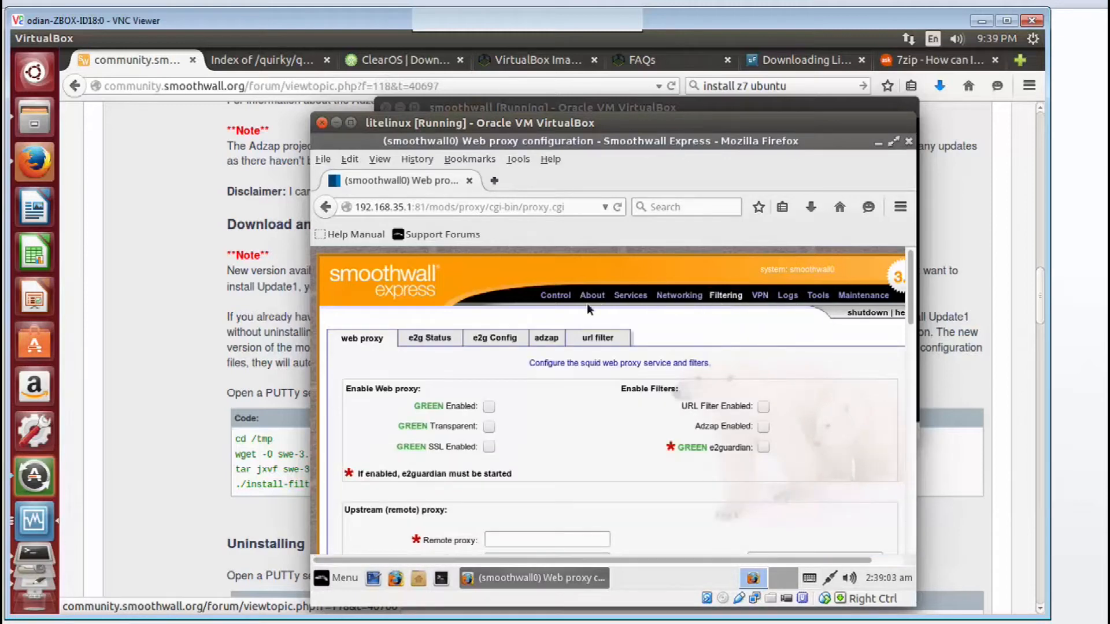
pyautogui.moveTo(726, 301)
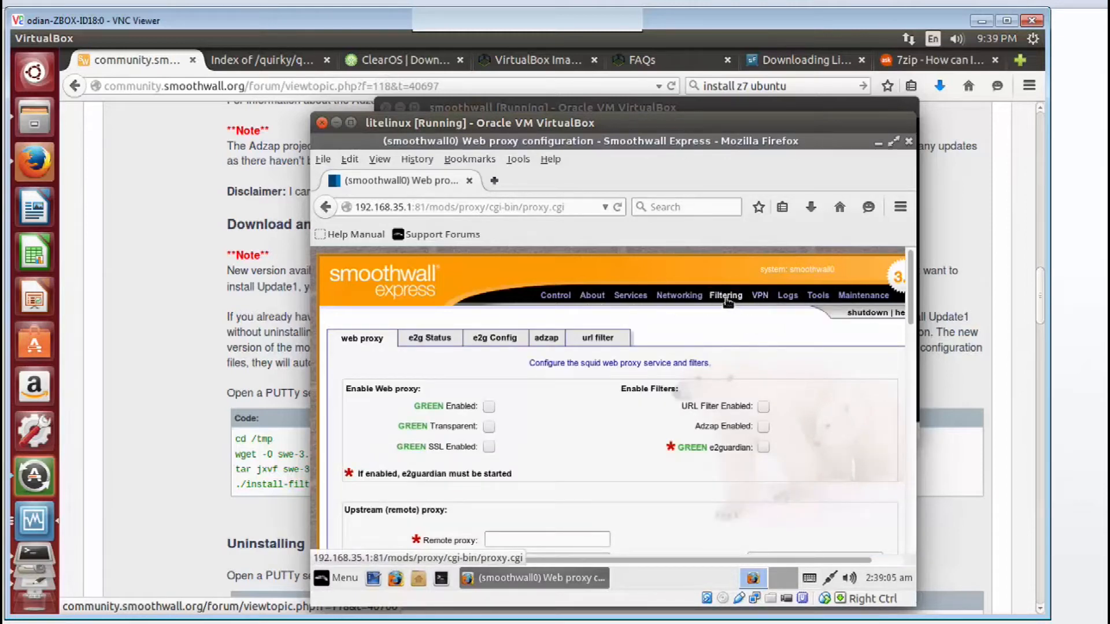
pyautogui.click(678, 294)
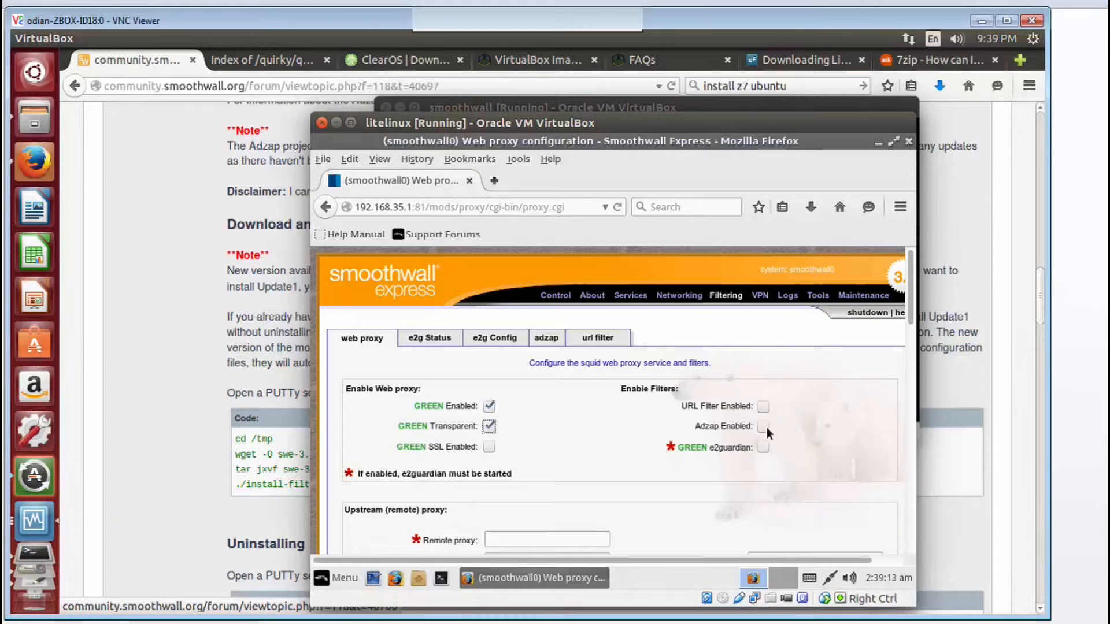
pyautogui.click(764, 427)
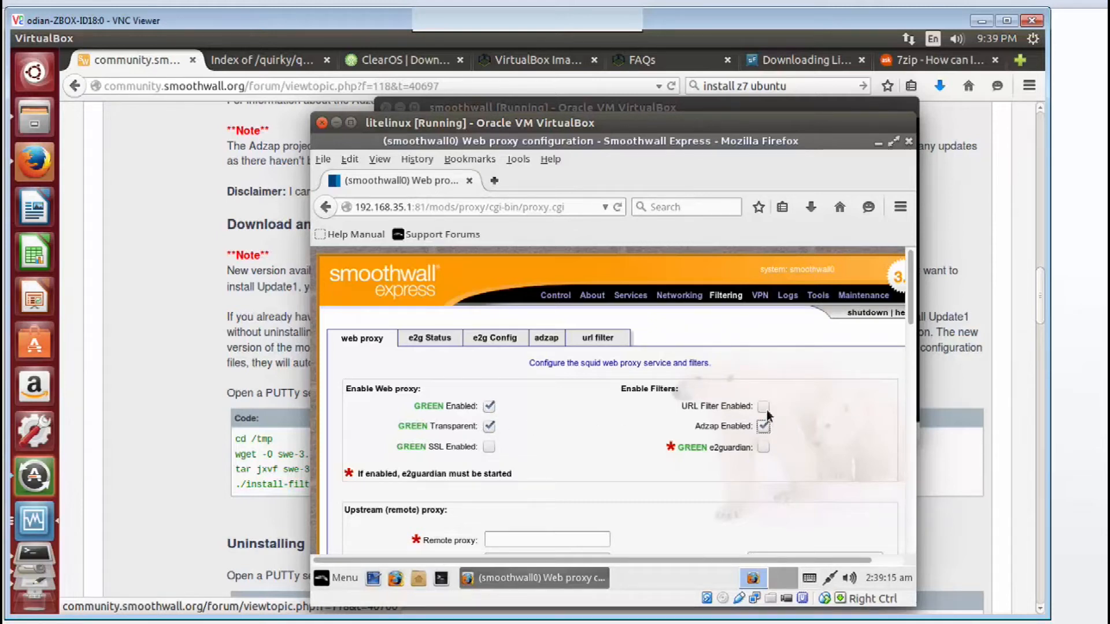
pyautogui.click(763, 406)
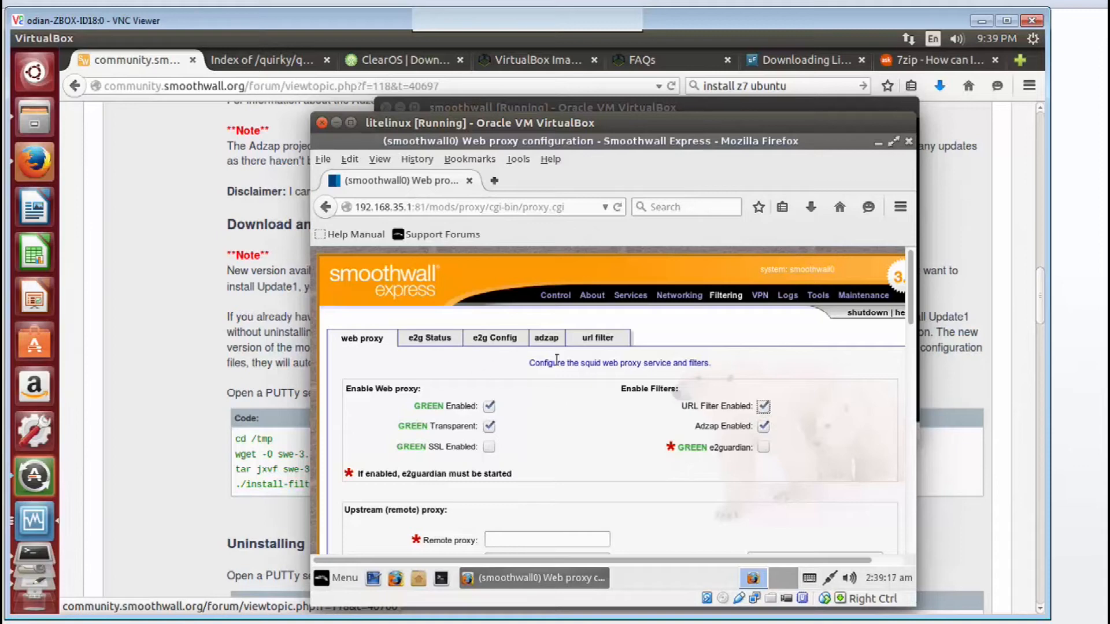
pyautogui.moveTo(574, 462)
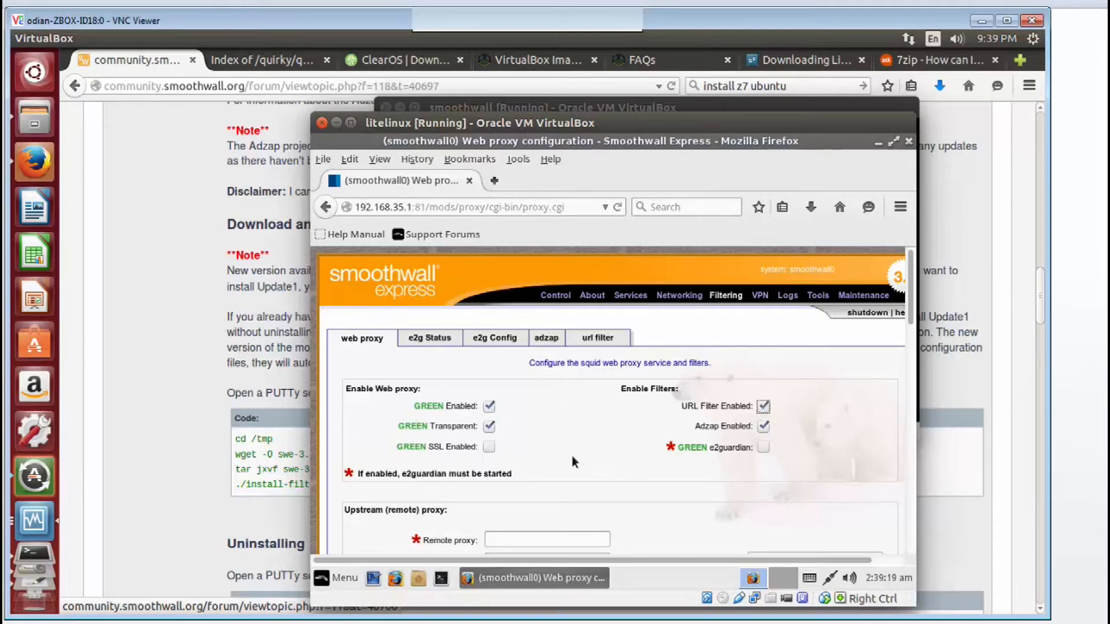
# Step: Save the web proxy settings and clear the cache
pyautogui.scroll(-3)
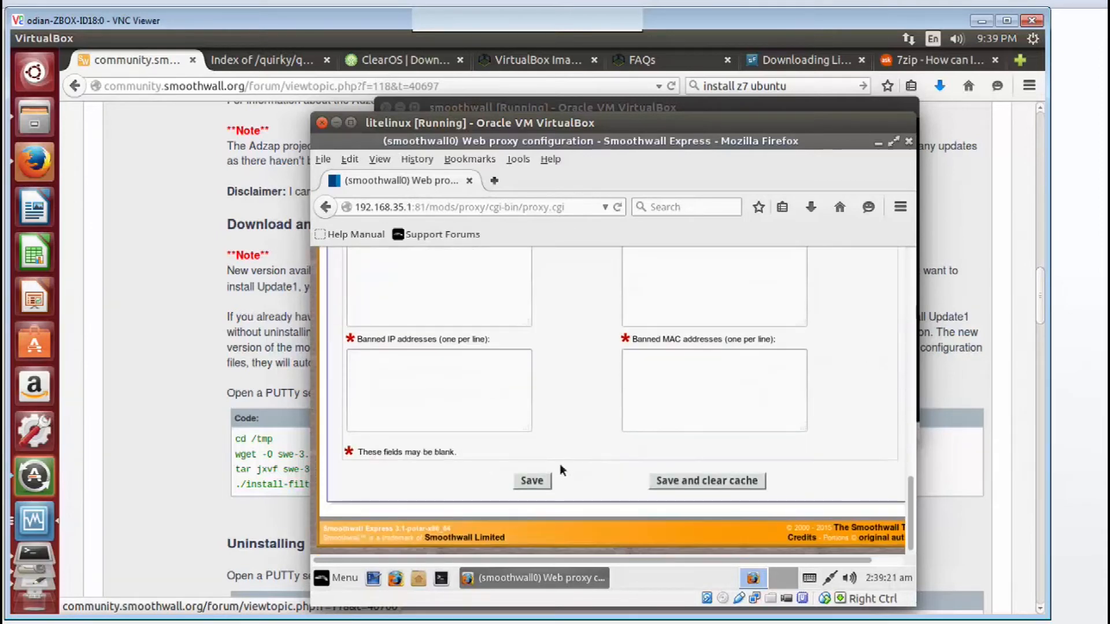
pyautogui.click(705, 481)
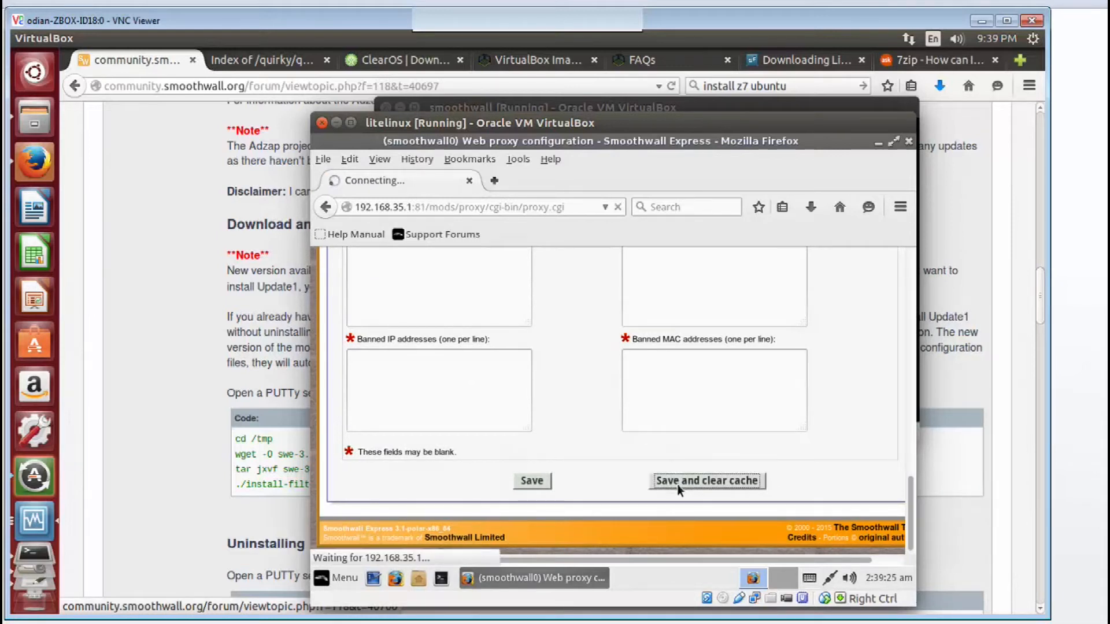
pyautogui.click(705, 481)
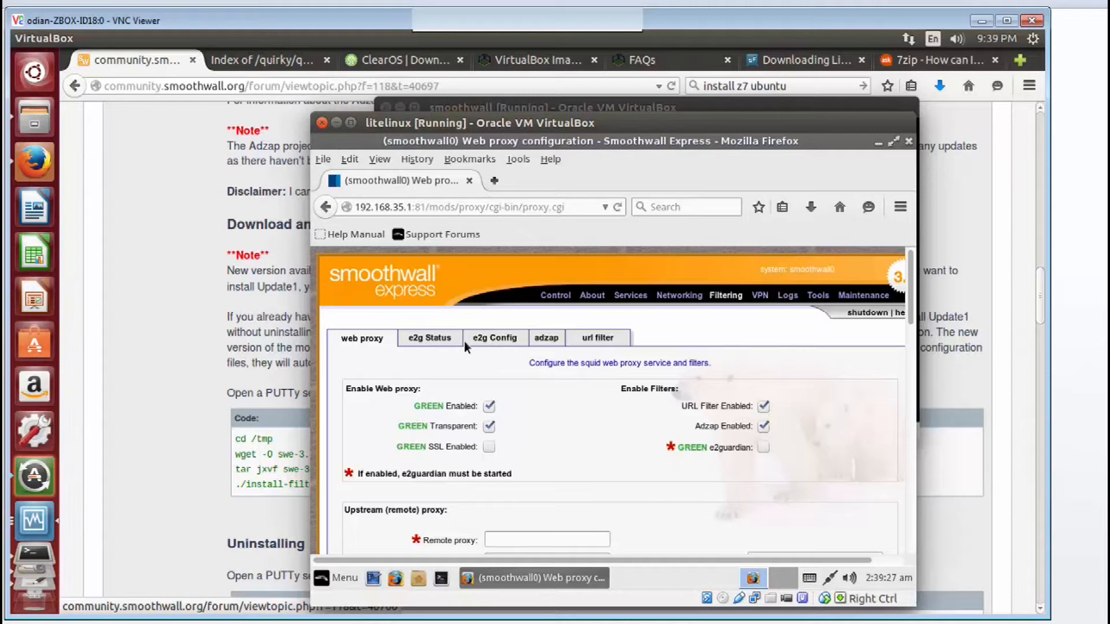
# Step: Enable Show printer friendly pages in Adzap, leave text-only ads unblocked, and save
pyautogui.click(547, 337)
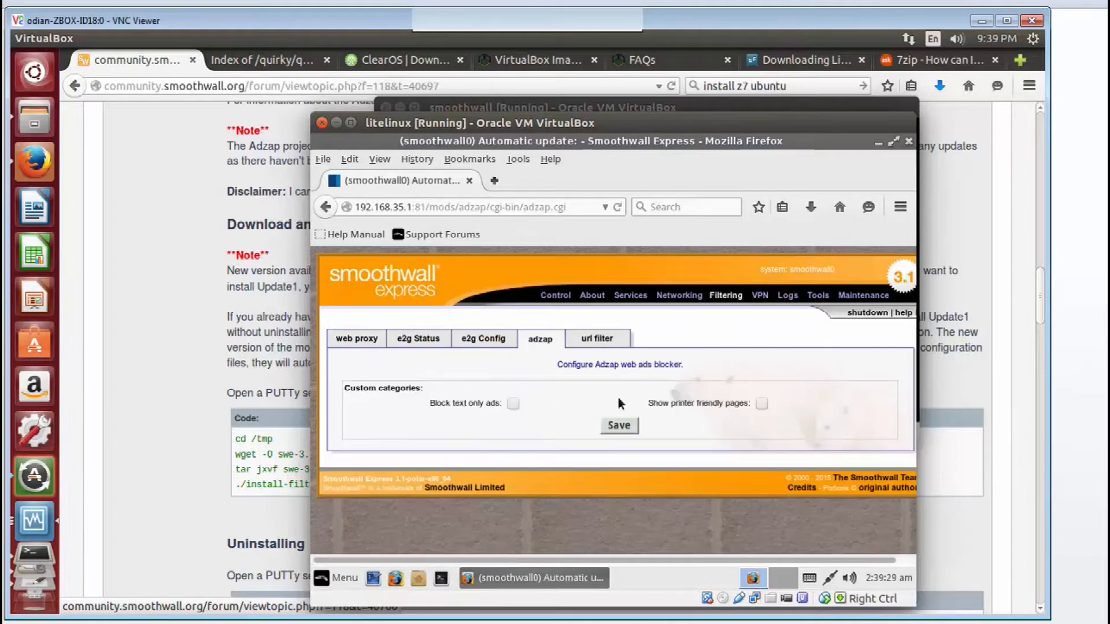
pyautogui.click(762, 403)
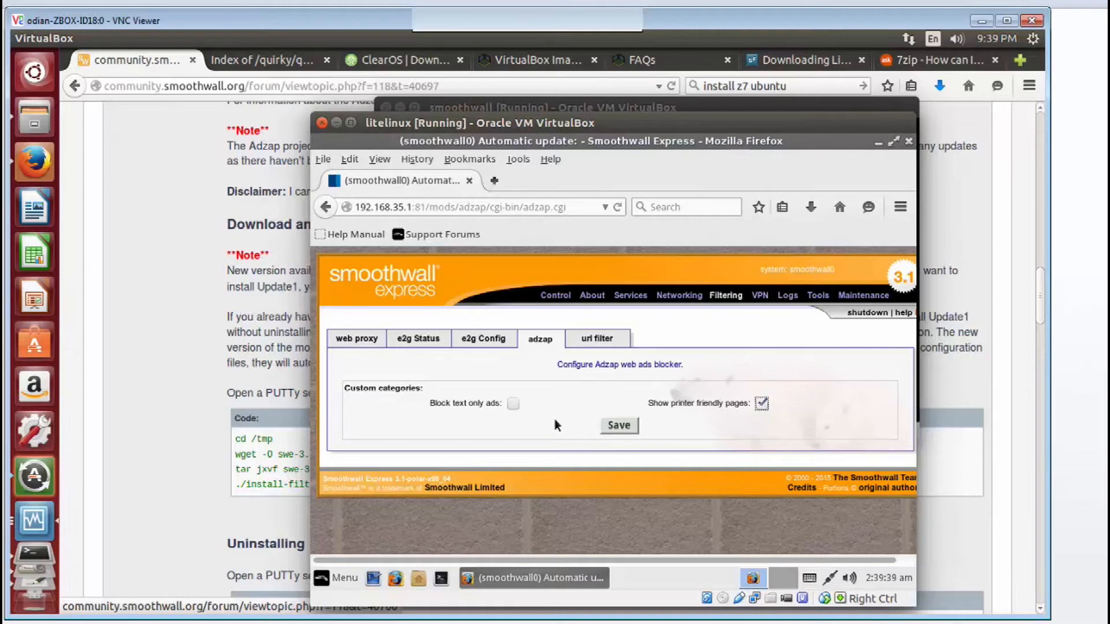
pyautogui.moveTo(496, 395)
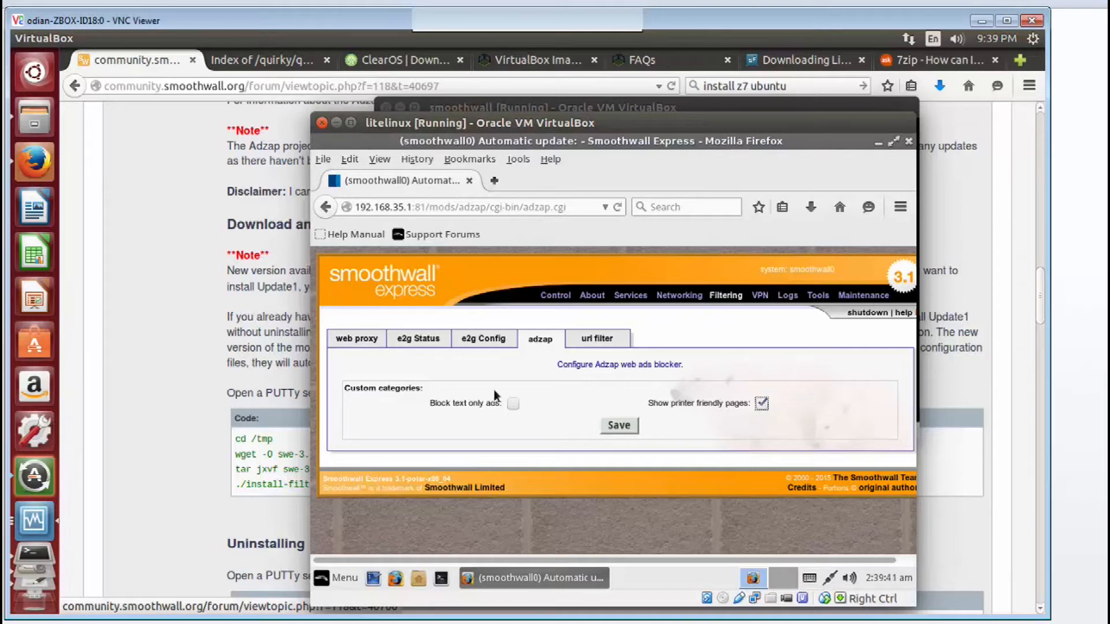
pyautogui.moveTo(446, 354)
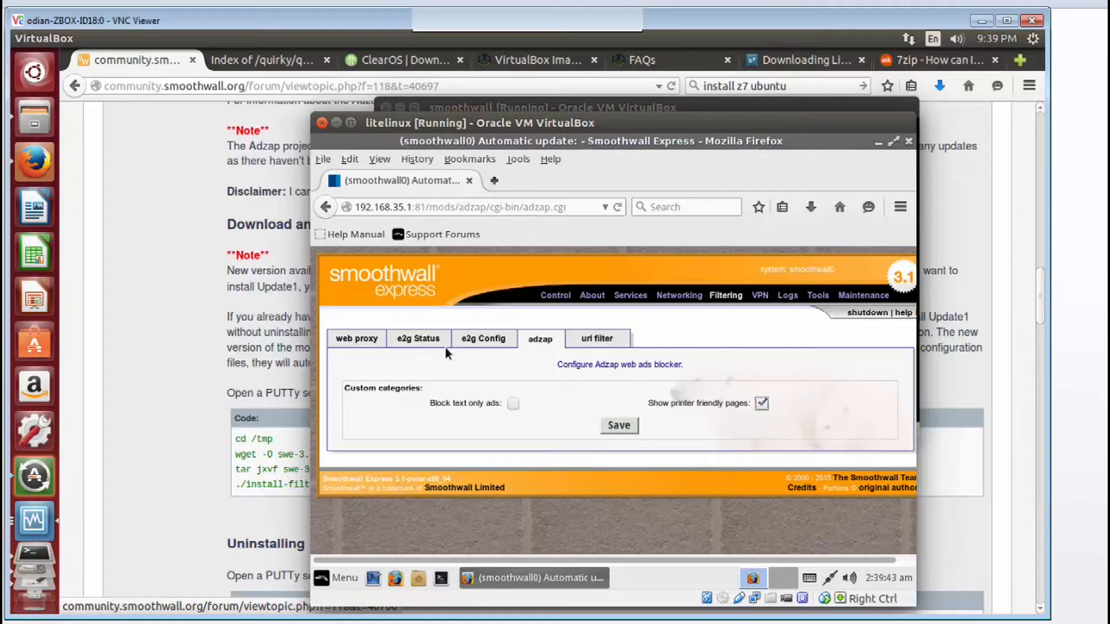
pyautogui.click(357, 339)
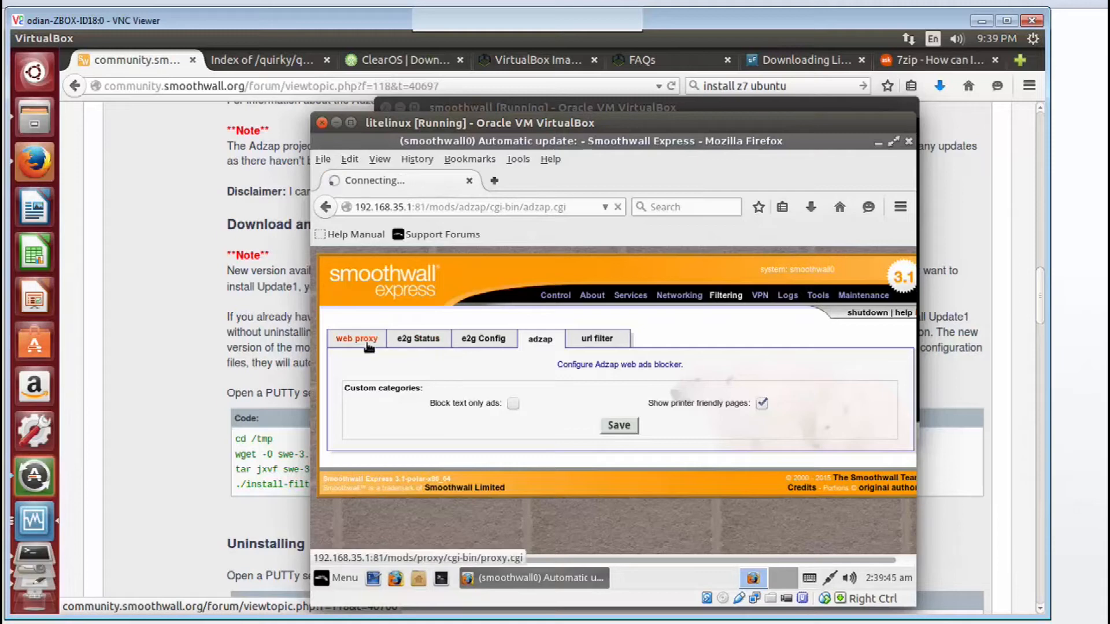
pyautogui.click(356, 339)
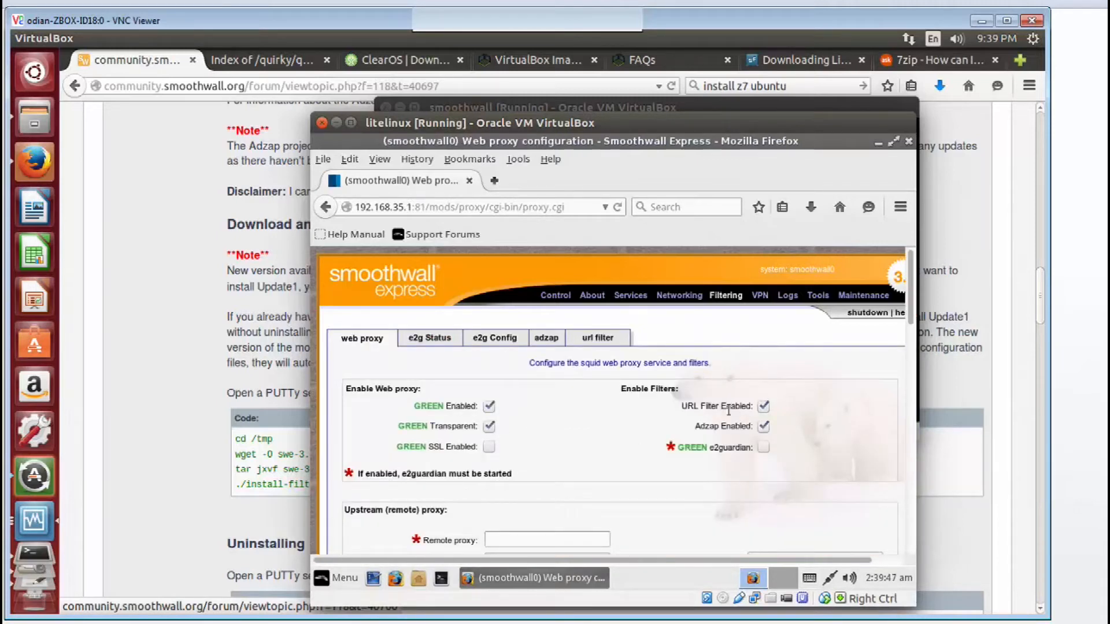
pyautogui.click(546, 337)
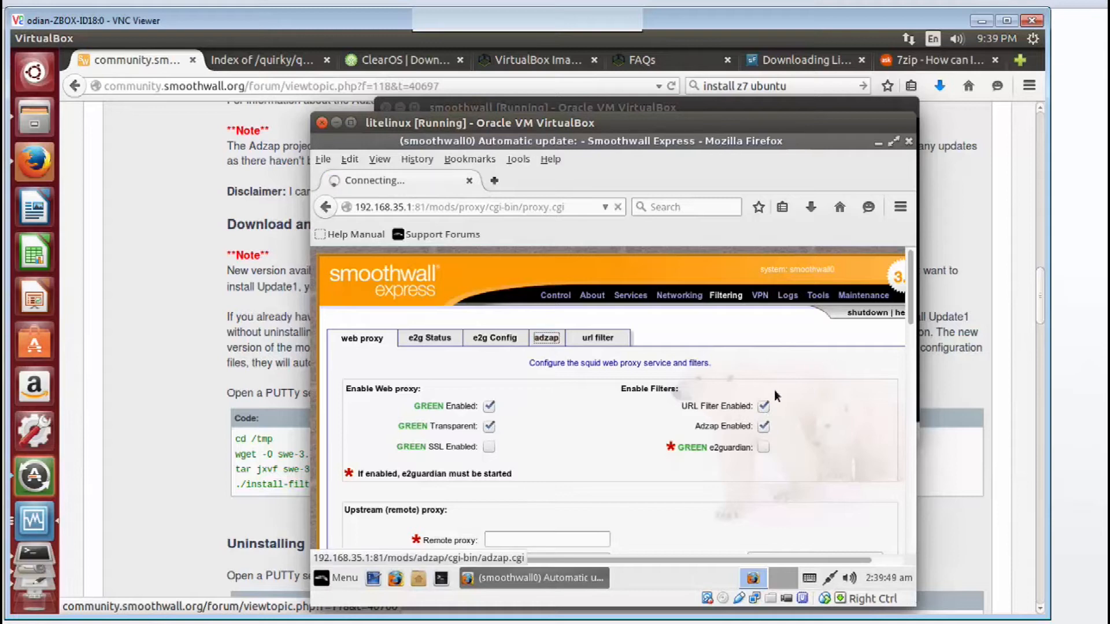
pyautogui.click(546, 337)
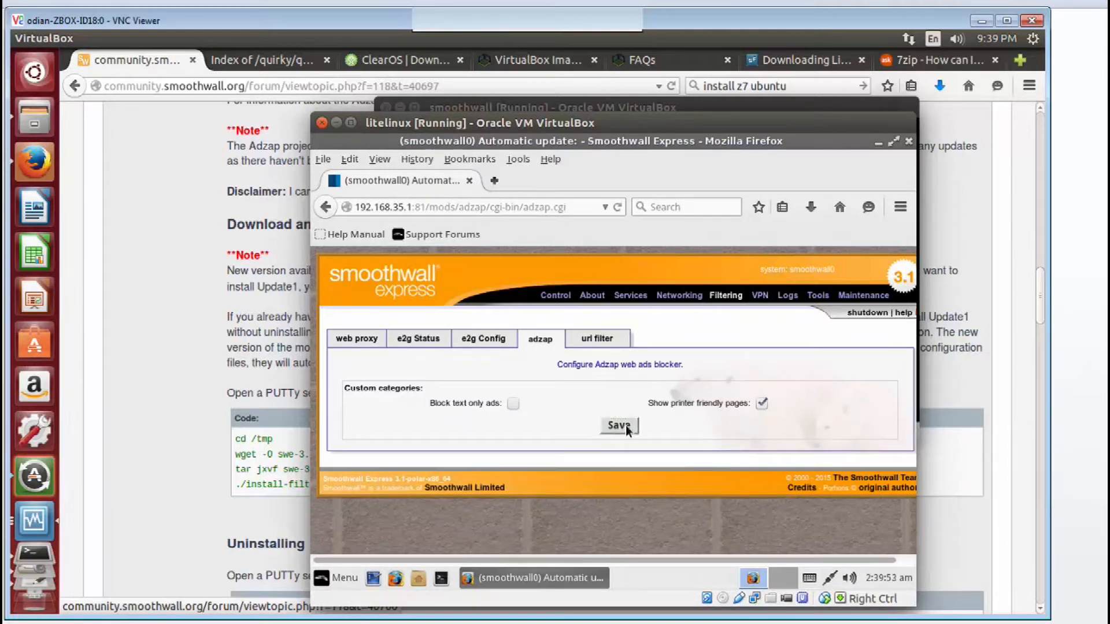
pyautogui.moveTo(602, 347)
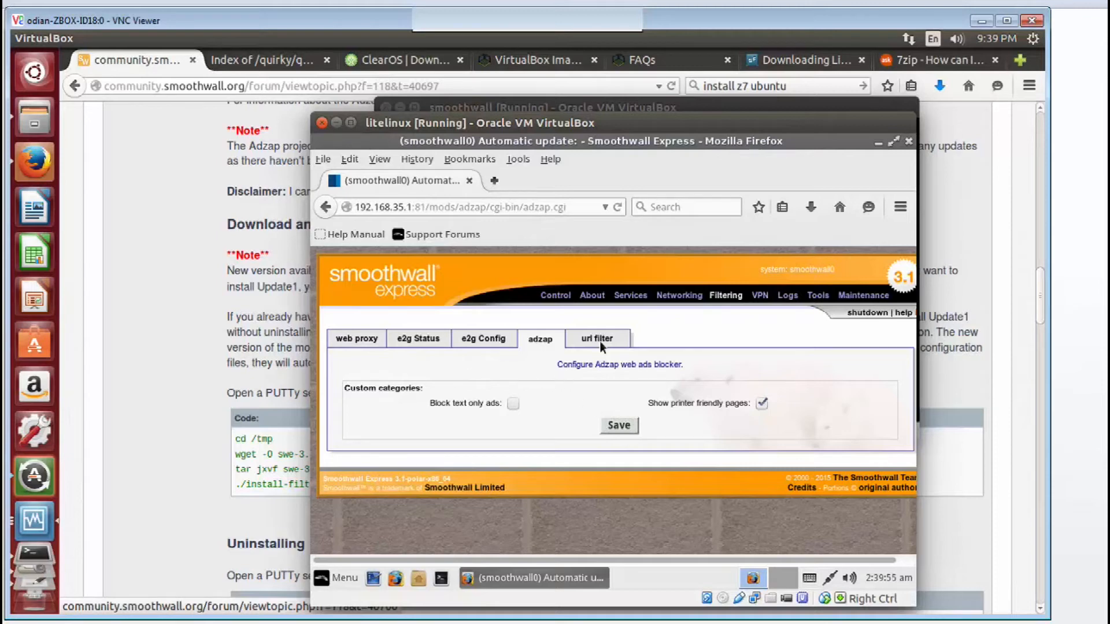
pyautogui.click(595, 339)
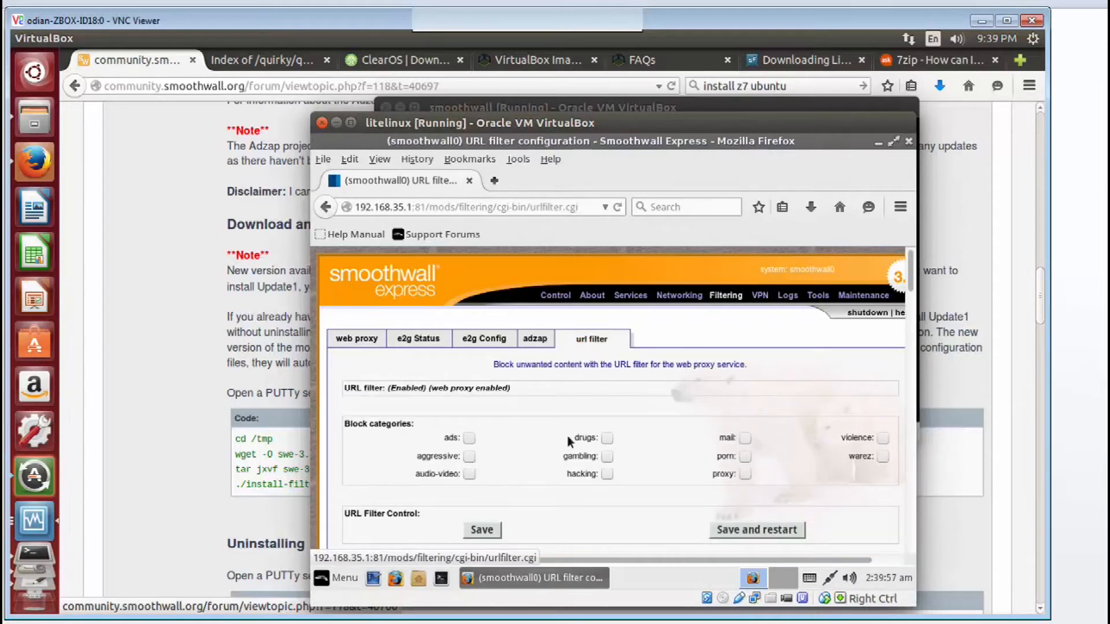
pyautogui.scroll(-3)
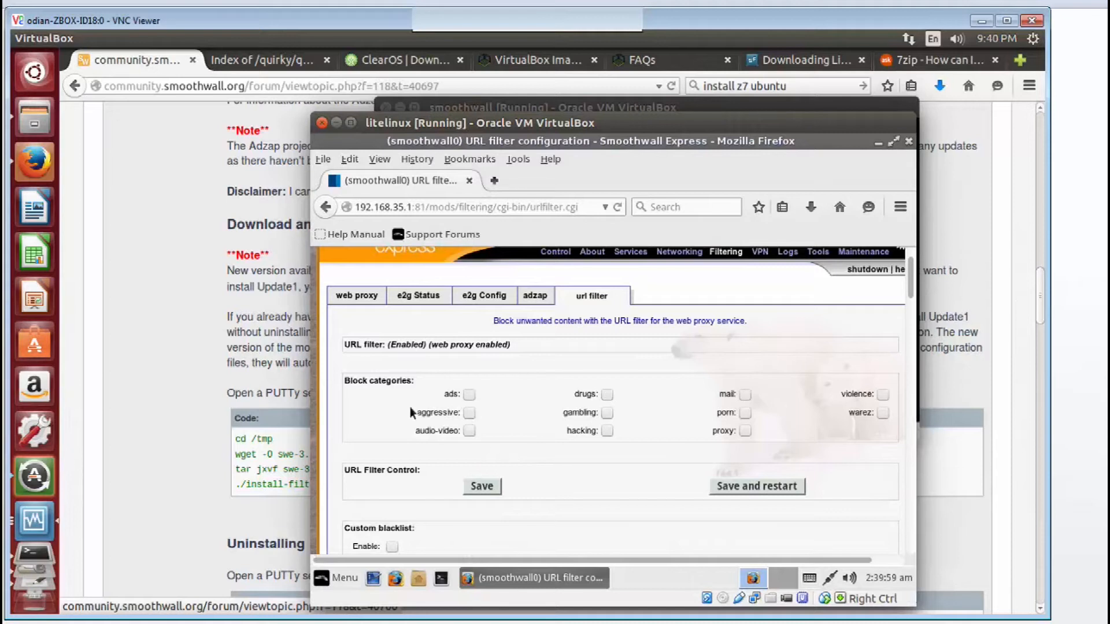
pyautogui.moveTo(522, 449)
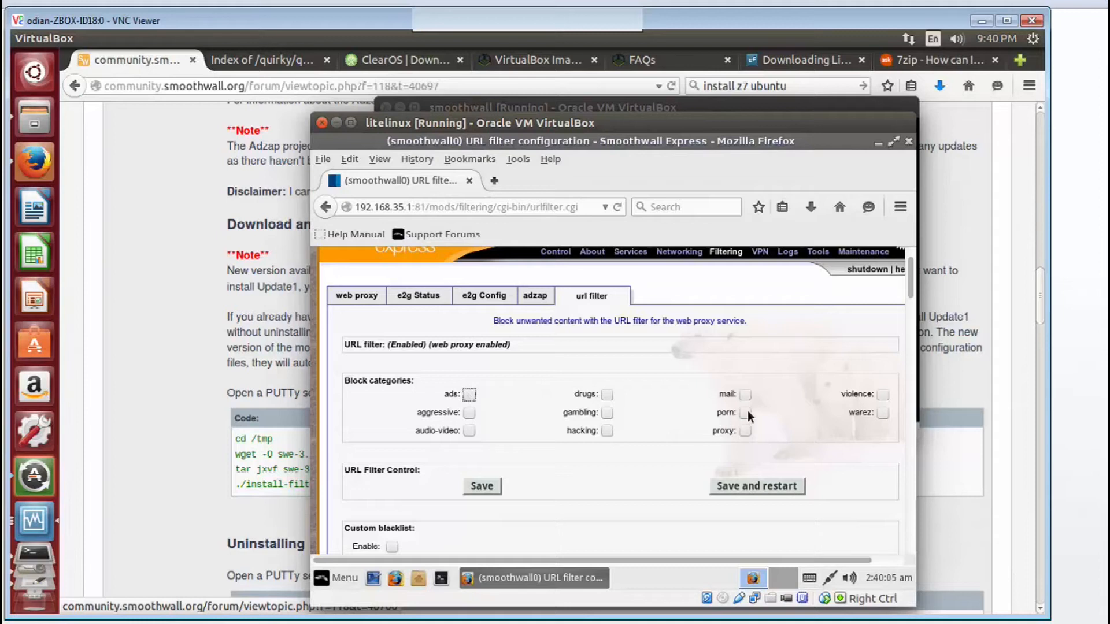
pyautogui.moveTo(656, 380)
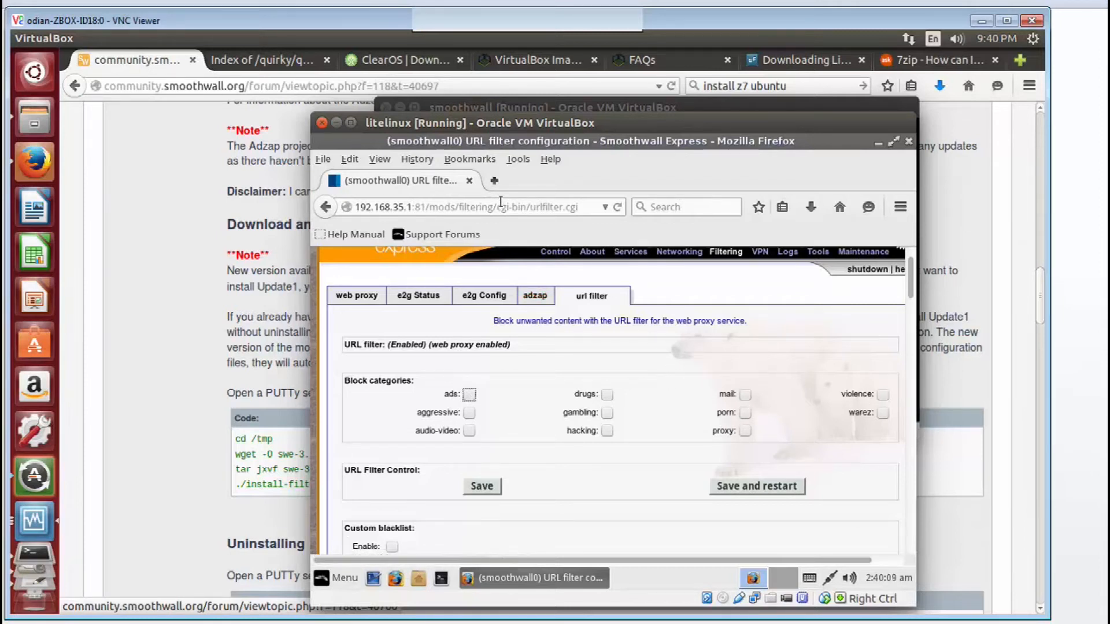
pyautogui.moveTo(494, 180)
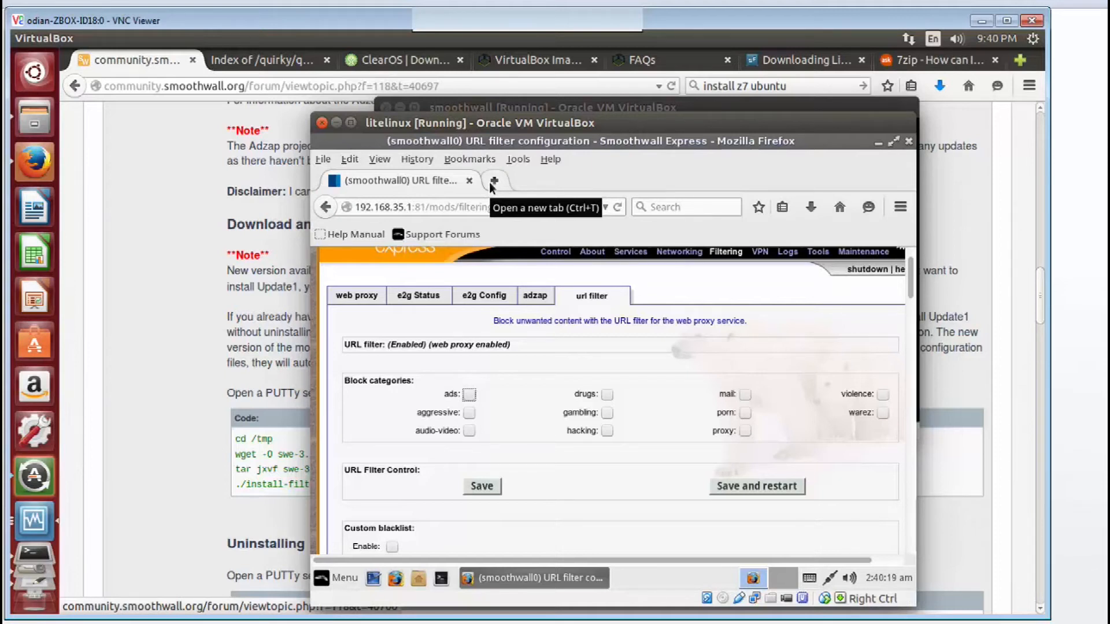
# Step: In a new tab, search 'url blacklist' and open the URLBlacklist.com result
pyautogui.click(494, 180)
pyautogui.write('urlblacklist.or')
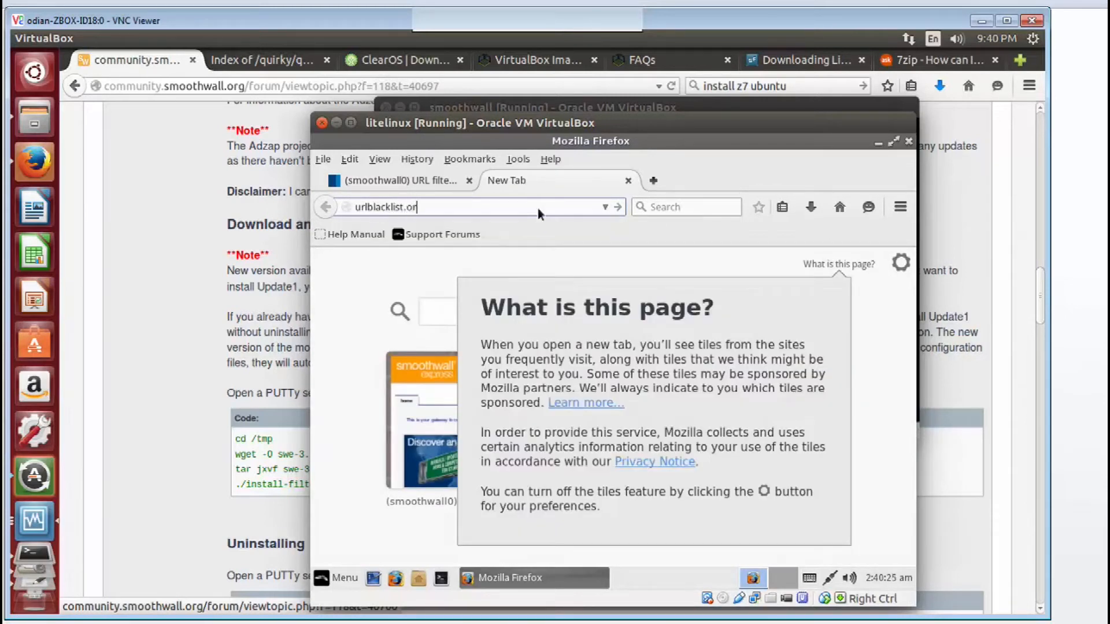
pyautogui.write('g')
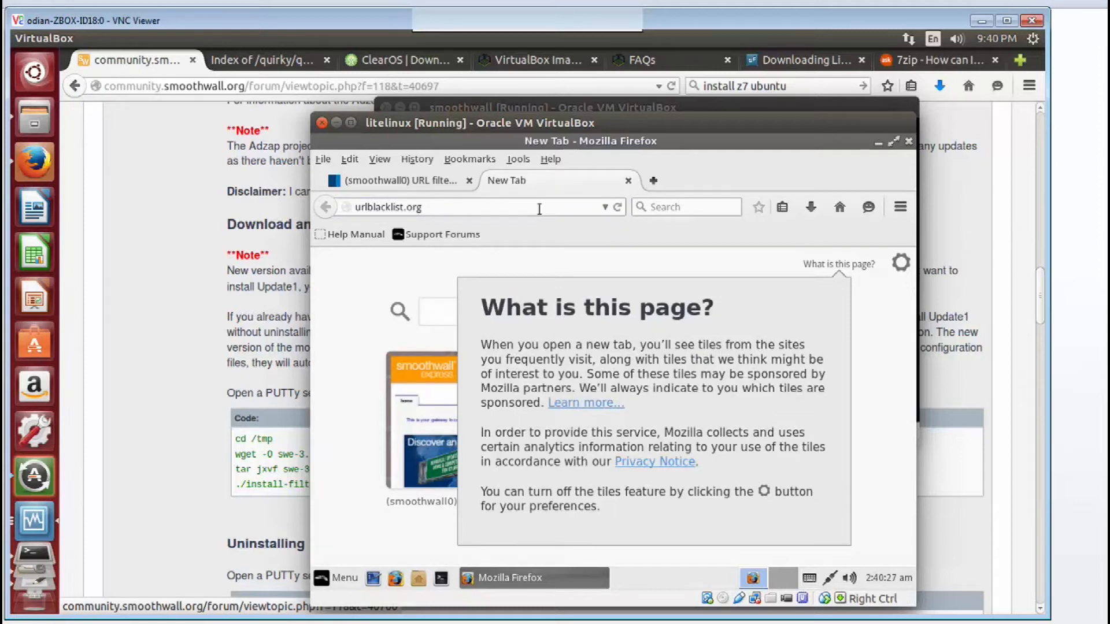
pyautogui.press('Return')
pyautogui.write('u')
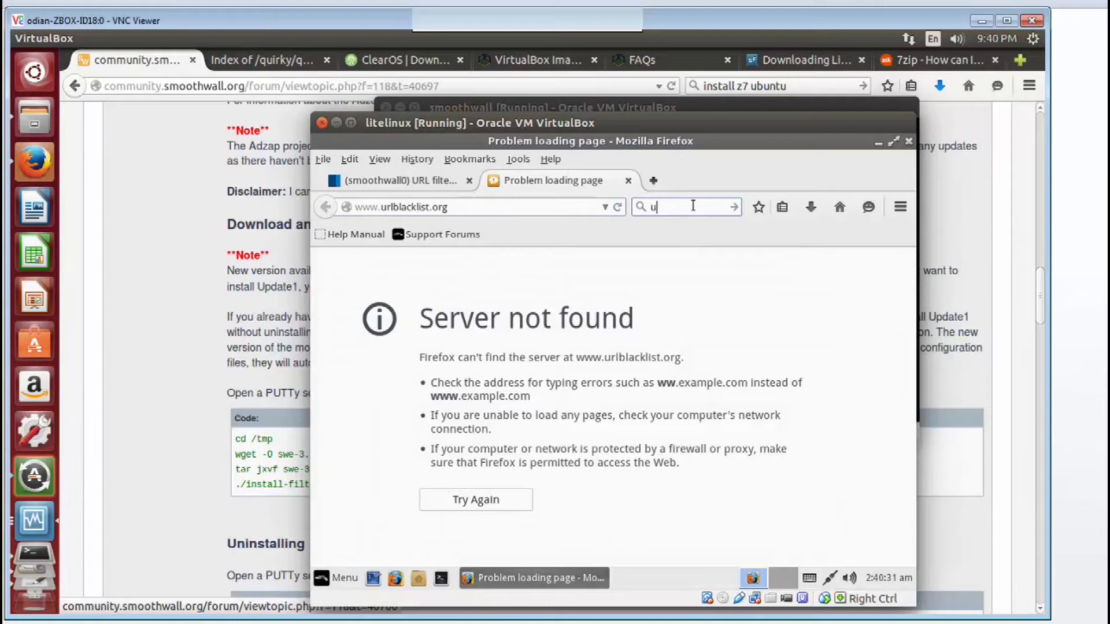
pyautogui.write('rl blacklist')
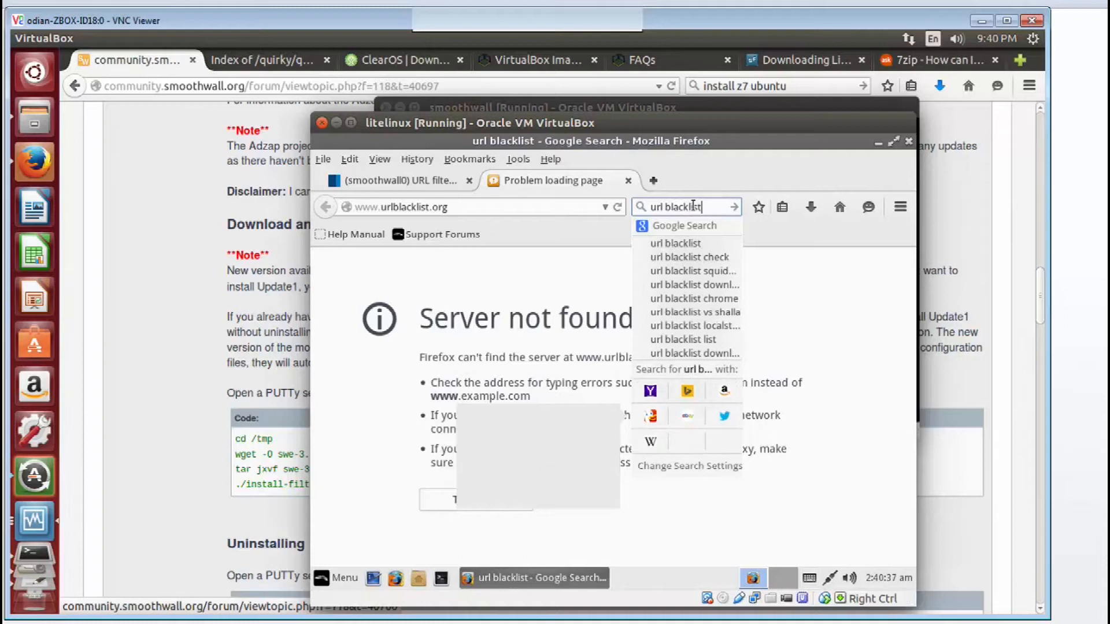
pyautogui.click(674, 242)
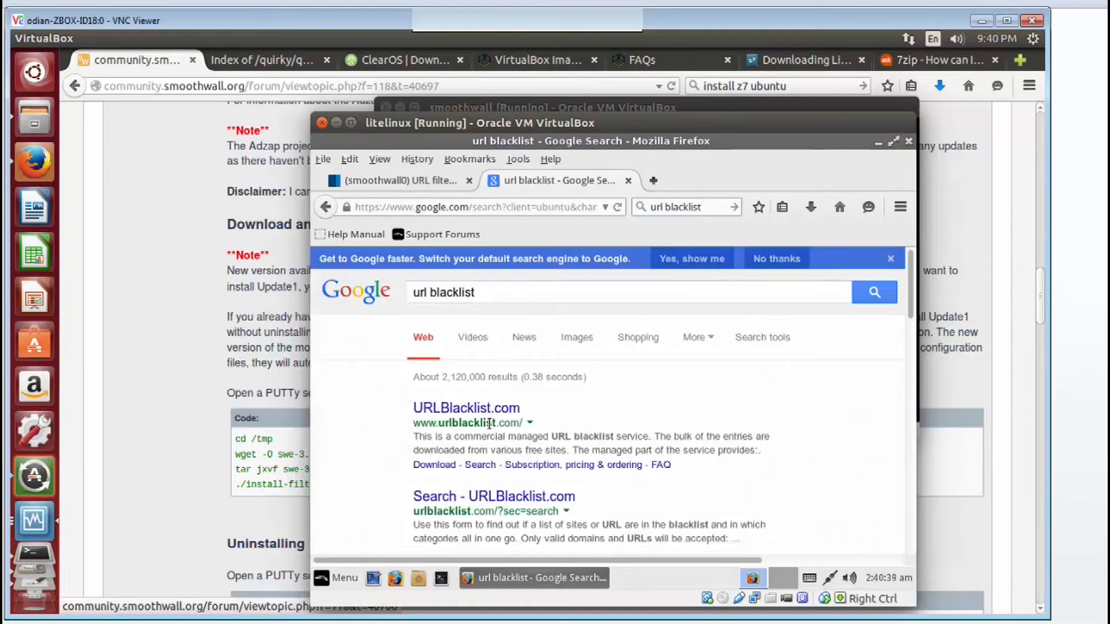
pyautogui.click(465, 408)
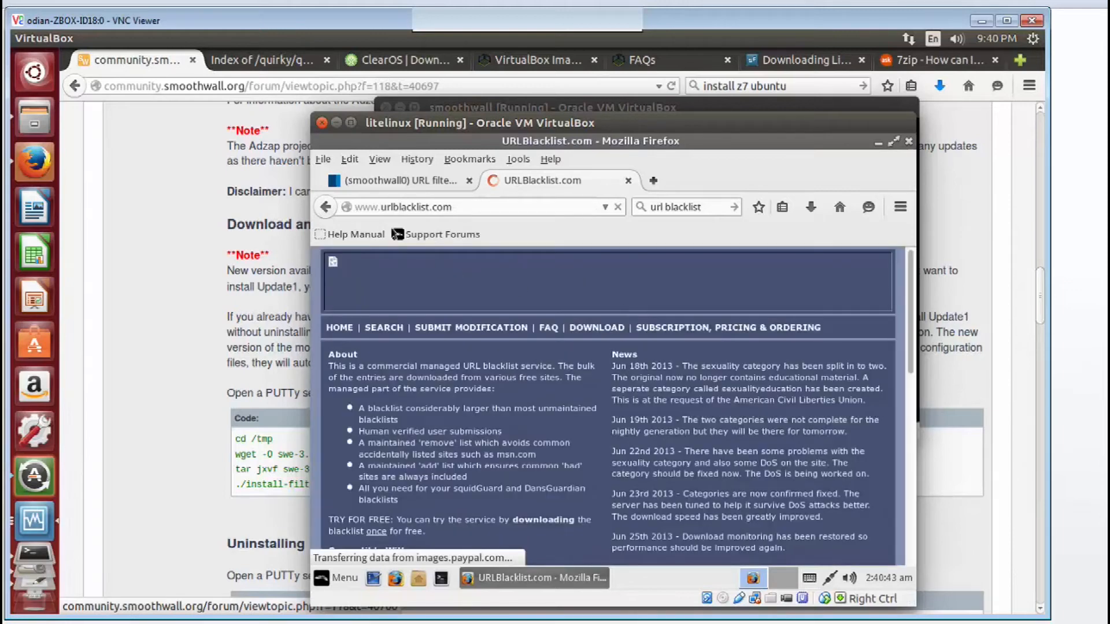
# Step: From the DOWNLOAD page, save the bigblacklist.tar.gz archive (21.6 MB) to disk
pyautogui.click(597, 327)
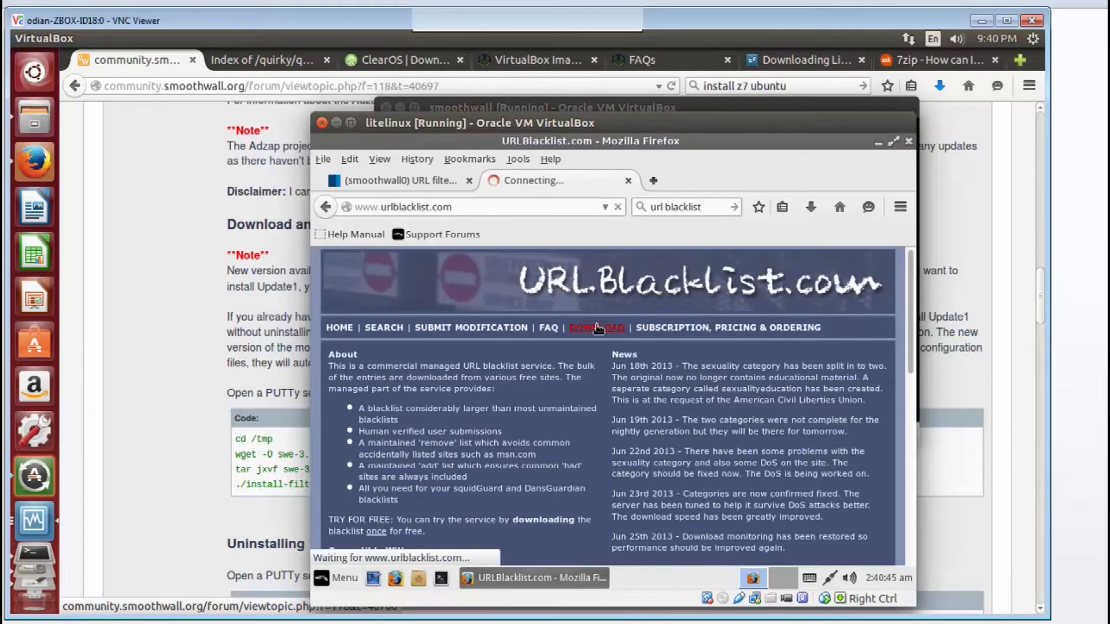
pyautogui.click(596, 327)
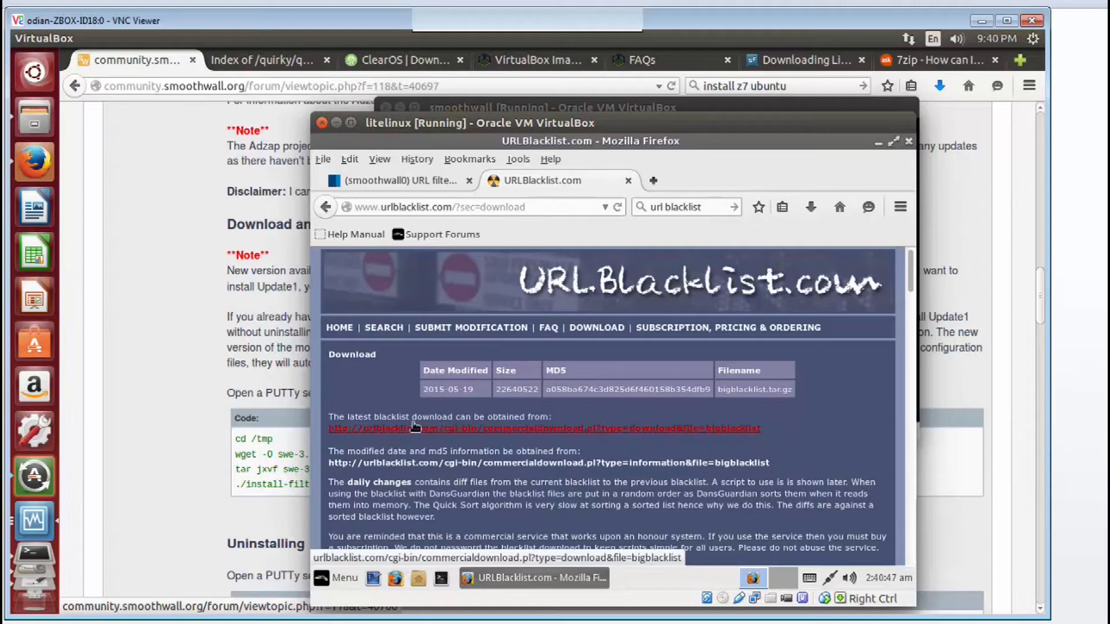
pyautogui.click(468, 428)
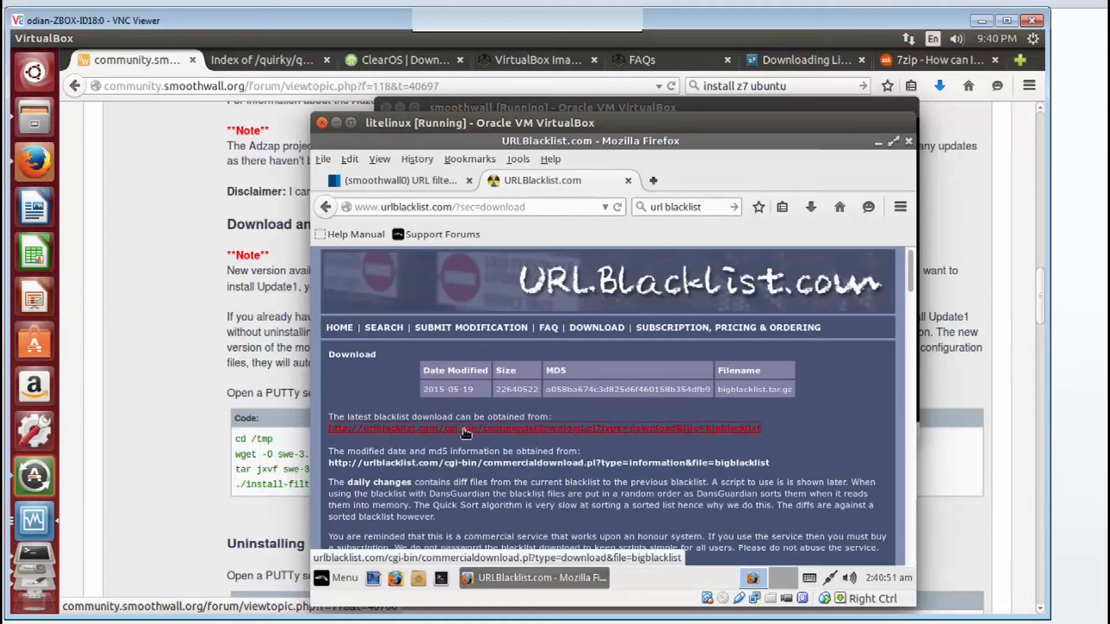
pyautogui.click(463, 431)
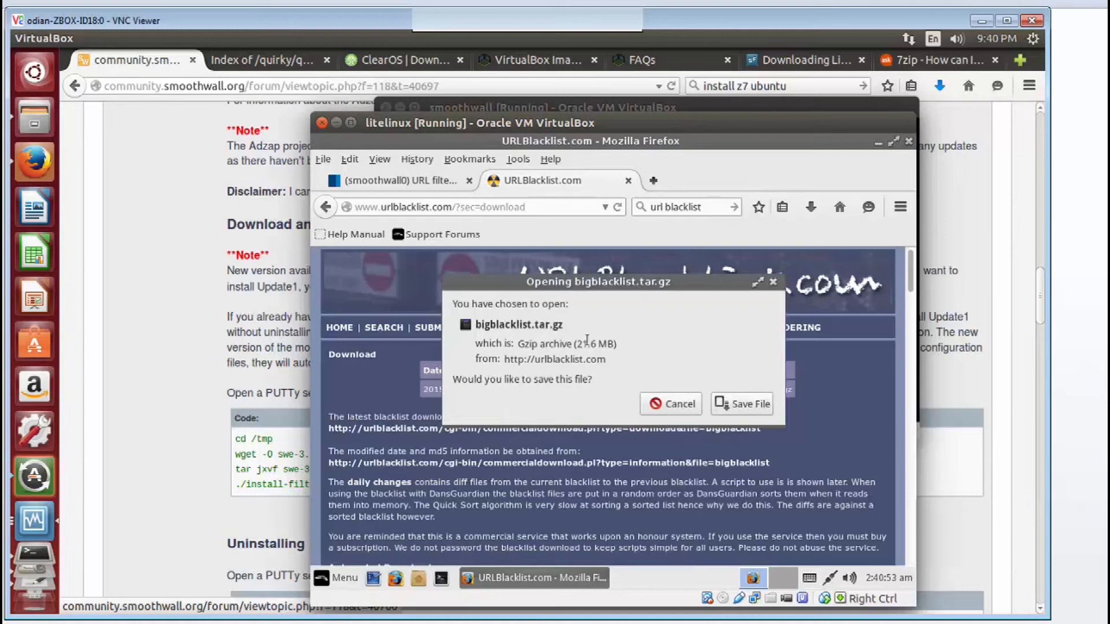
pyautogui.click(742, 404)
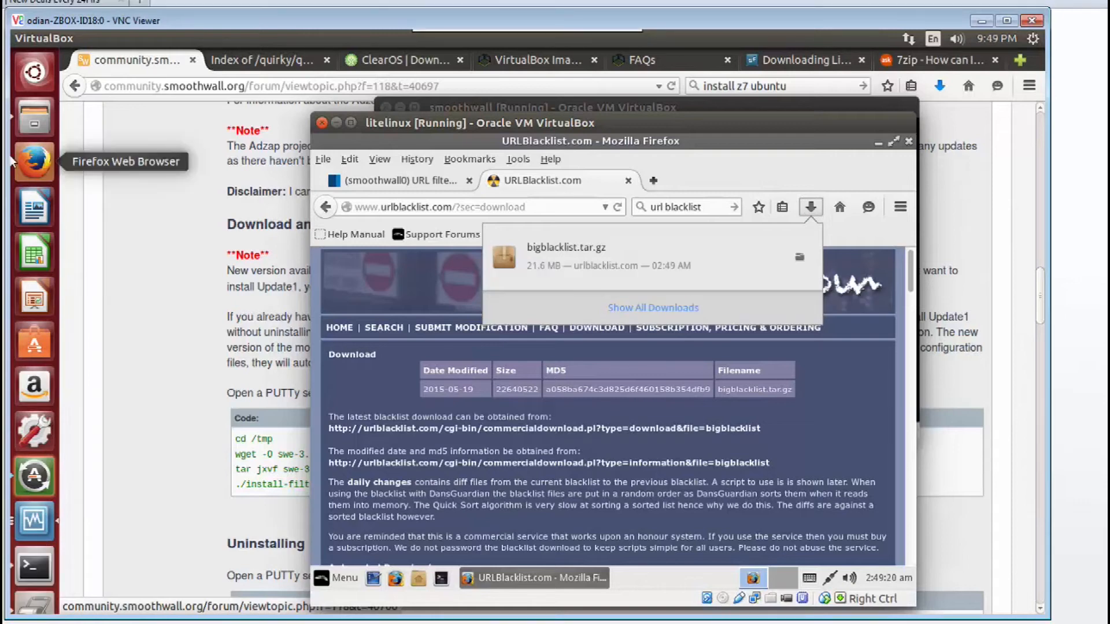
pyautogui.moveTo(521, 362)
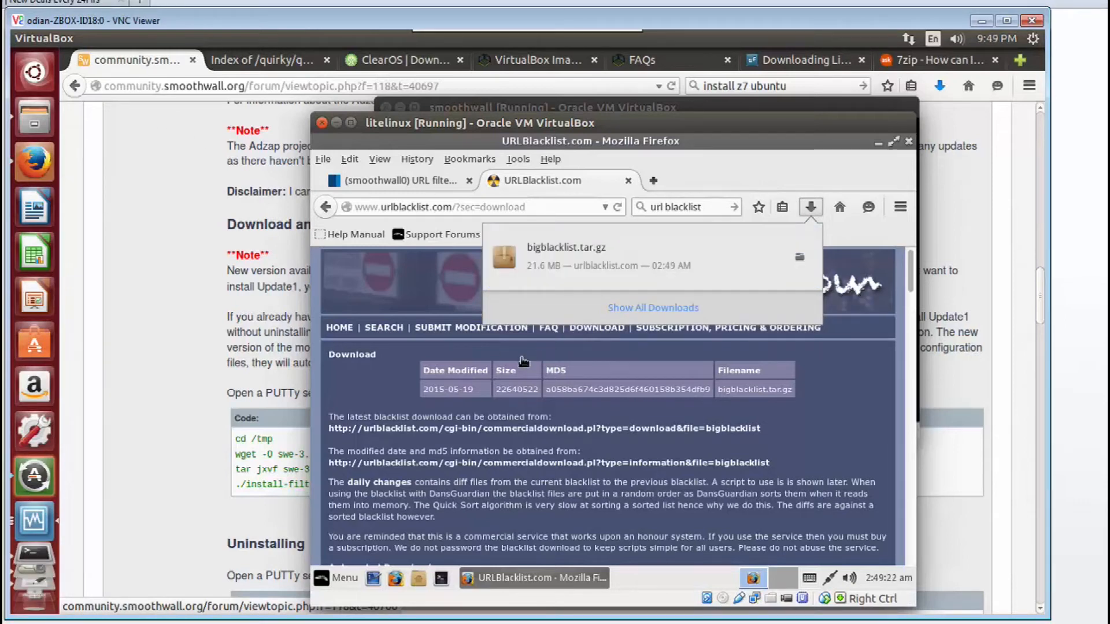
pyautogui.moveTo(457, 303)
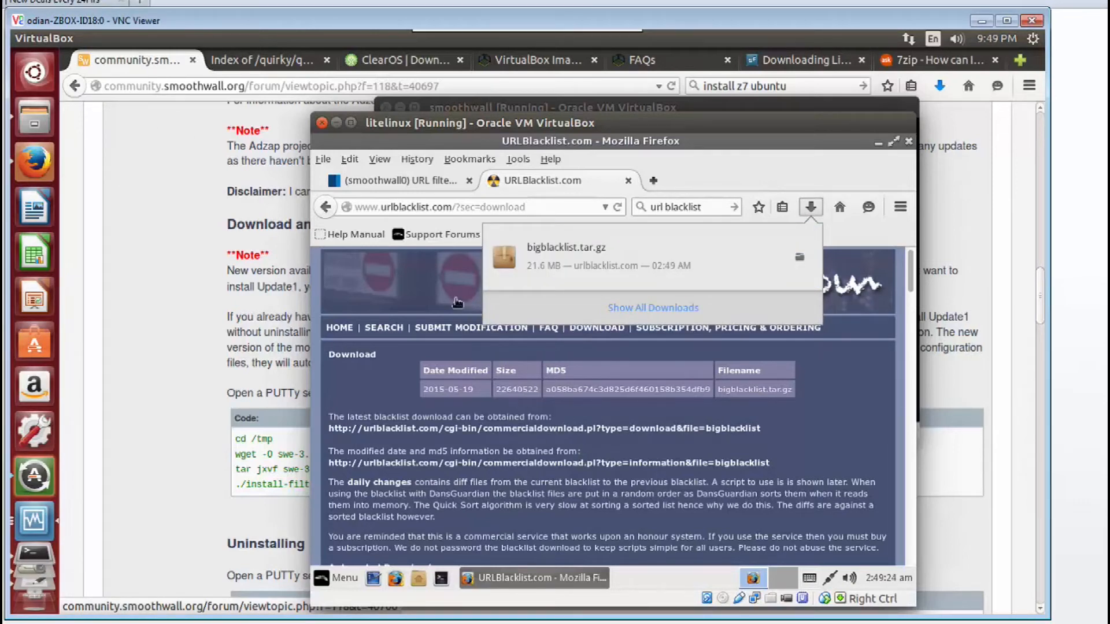
pyautogui.moveTo(404, 181)
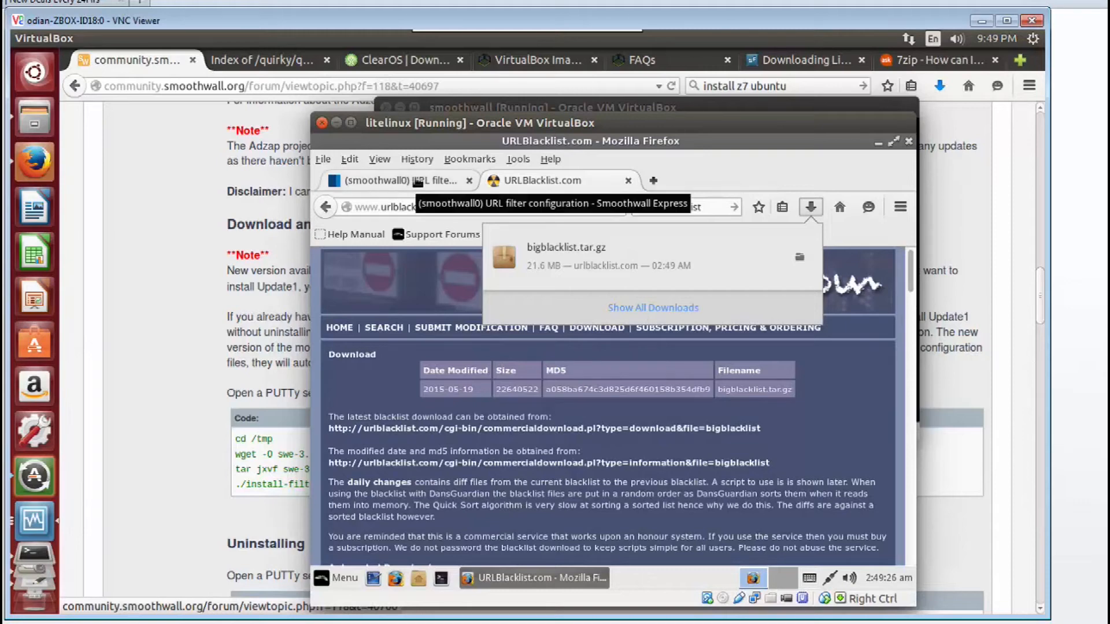
# Step: On the URL filter page, choose bigblacklist.tar.gz from Recently Used as the blacklist update file
pyautogui.click(389, 180)
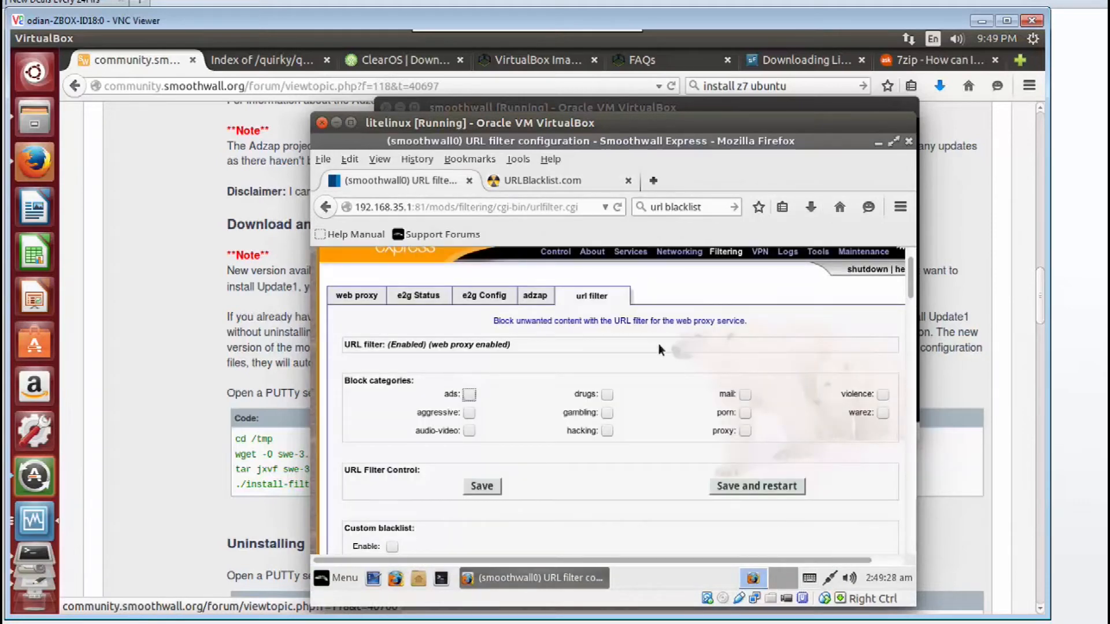
pyautogui.scroll(-3)
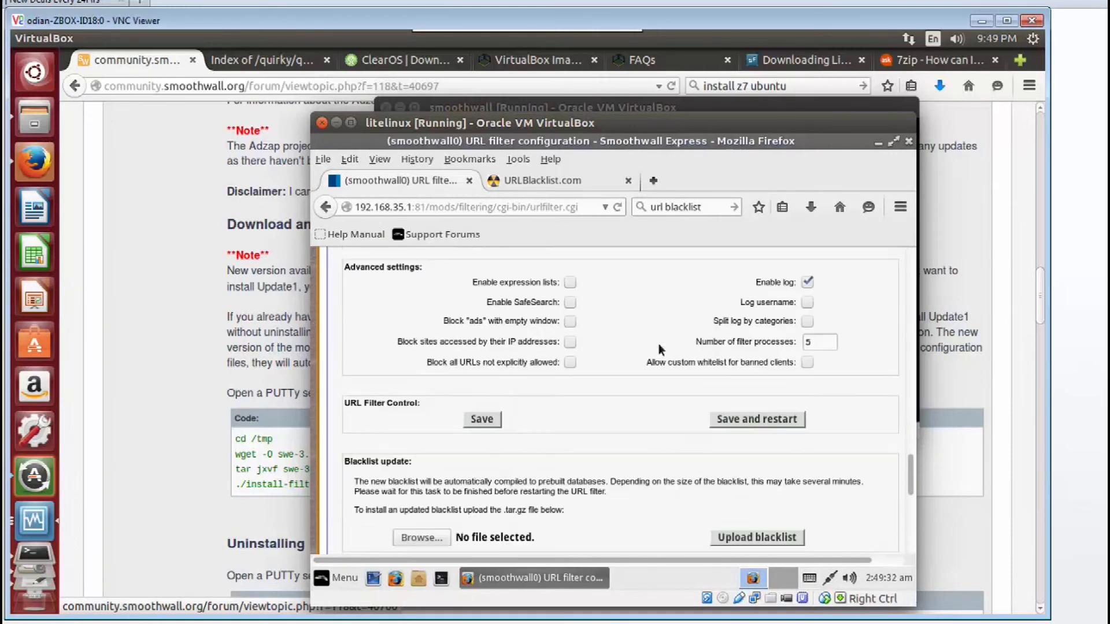
pyautogui.scroll(-3)
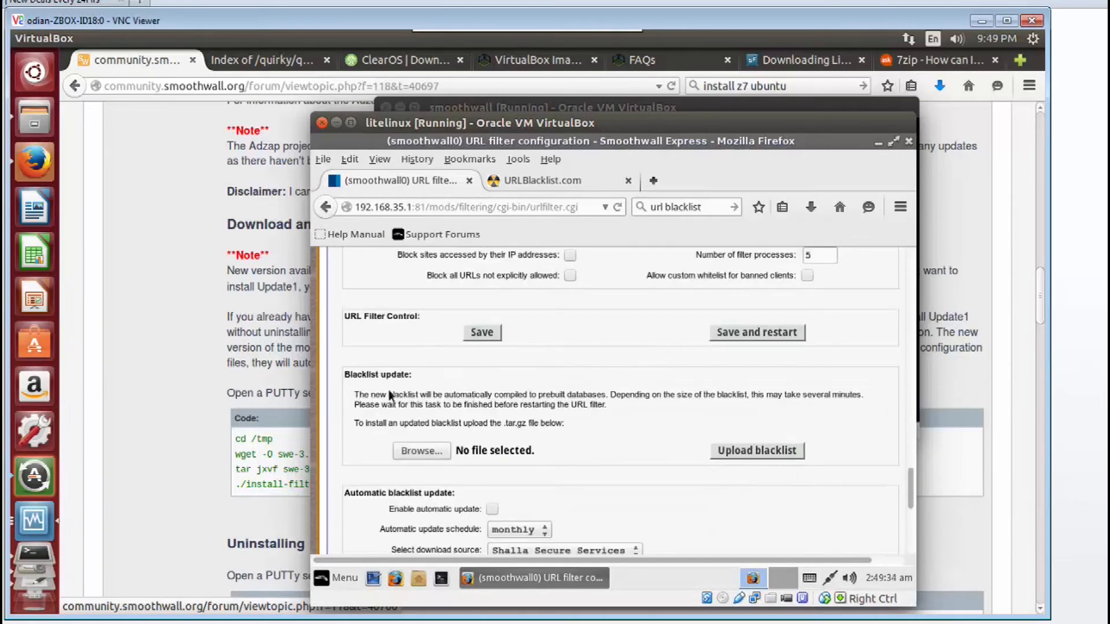
pyautogui.click(421, 451)
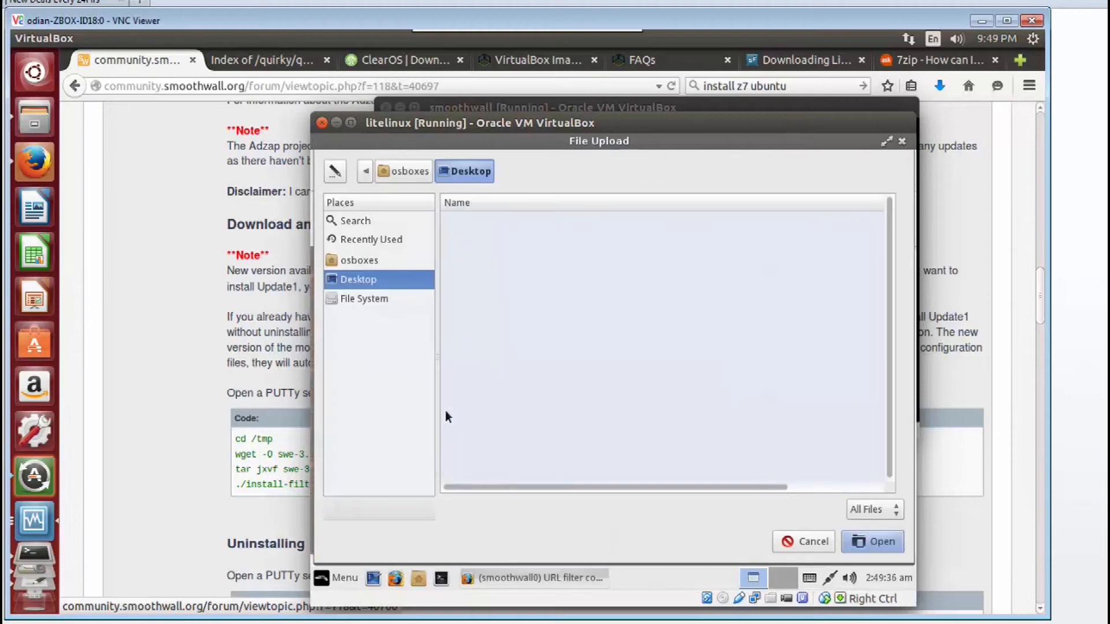
pyautogui.moveTo(401, 326)
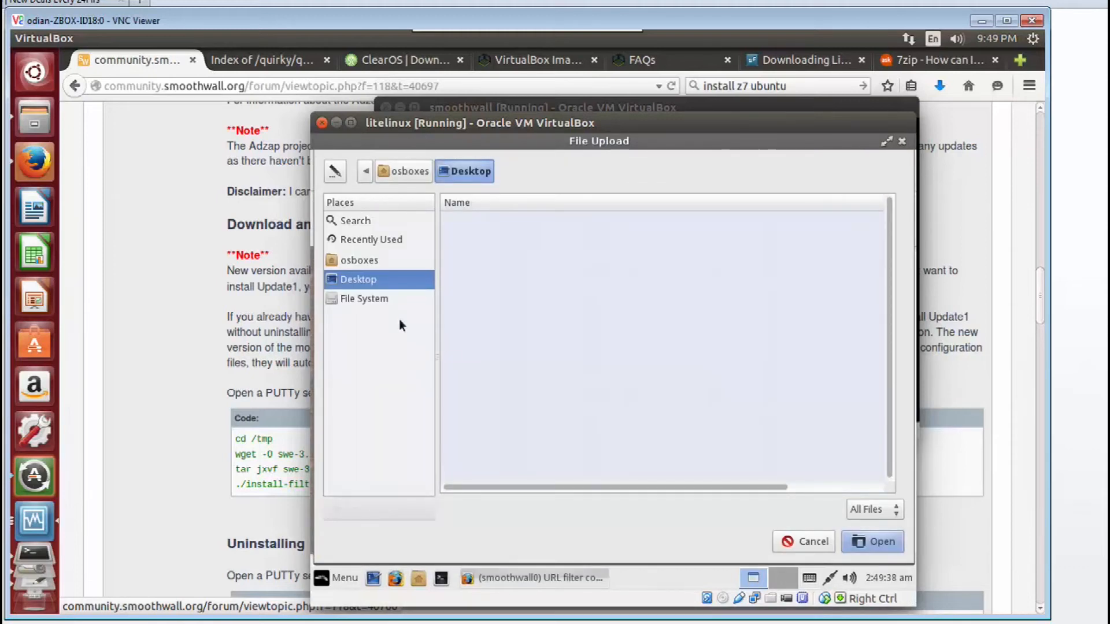
pyautogui.moveTo(367, 305)
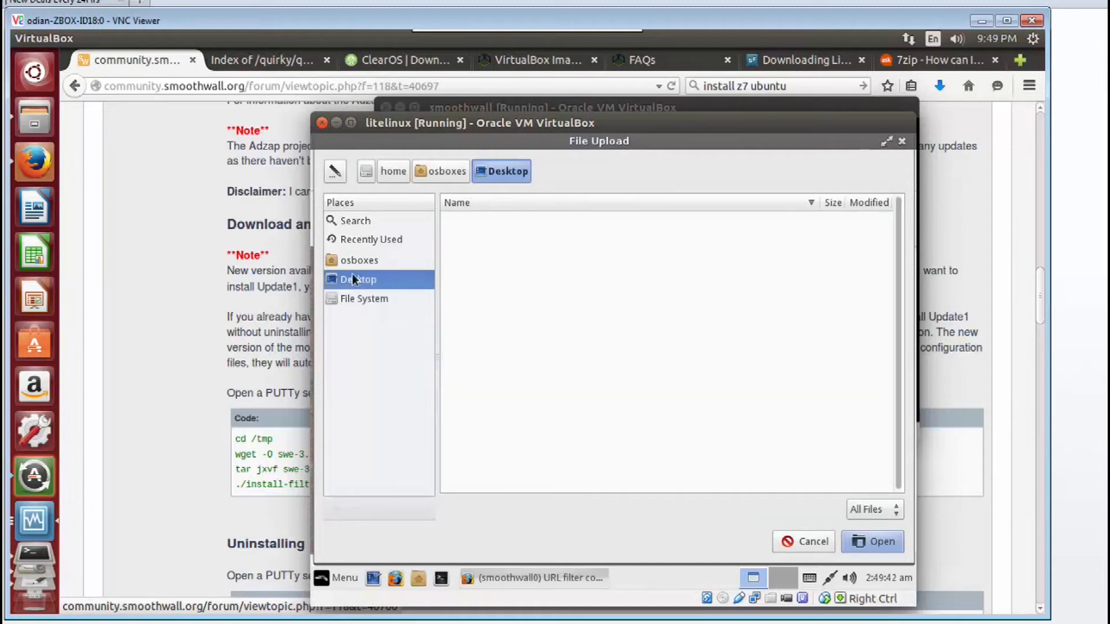
pyautogui.moveTo(356, 245)
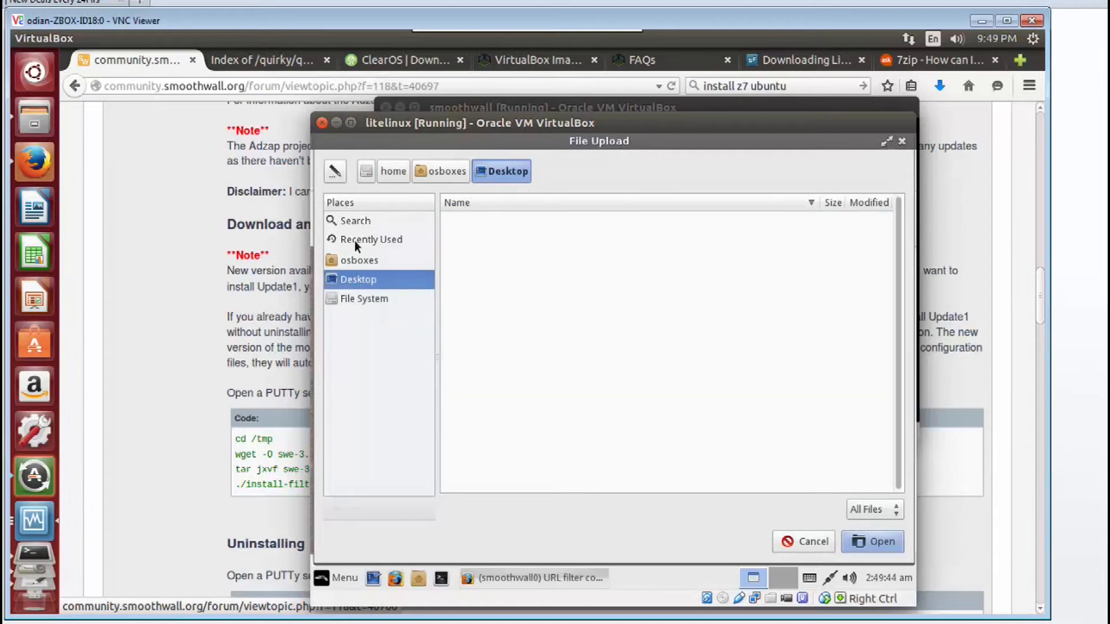
pyautogui.click(371, 239)
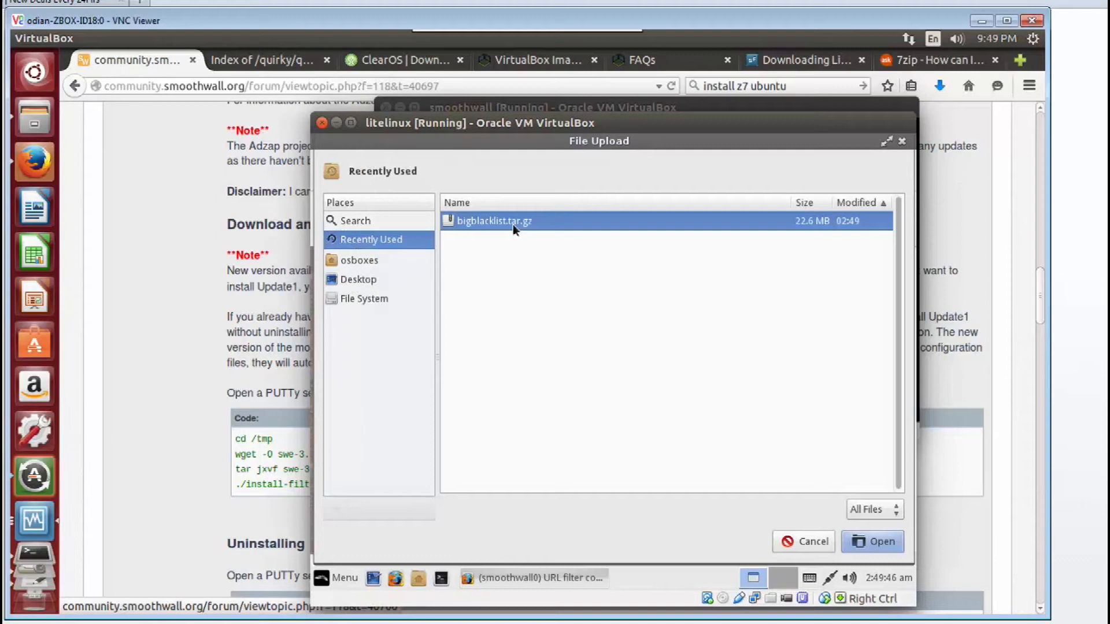
pyautogui.click(881, 541)
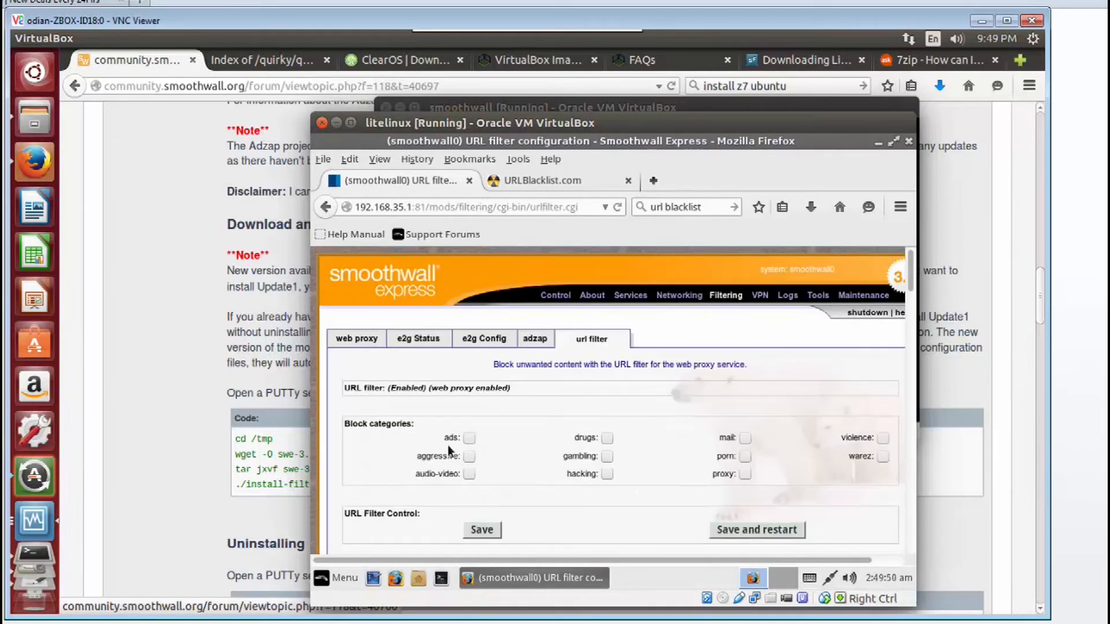
pyautogui.moveTo(666, 460)
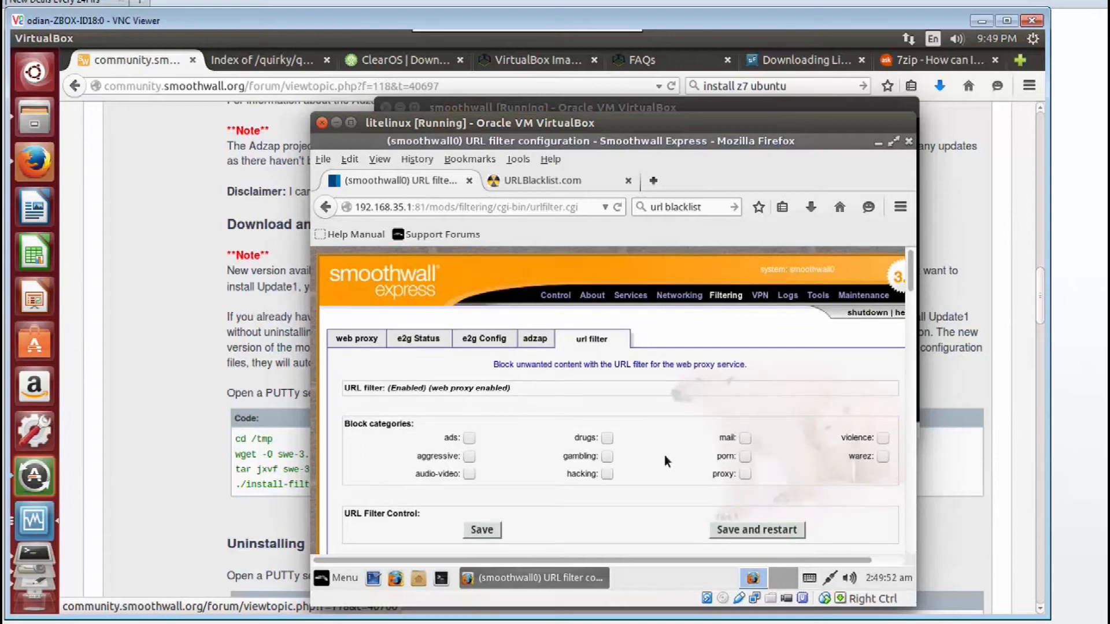
# Step: Upload the selected bigblacklist.tar.gz to the URL filter
pyautogui.scroll(-3)
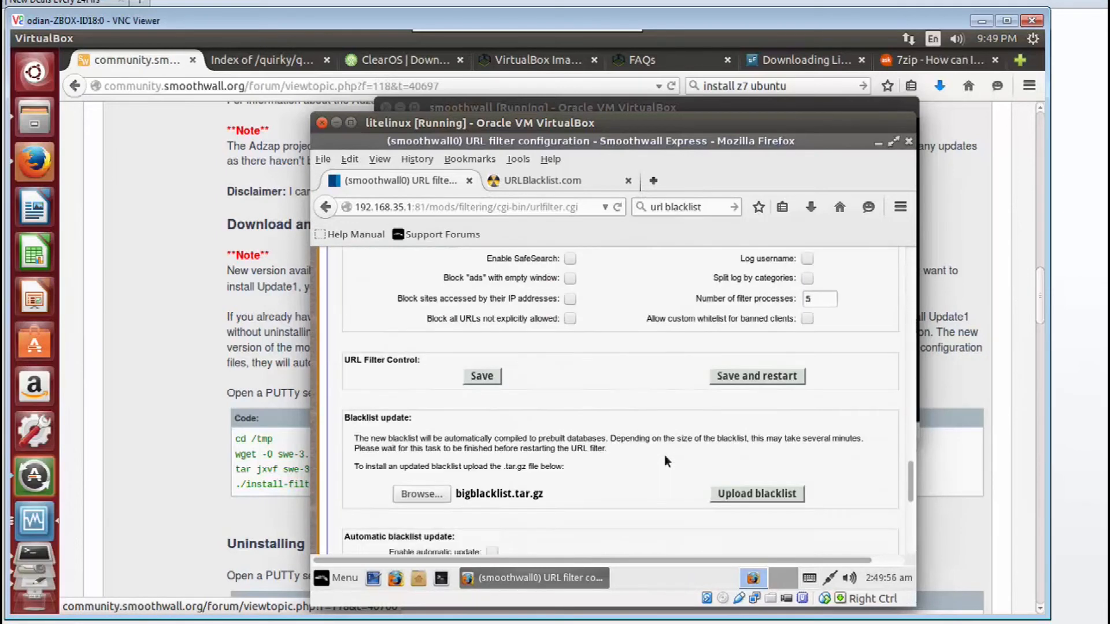
pyautogui.click(756, 494)
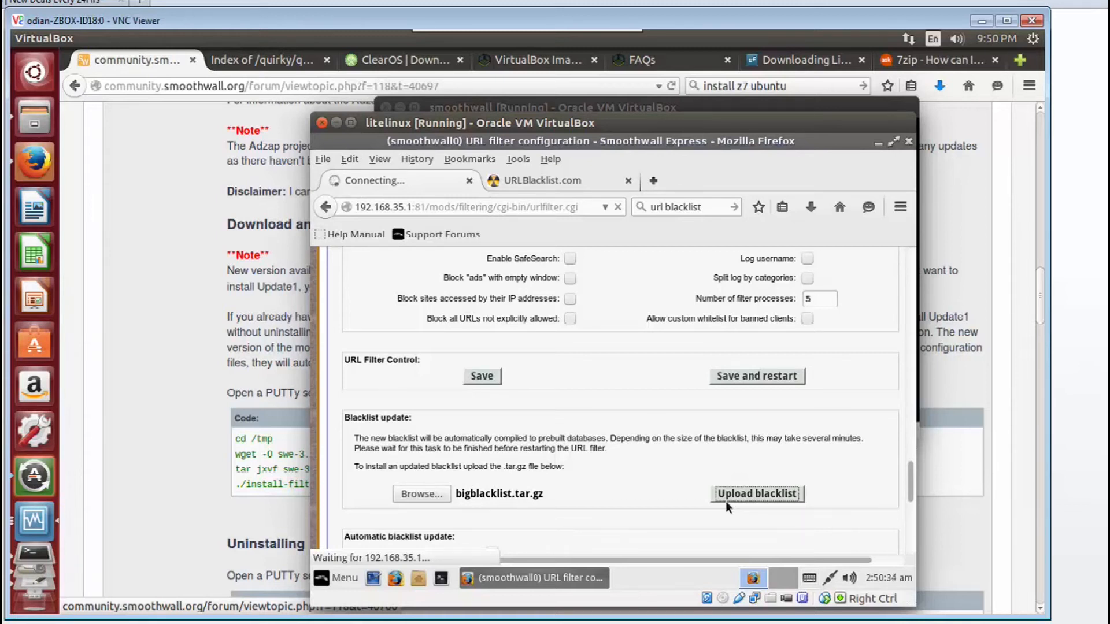
pyautogui.click(756, 494)
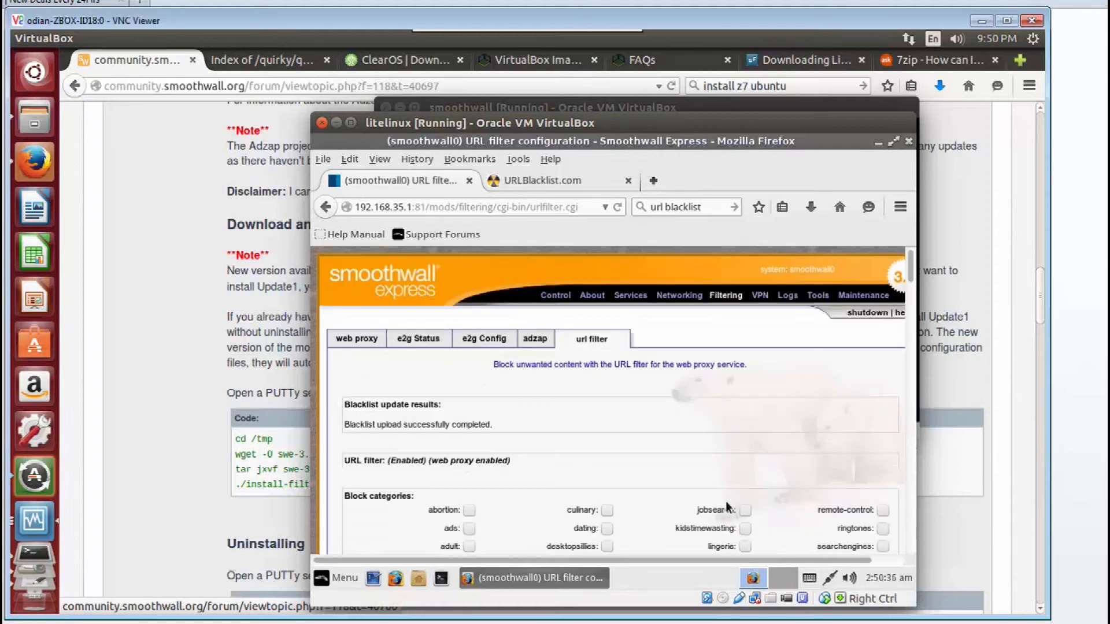
pyautogui.moveTo(685, 459)
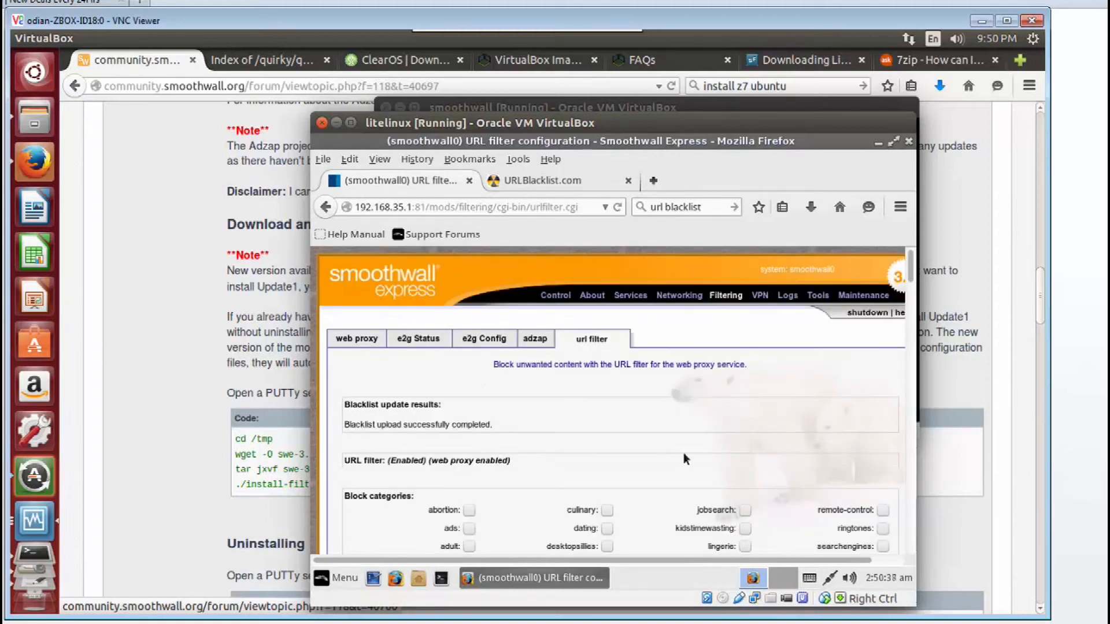
pyautogui.scroll(-3)
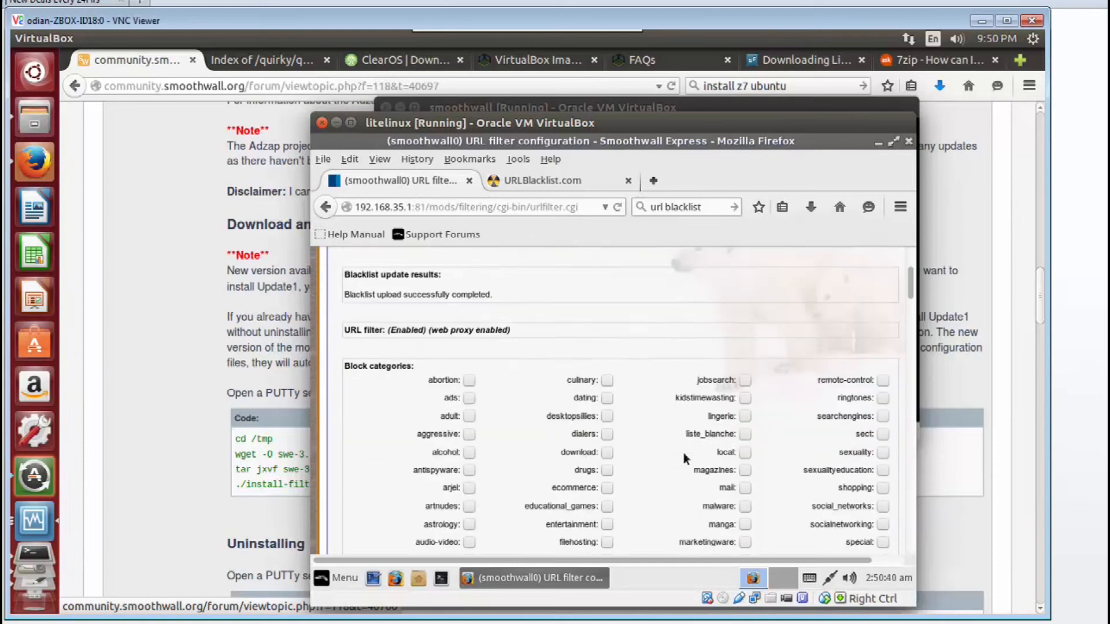
pyautogui.scroll(-3)
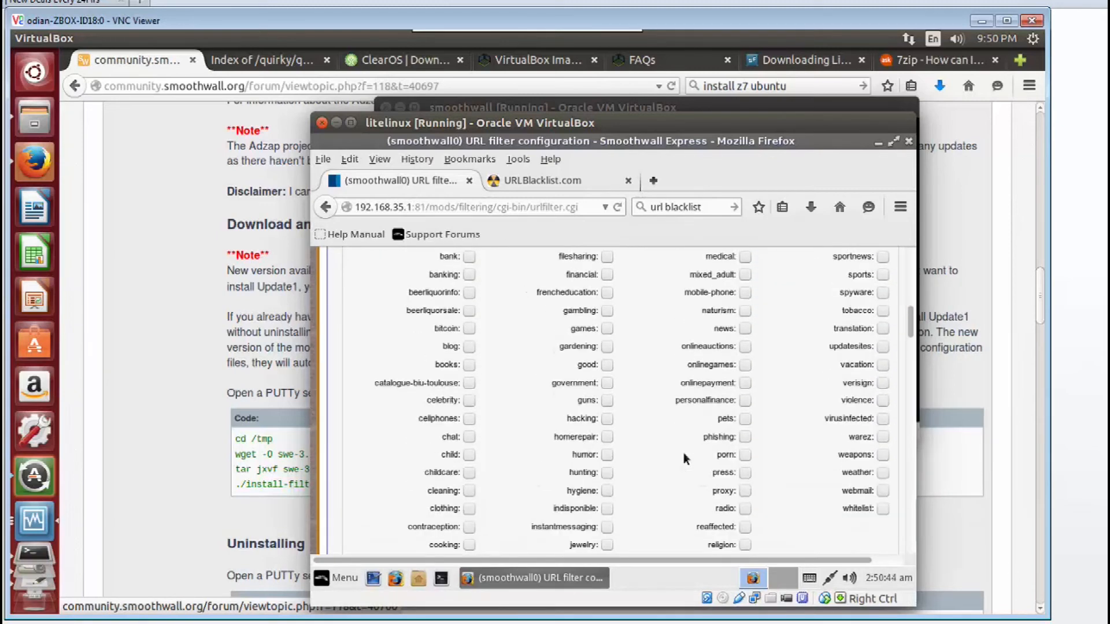
pyautogui.scroll(3)
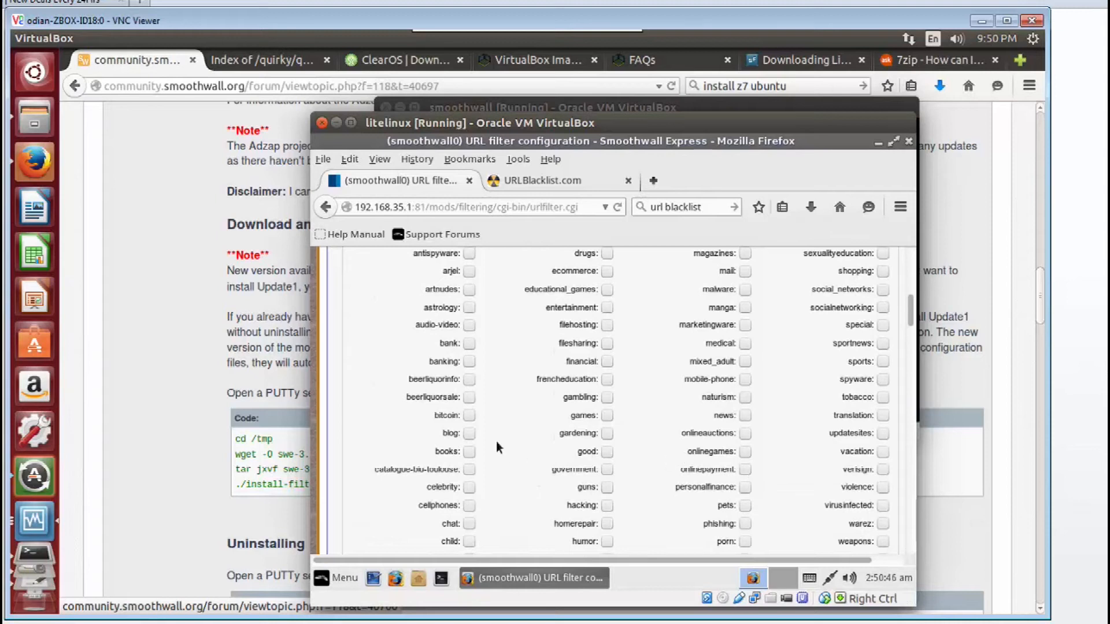
pyautogui.moveTo(470, 386)
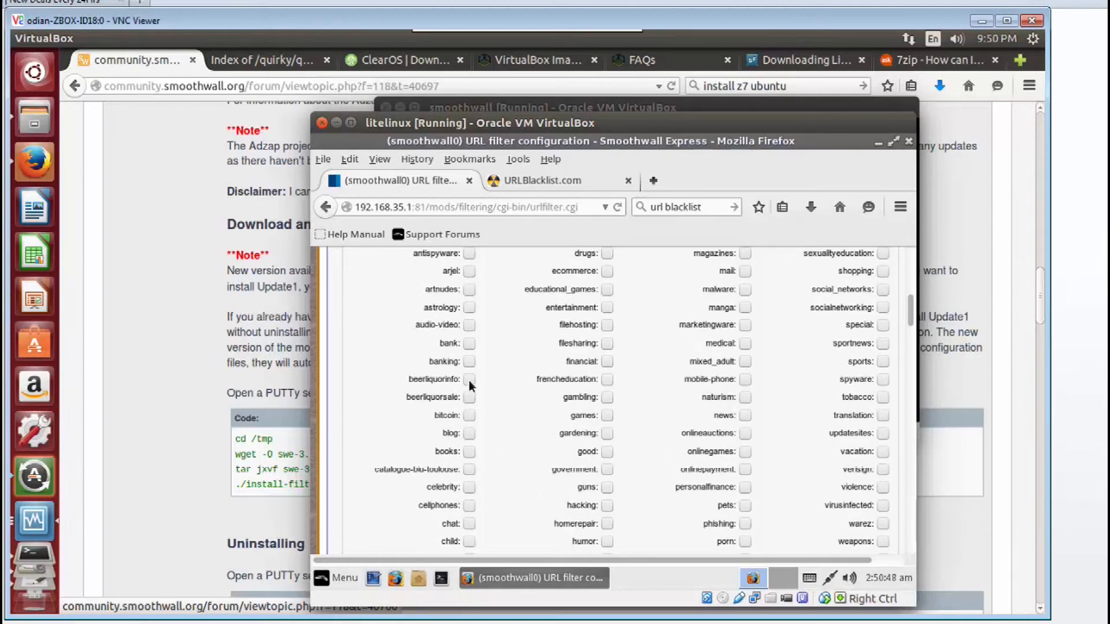
pyautogui.moveTo(724, 345)
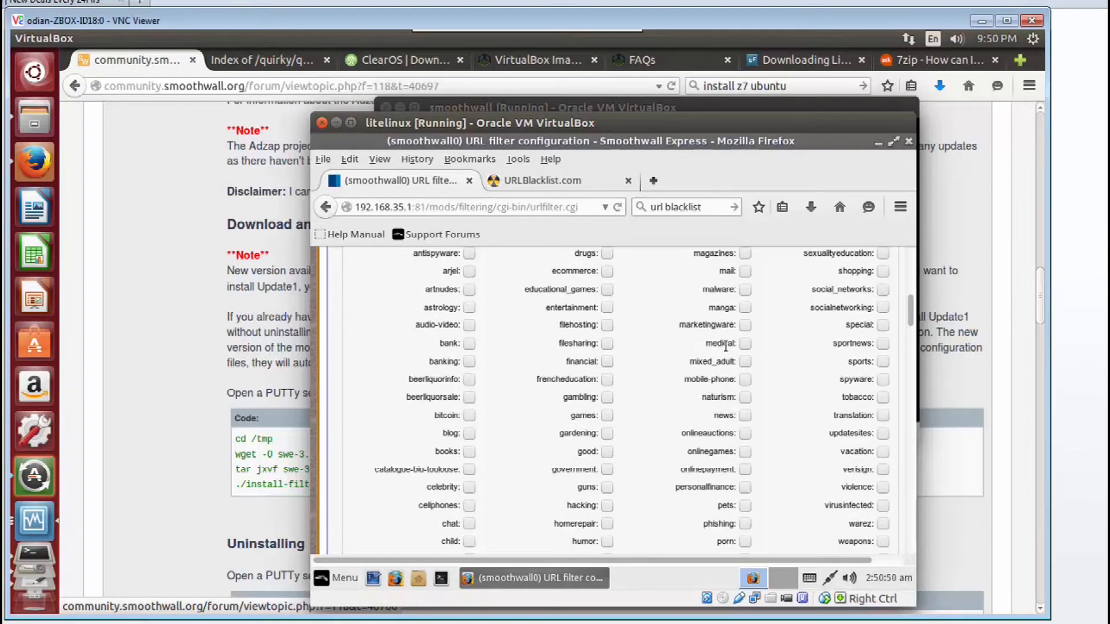
pyautogui.moveTo(752, 408)
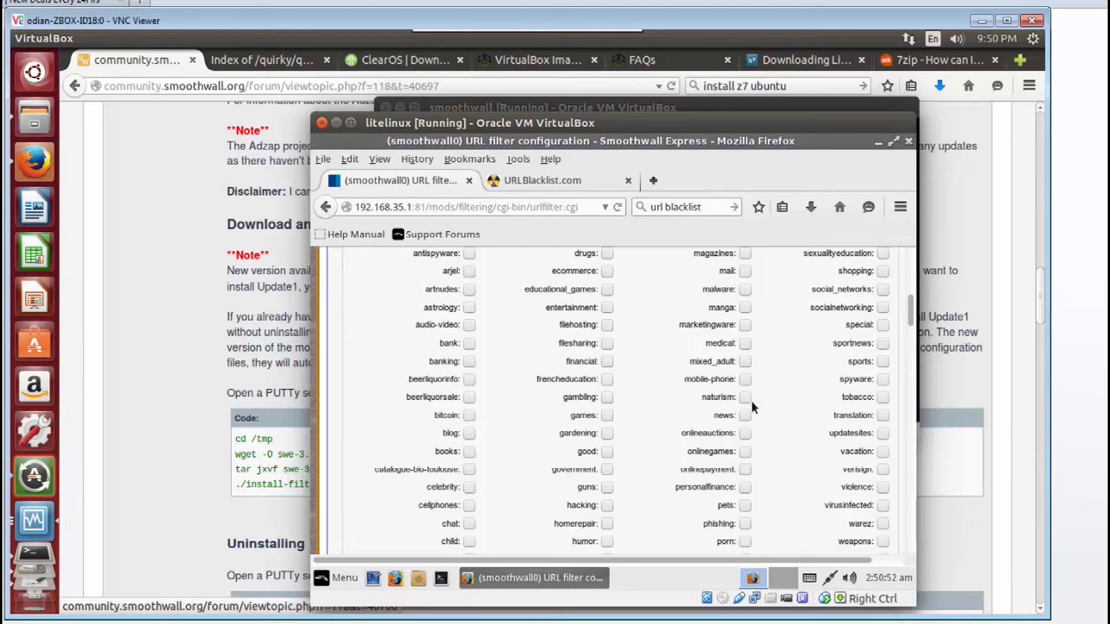
pyautogui.scroll(-3)
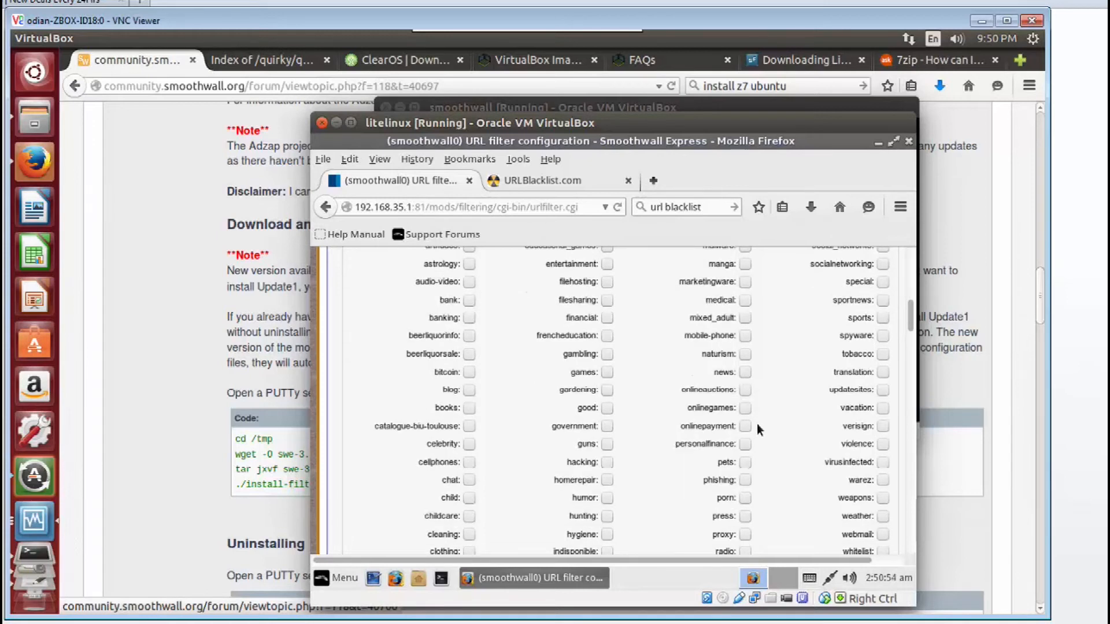
pyautogui.moveTo(867, 440)
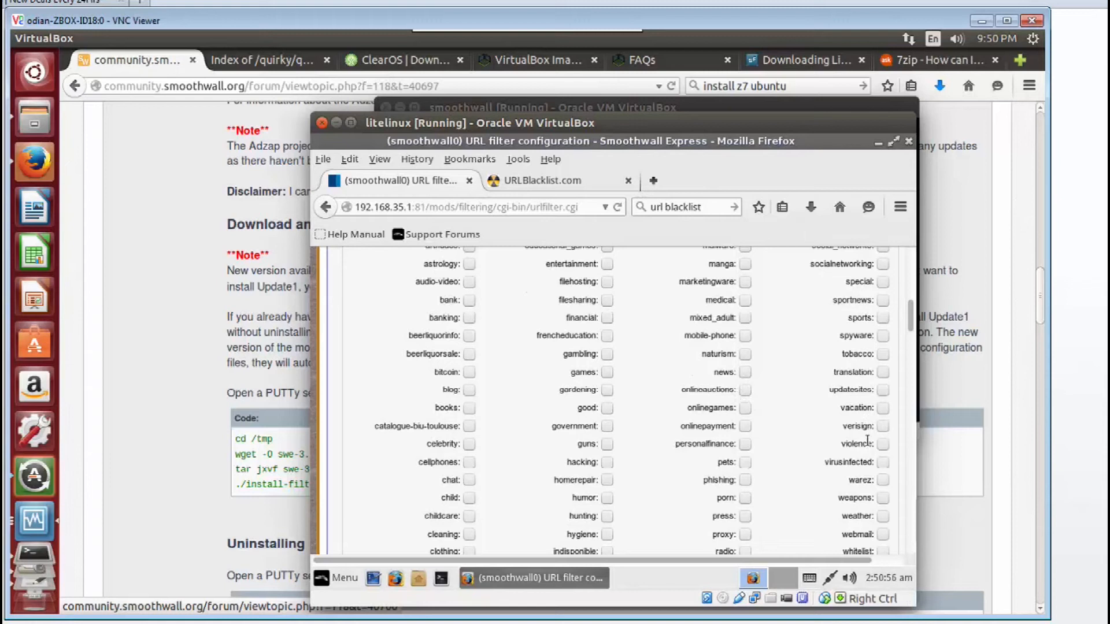
pyautogui.moveTo(763, 412)
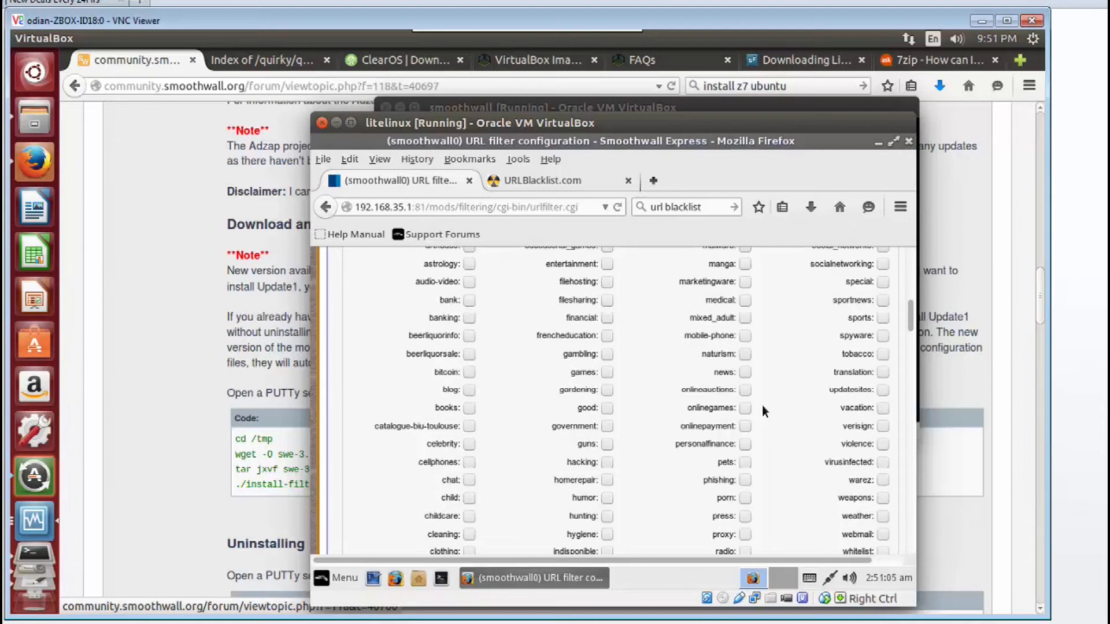
# Step: Tick porn, phishing and warez as blocked categories, leaving humor unticked
pyautogui.click(607, 453)
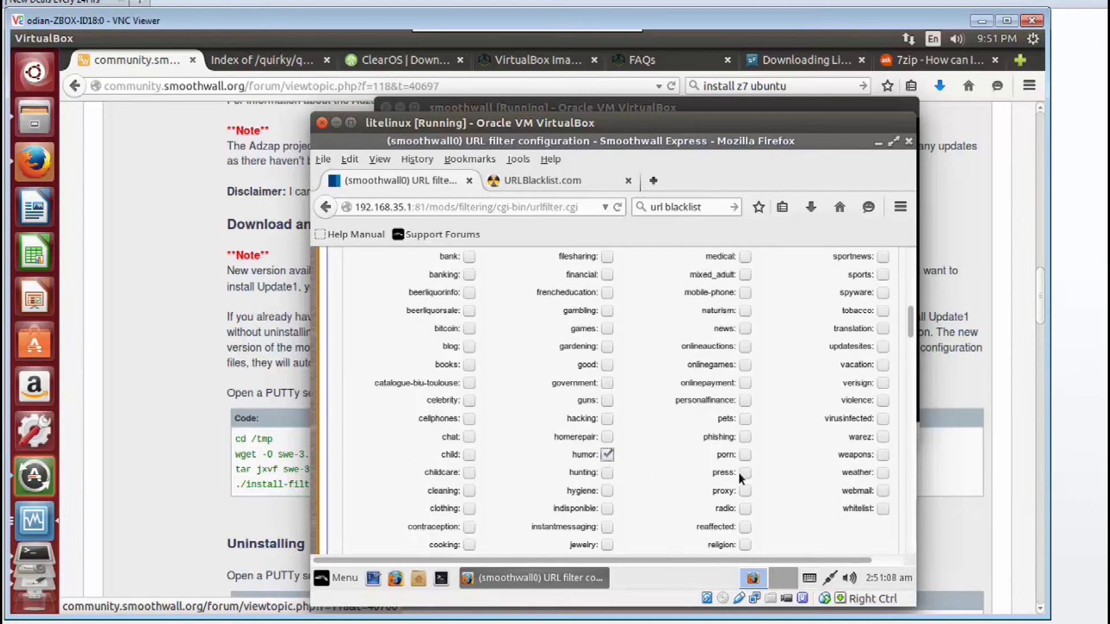
pyautogui.click(745, 454)
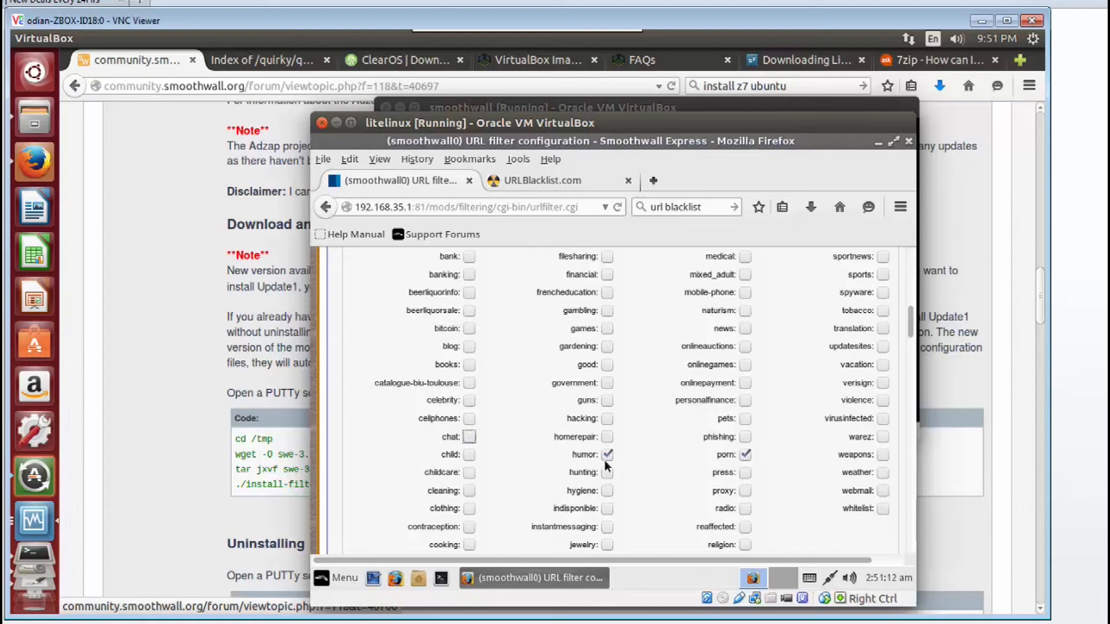
pyautogui.click(743, 454)
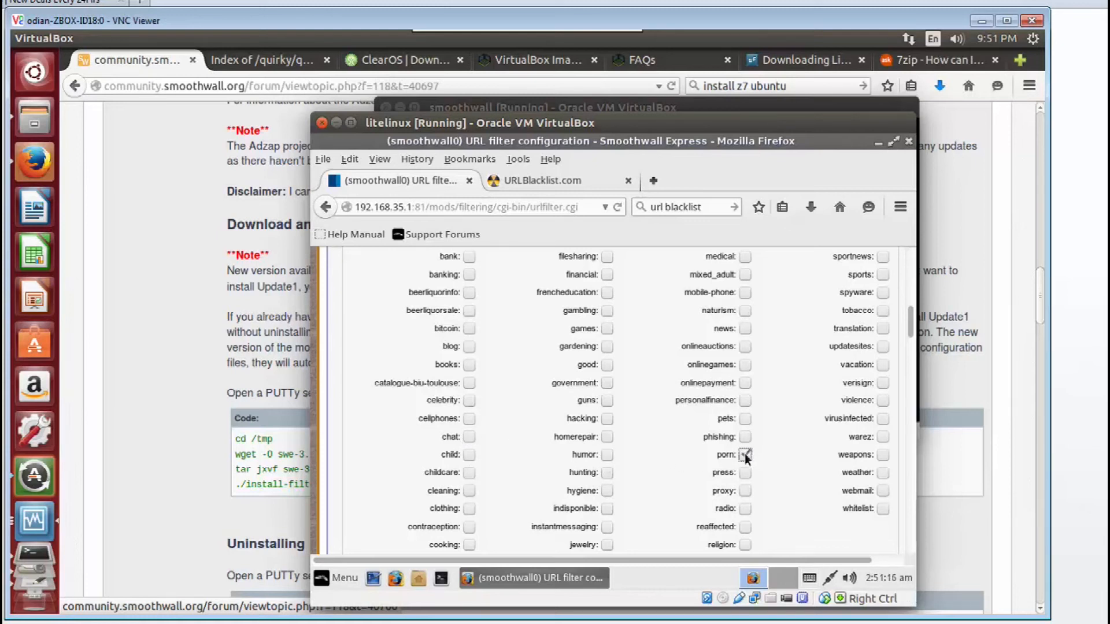
pyautogui.click(744, 454)
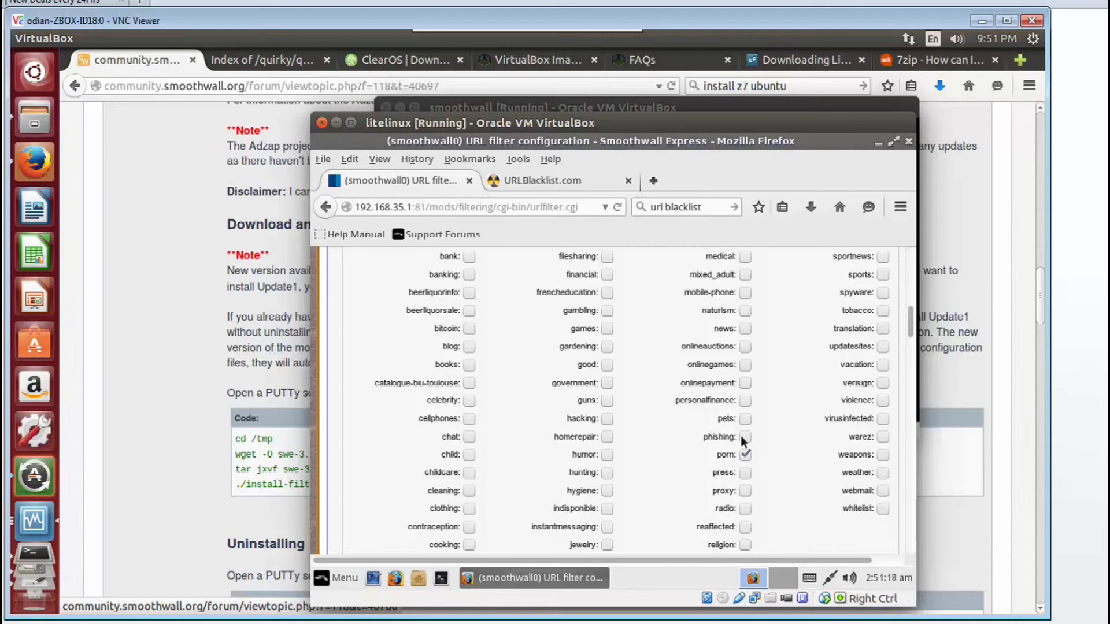
pyautogui.click(743, 437)
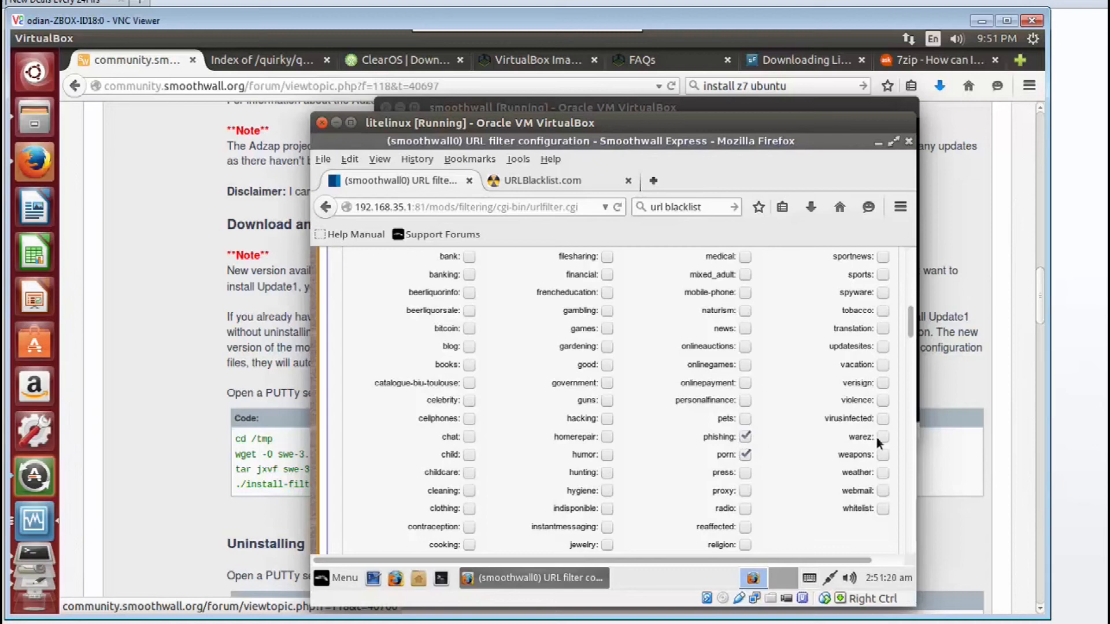
pyautogui.click(882, 437)
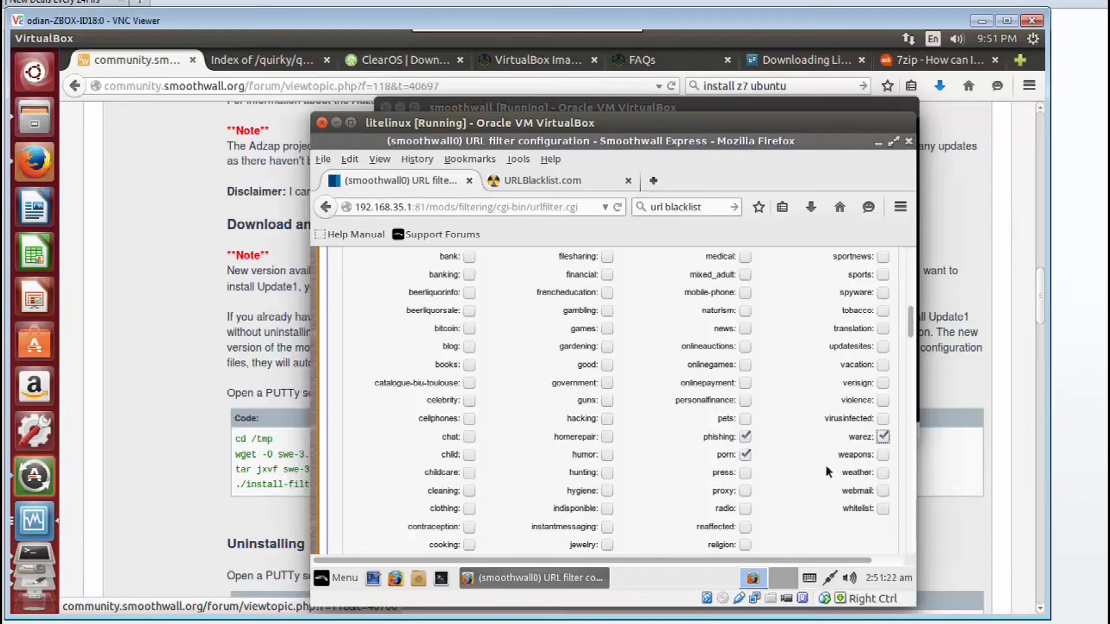
# Step: Tick ads, antispyware, artnudes, lingerie and hacking as blocked categories
pyautogui.scroll(3)
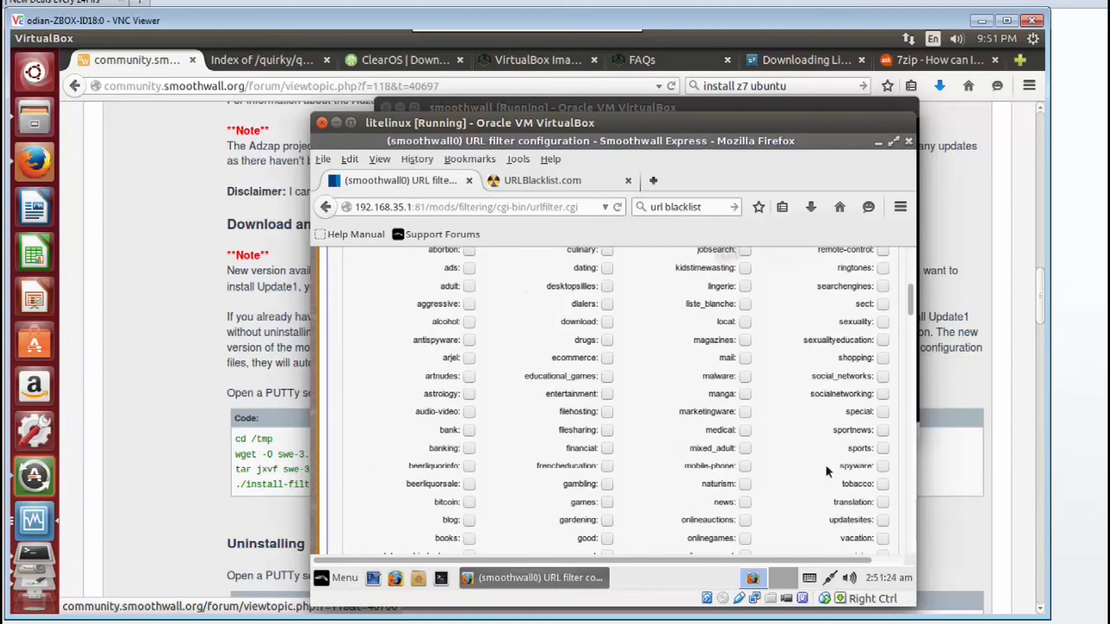
pyautogui.scroll(3)
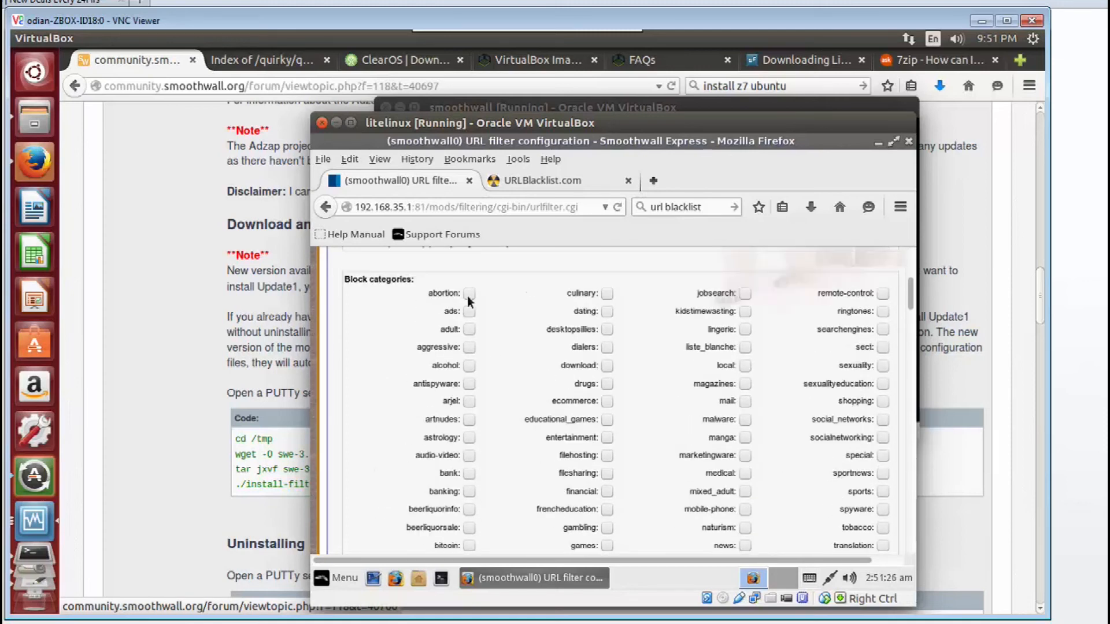
pyautogui.click(469, 311)
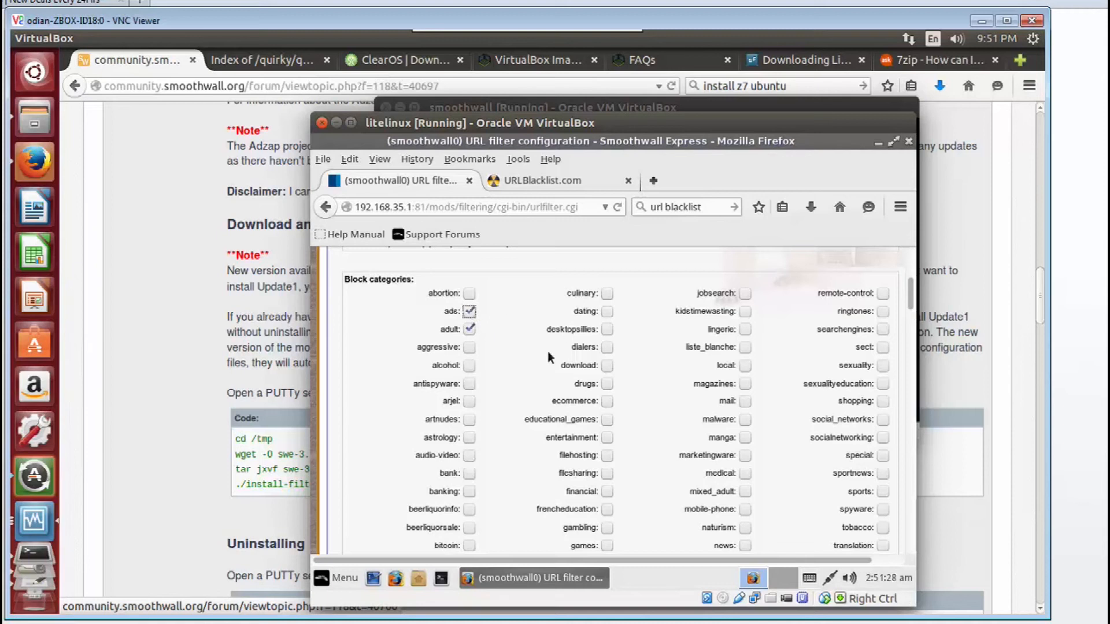
pyautogui.click(469, 383)
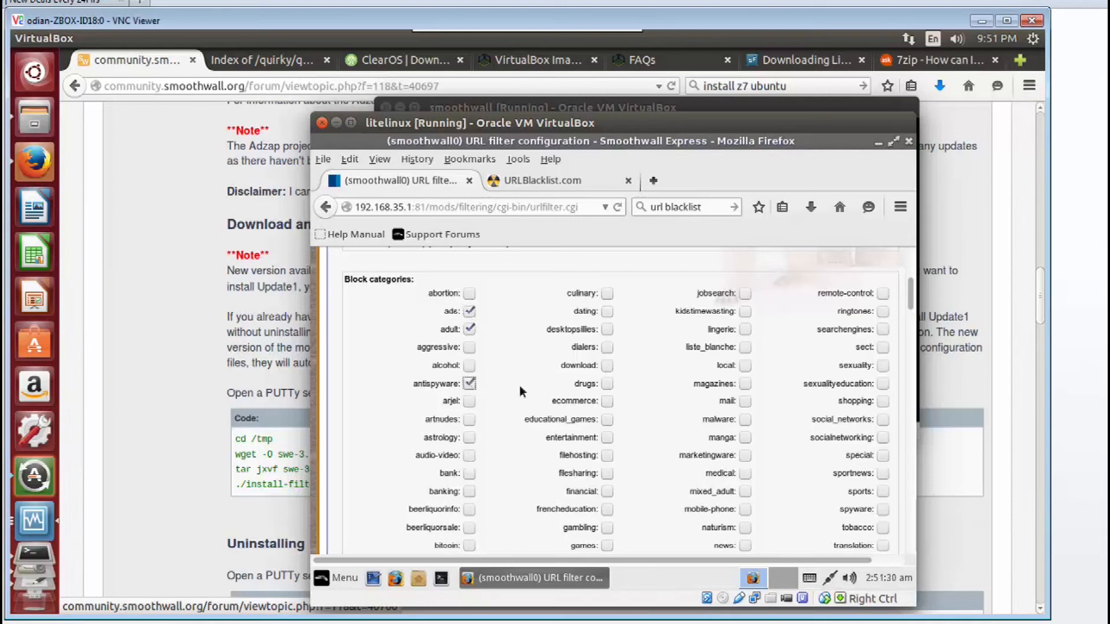
pyautogui.click(470, 419)
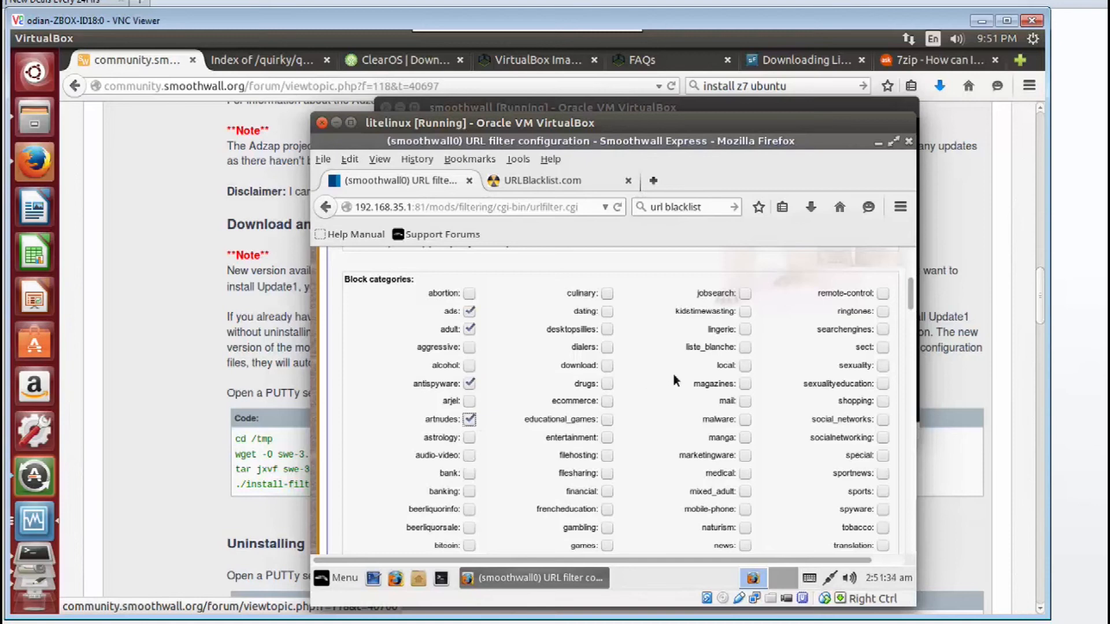
pyautogui.click(743, 329)
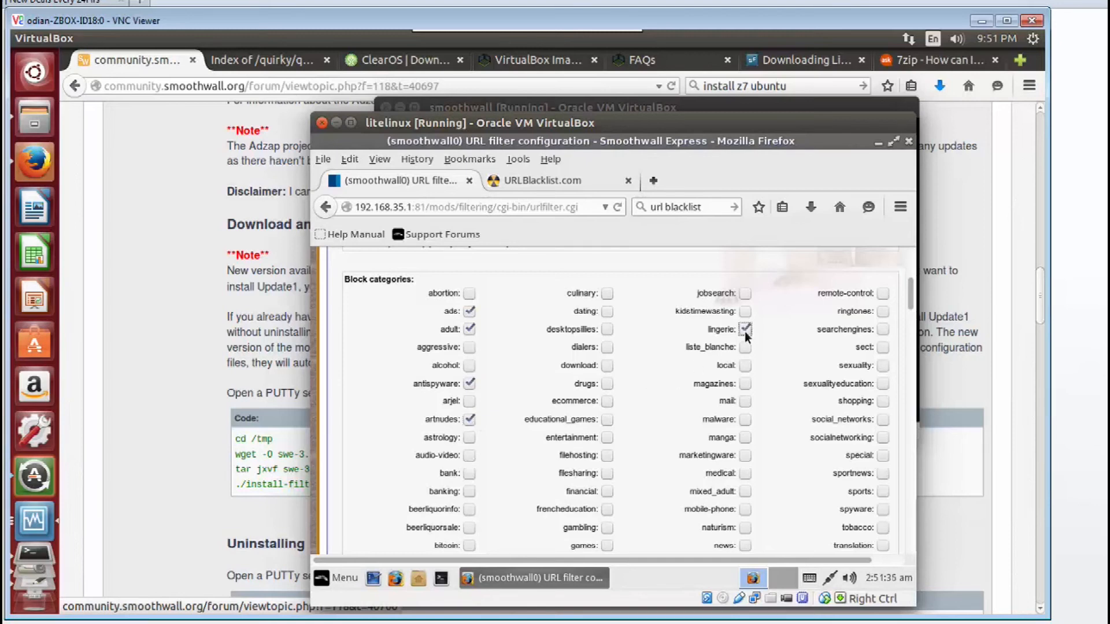
pyautogui.scroll(-3)
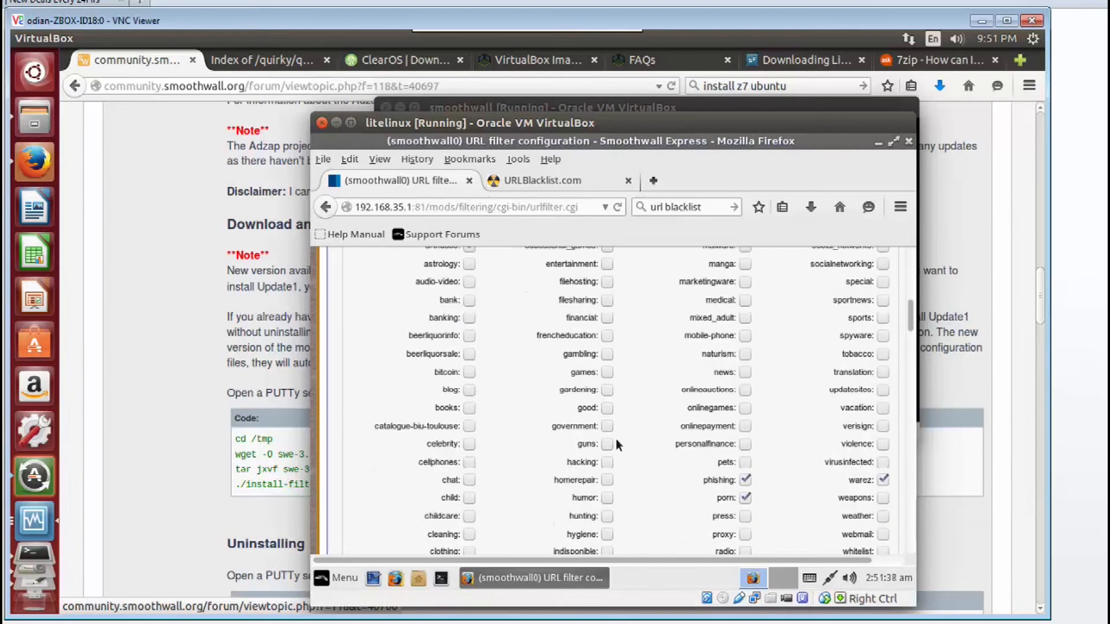
pyautogui.click(605, 463)
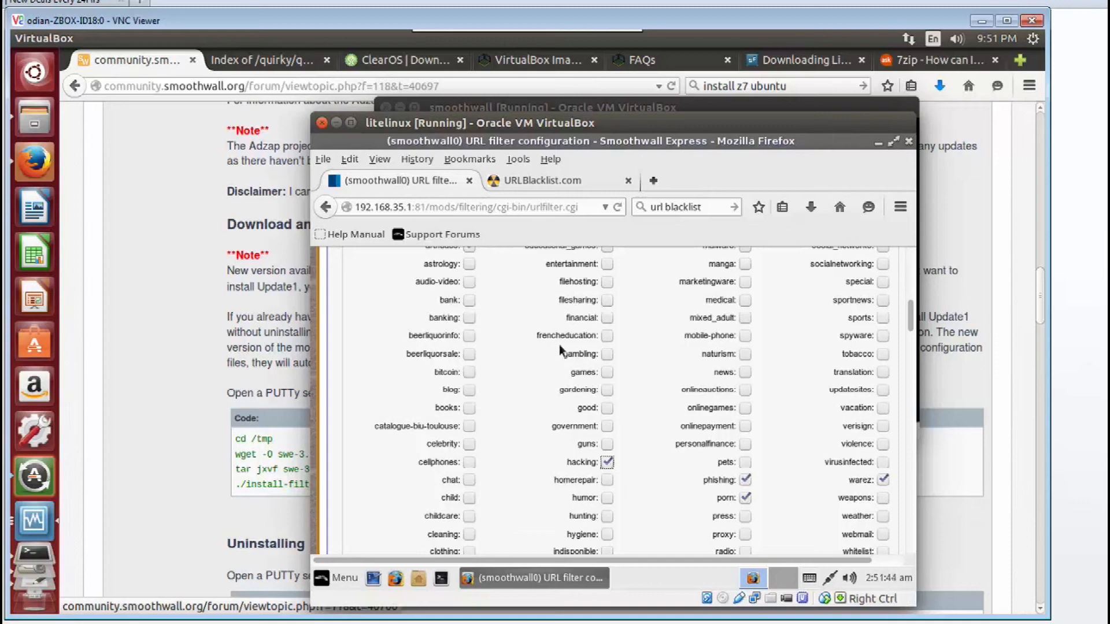
pyautogui.moveTo(665, 361)
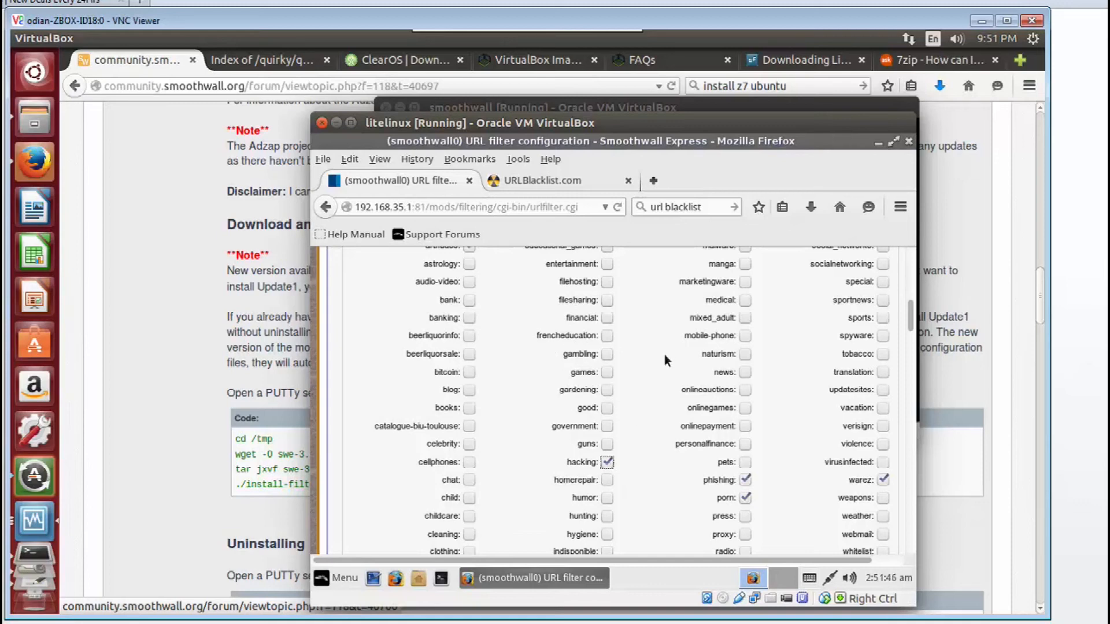
# Step: Save the chosen categories and restart the URL filter
pyautogui.scroll(-3)
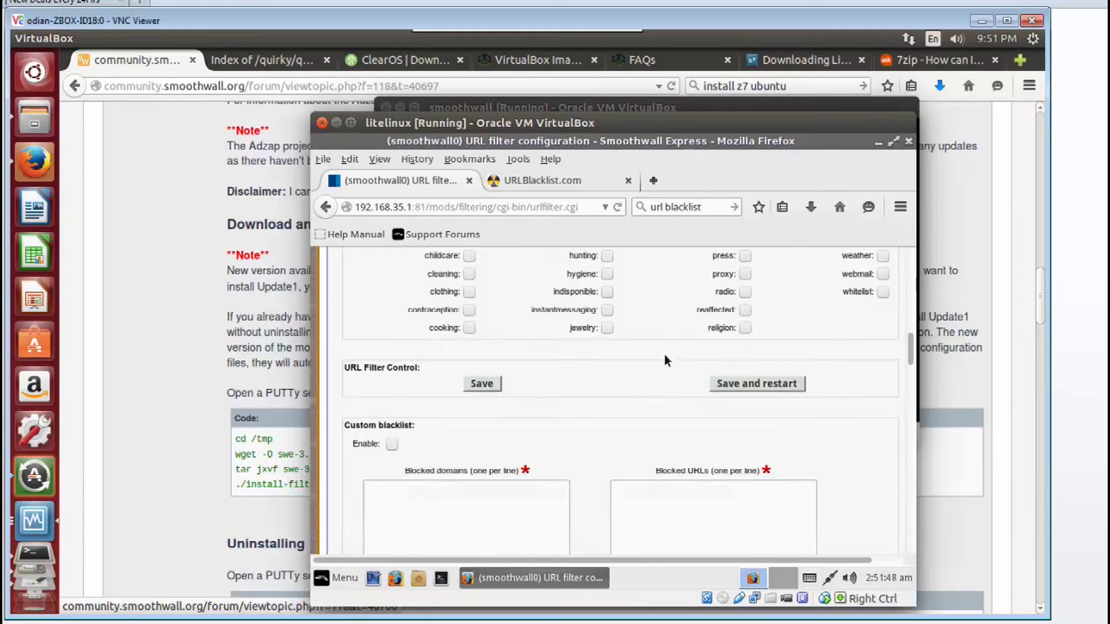
pyautogui.scroll(-3)
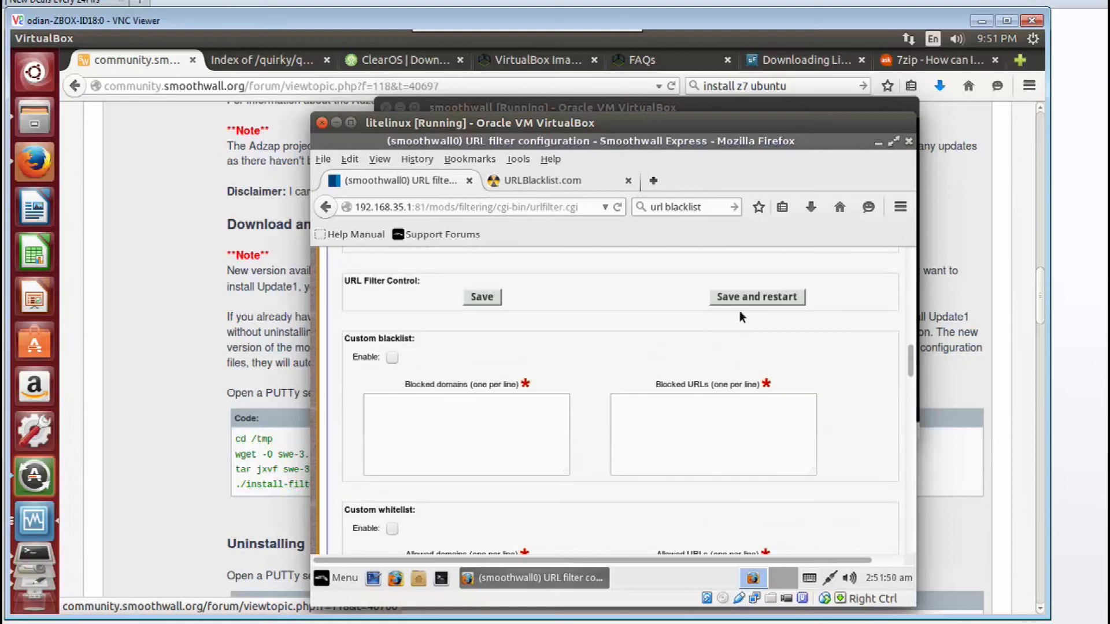
pyautogui.click(756, 297)
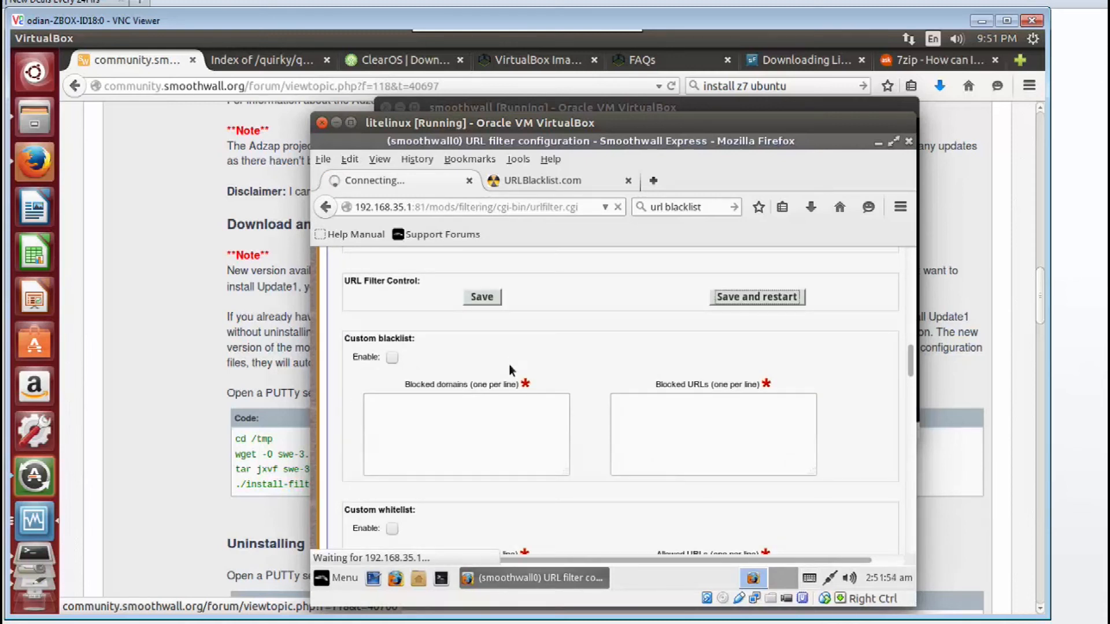
pyautogui.moveTo(475, 283)
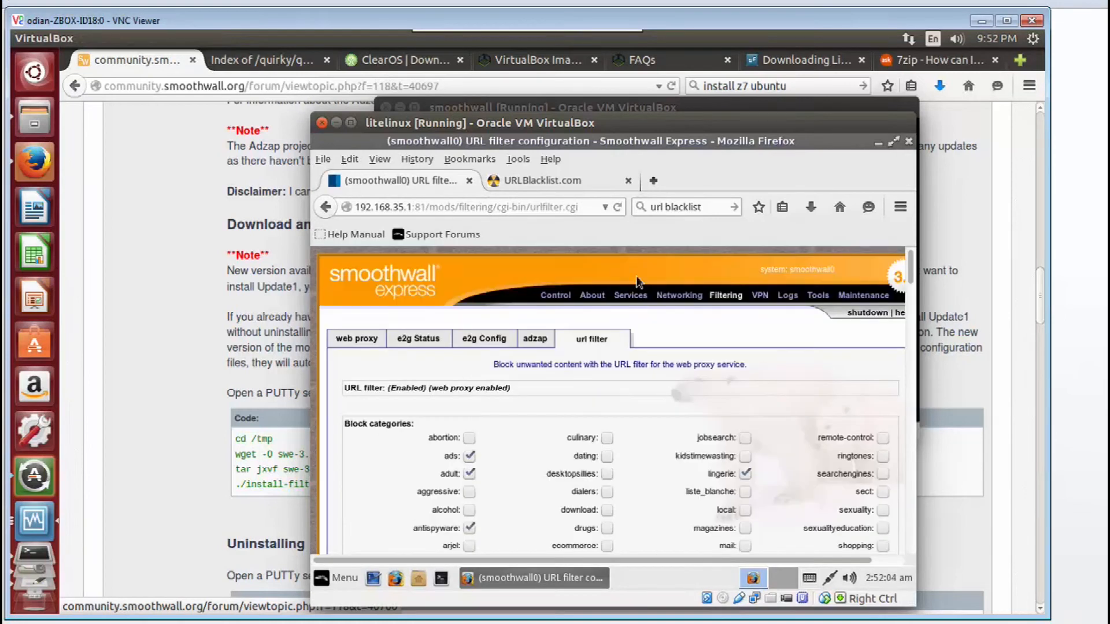
# Step: Visit playboy.com in the other tab and see it denied under the porn category
pyautogui.click(544, 180)
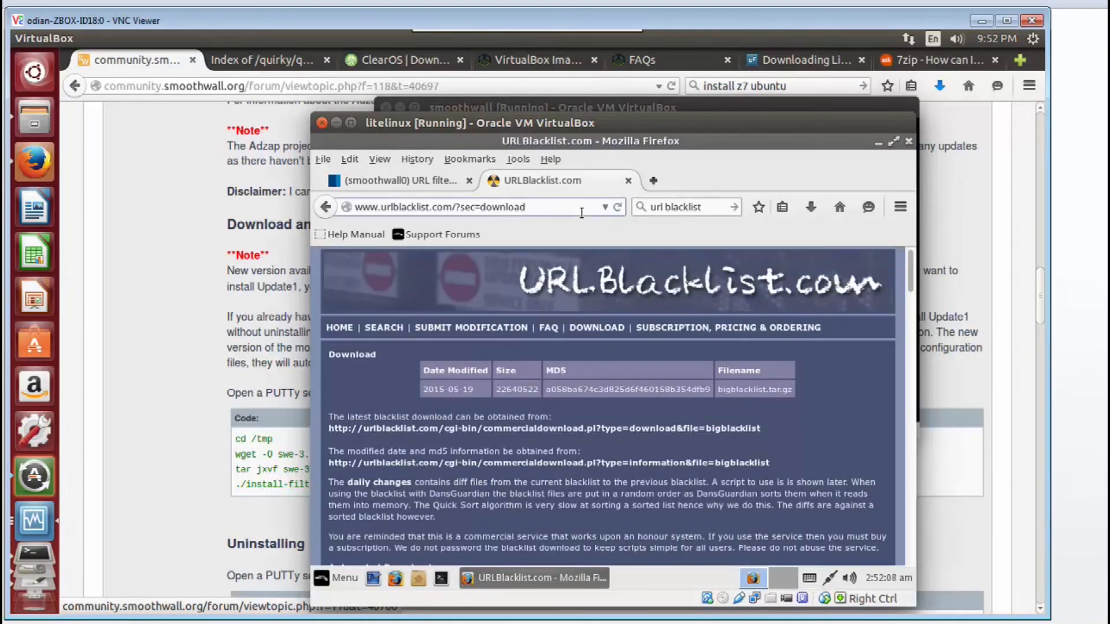
pyautogui.write('playboy.com')
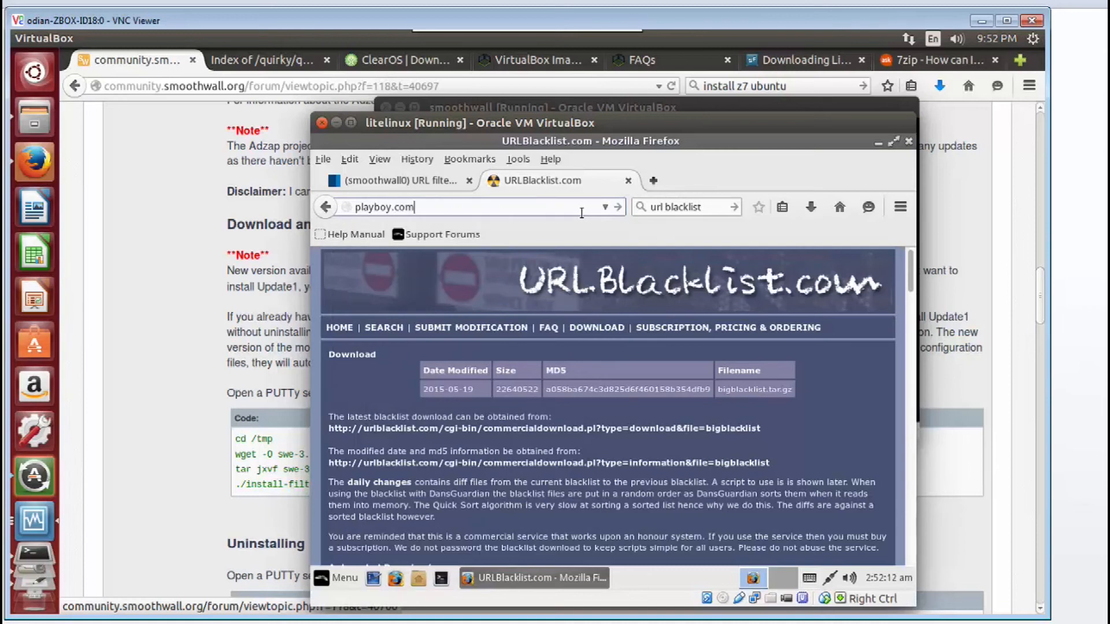
pyautogui.press('Return')
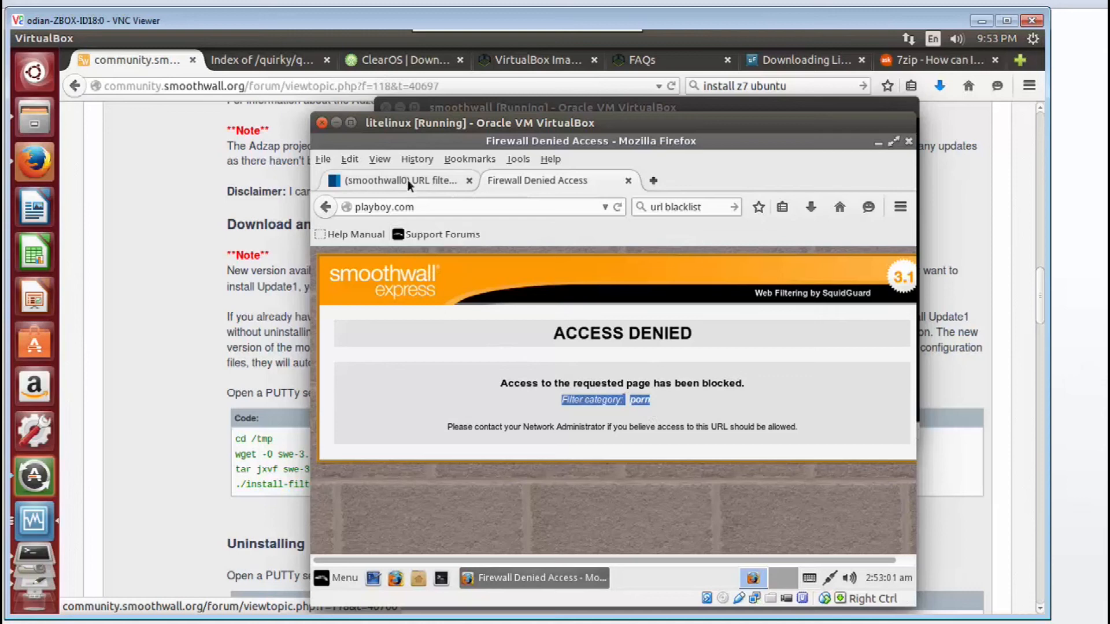
pyautogui.click(389, 180)
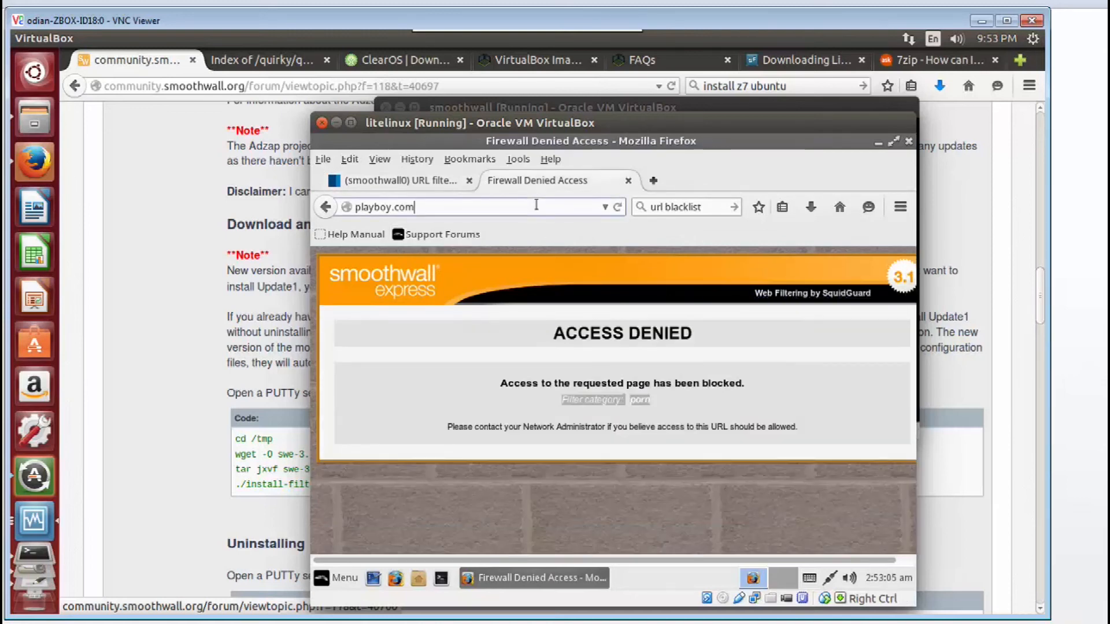
# Step: Save the filter settings with mixed_adult blocked and restart the URL filter
pyautogui.click(396, 181)
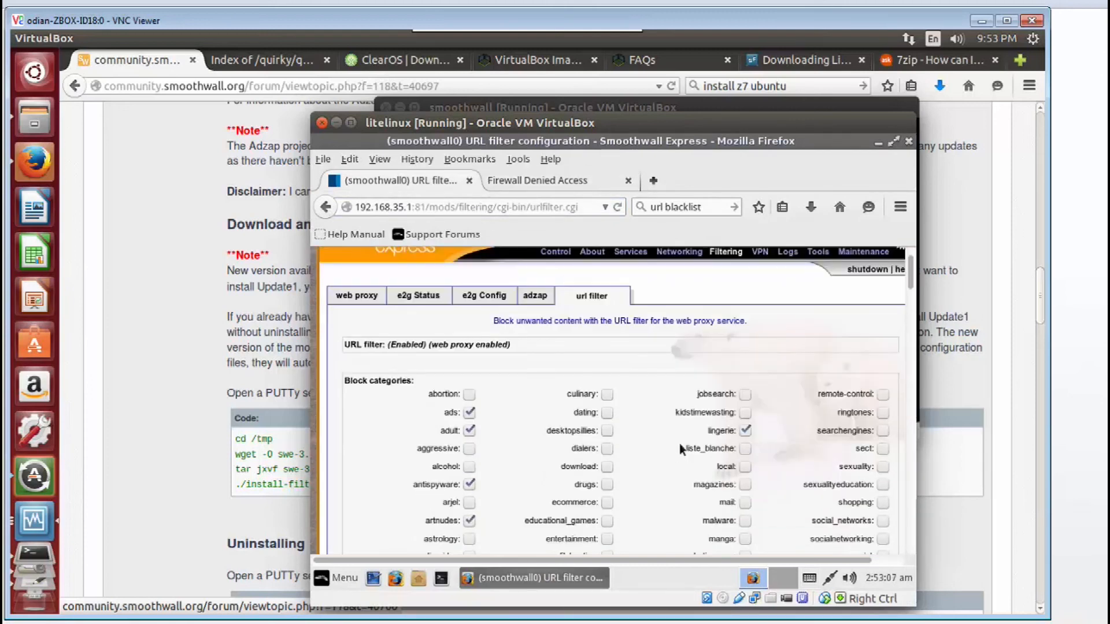
pyautogui.scroll(-3)
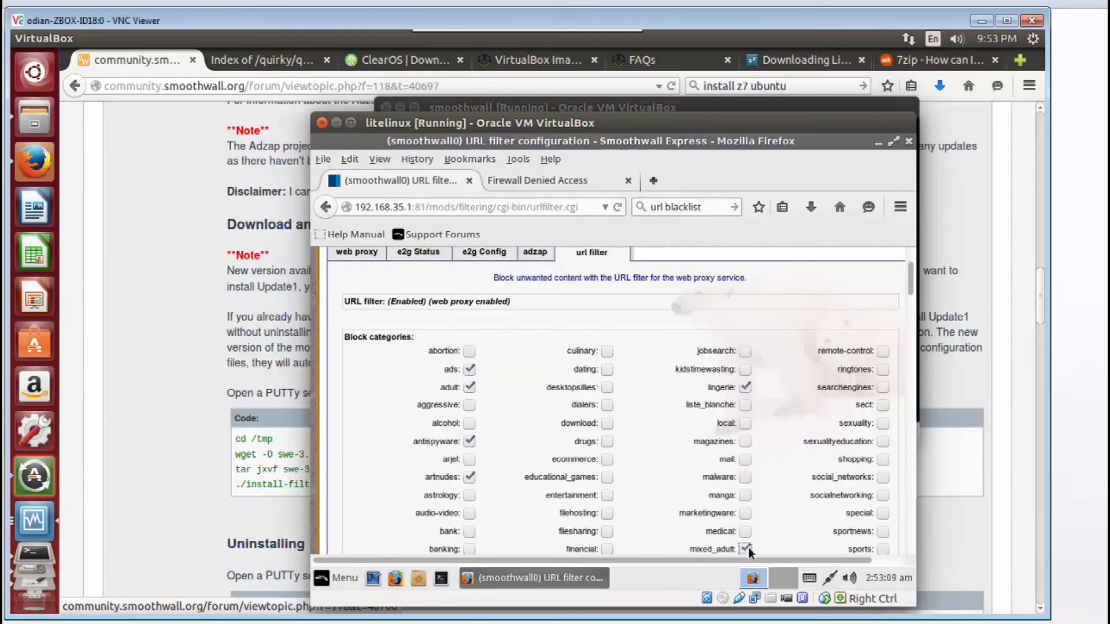
pyautogui.scroll(-3)
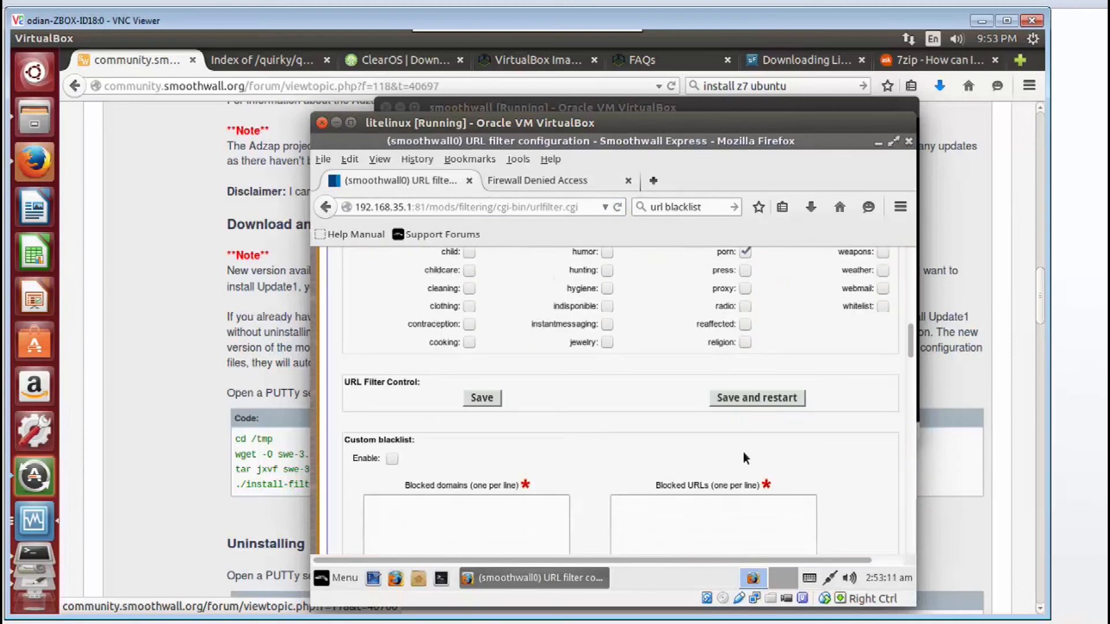
pyautogui.click(757, 397)
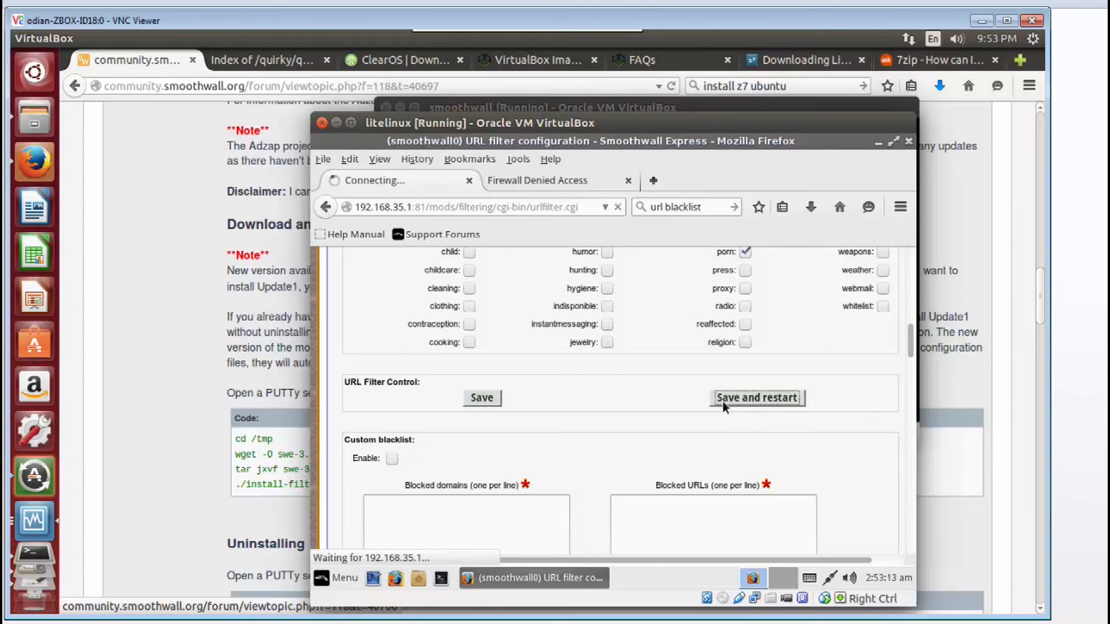
pyautogui.moveTo(545, 403)
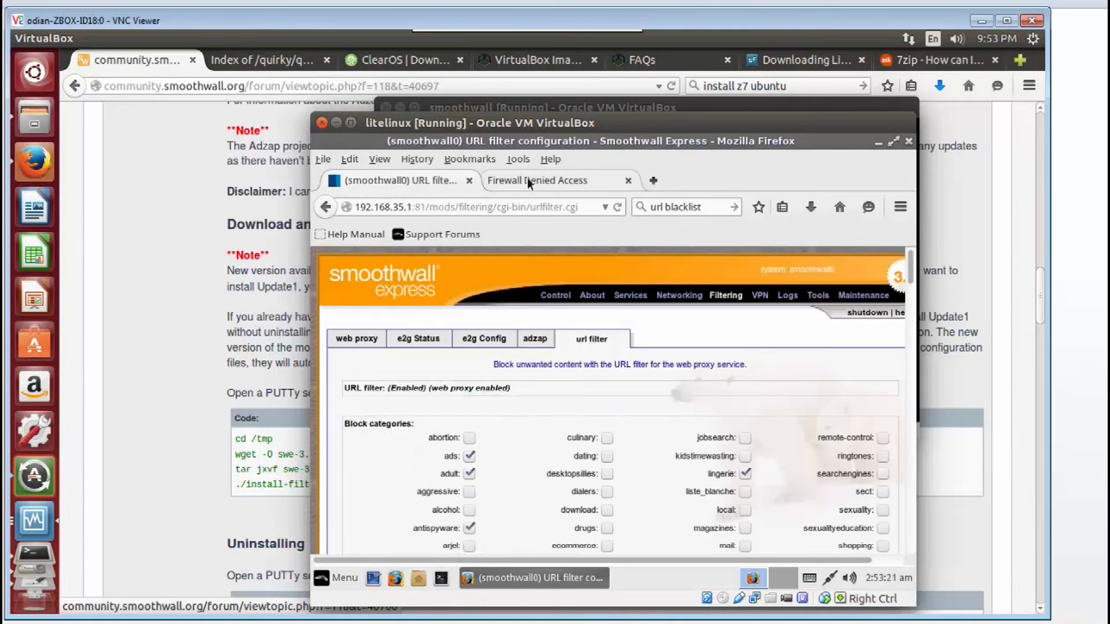
# Step: Visit youtube.com in the test tab and see it denied under mixed_adult
pyautogui.click(548, 181)
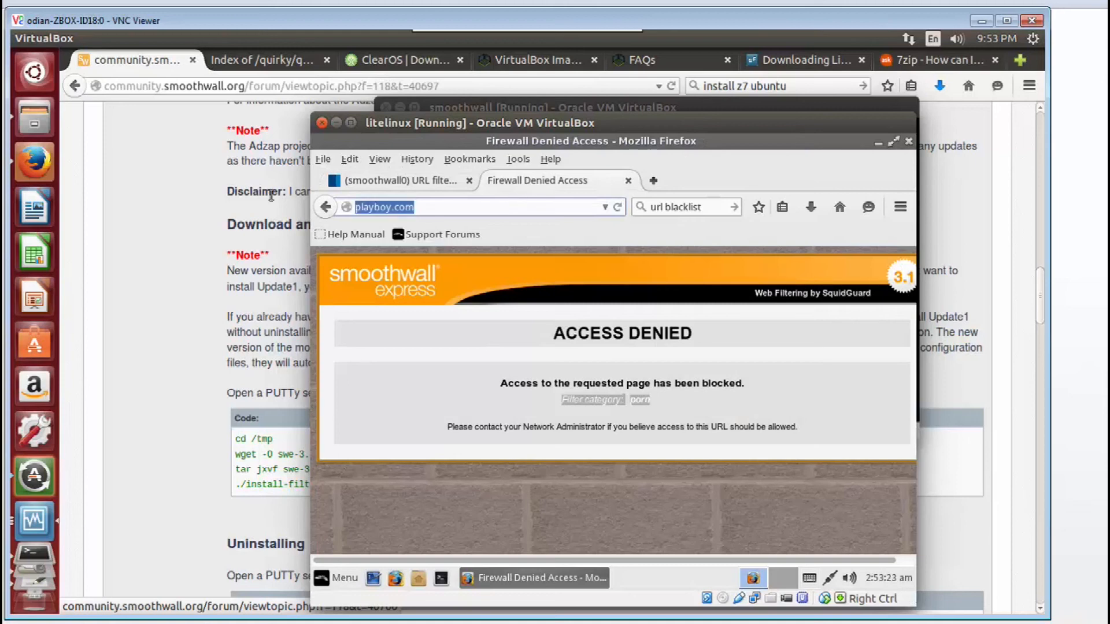
pyautogui.write('youtu')
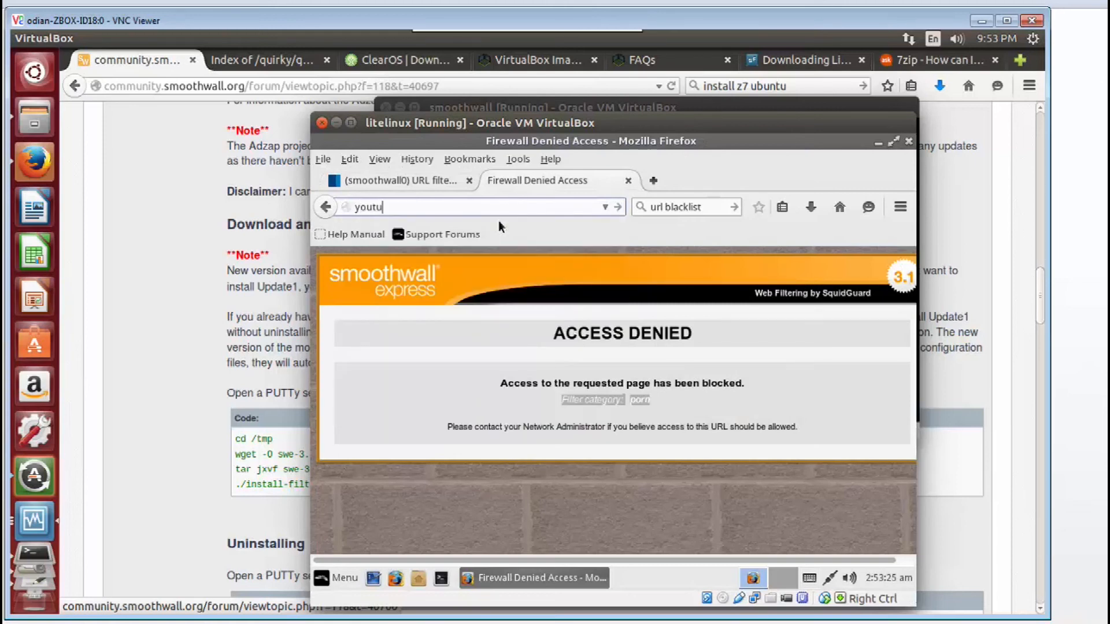
pyautogui.press('Return')
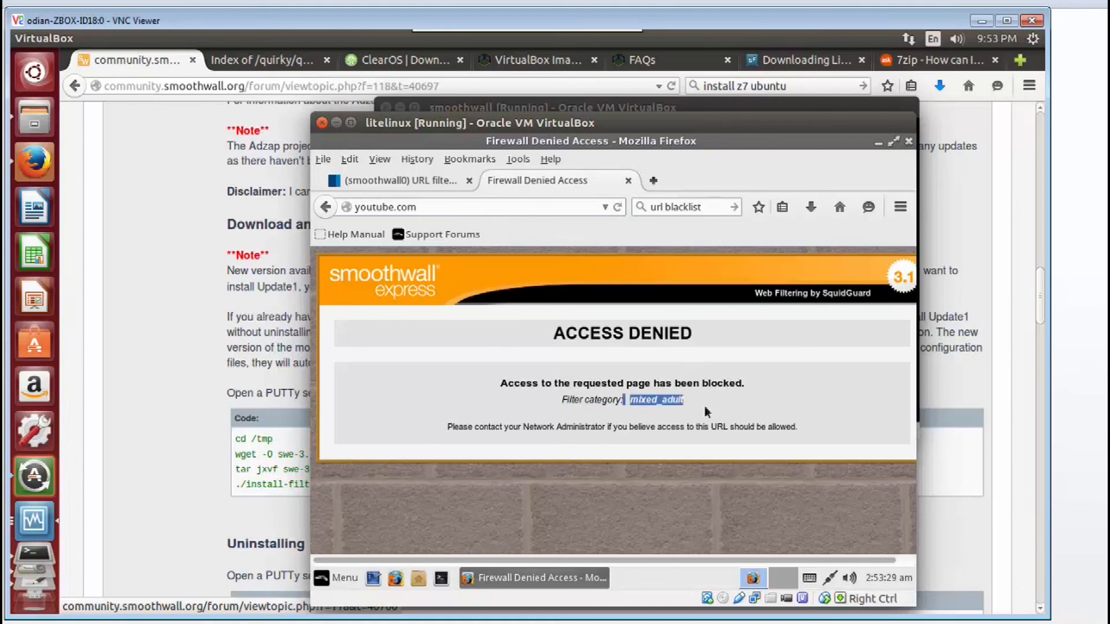
pyautogui.click(401, 180)
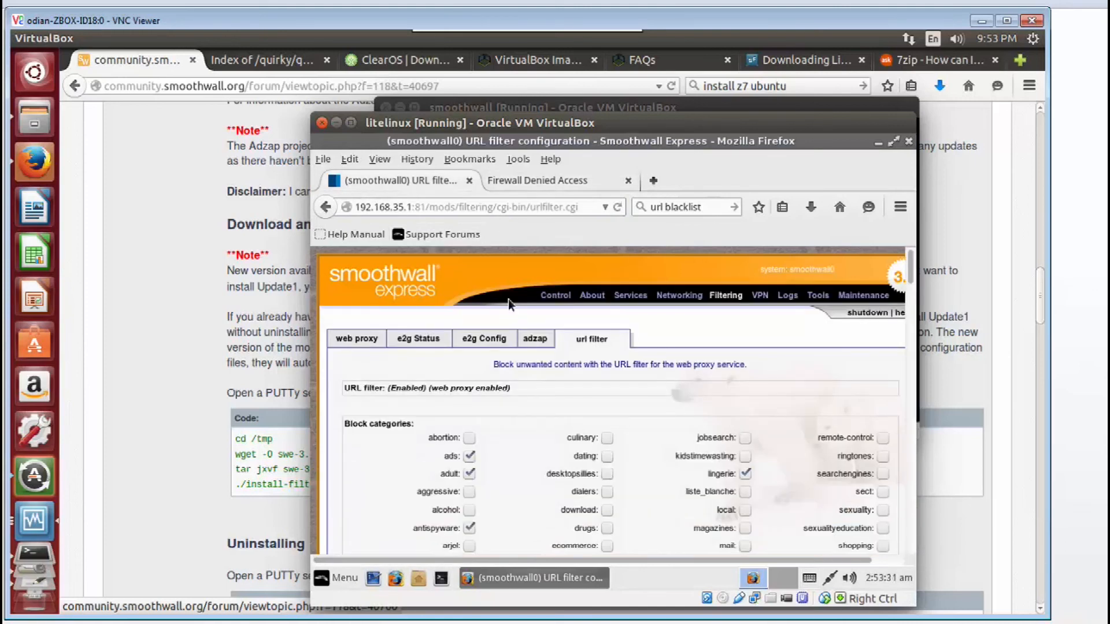
# Step: Add youtube.com to the custom whitelist's allowed domains, then save and restart
pyautogui.scroll(-3)
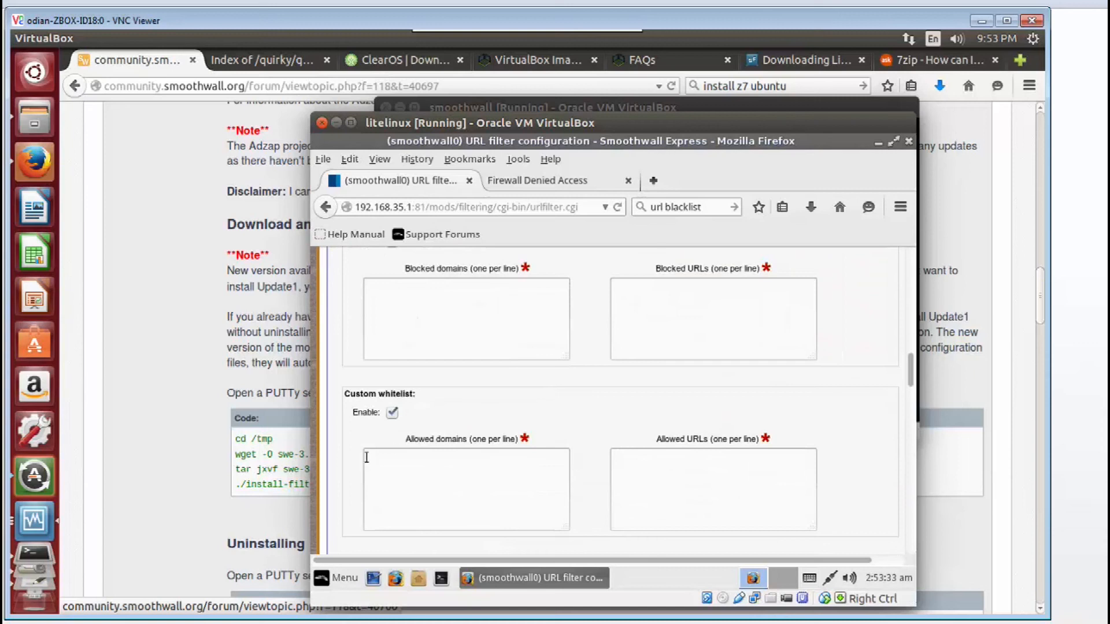
pyautogui.moveTo(444, 427)
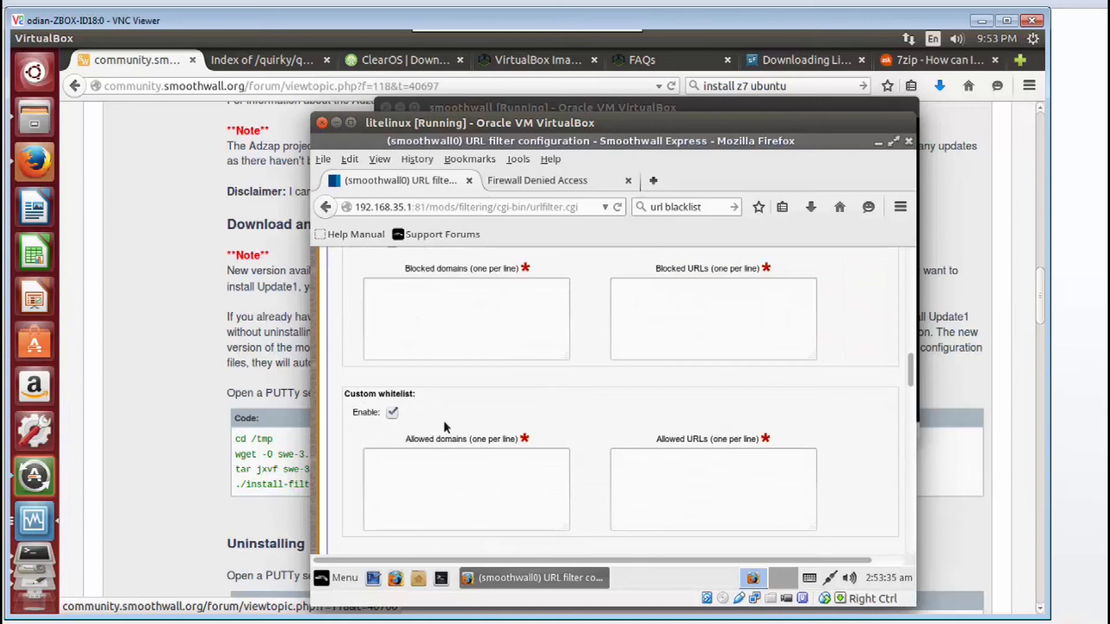
pyautogui.write('youtube.com')
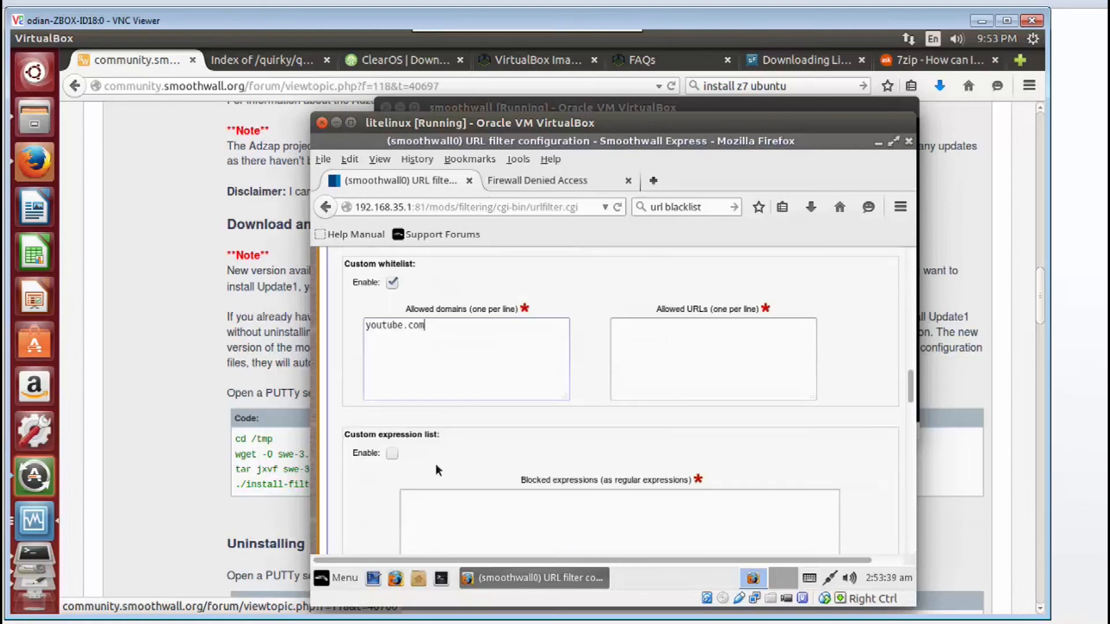
pyautogui.scroll(-3)
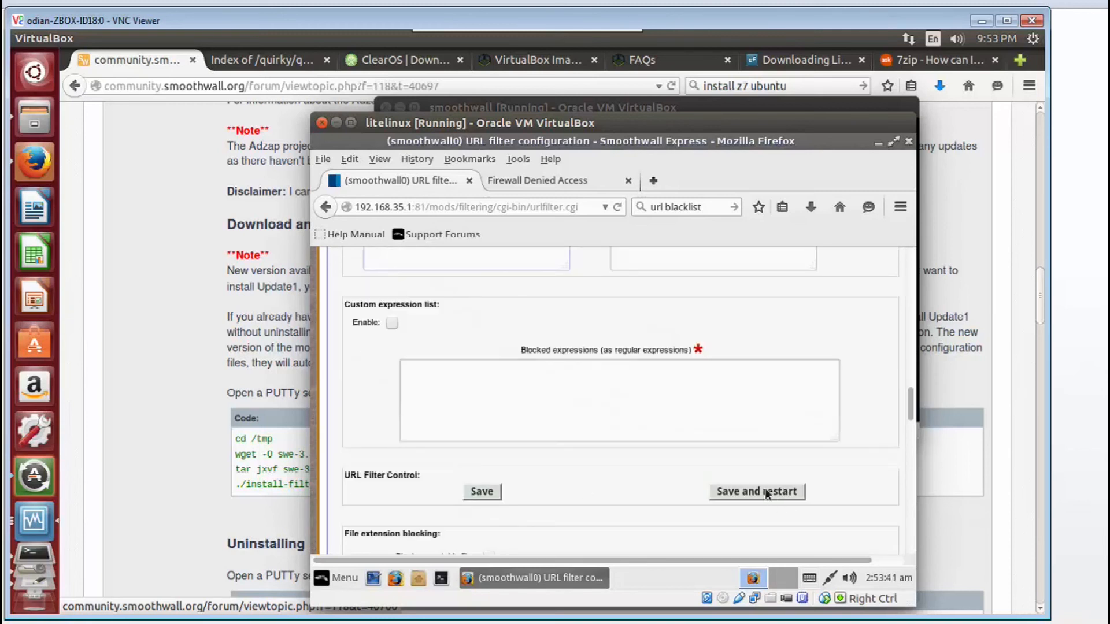
pyautogui.click(756, 491)
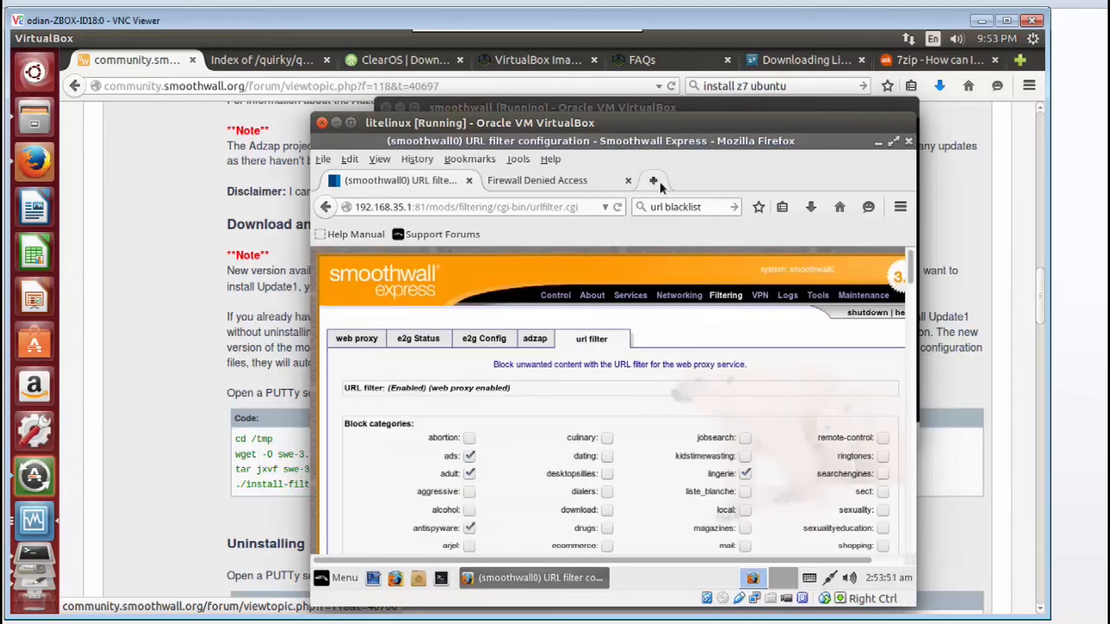
# Step: Reload youtube.com in the test tab and confirm it now loads normally
pyautogui.click(536, 180)
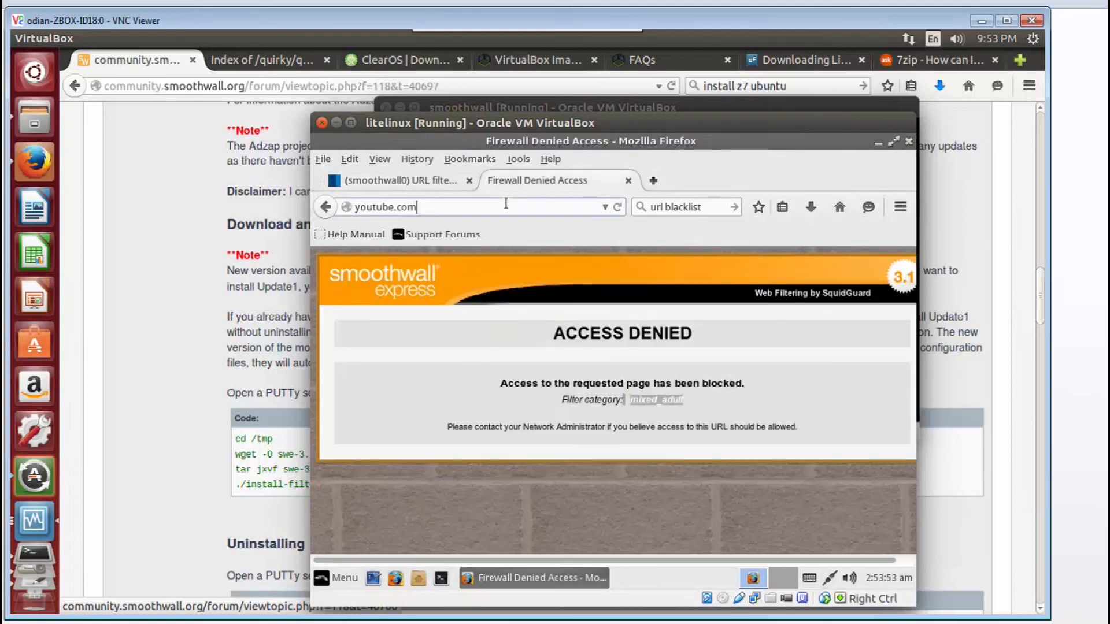
pyautogui.press('Return')
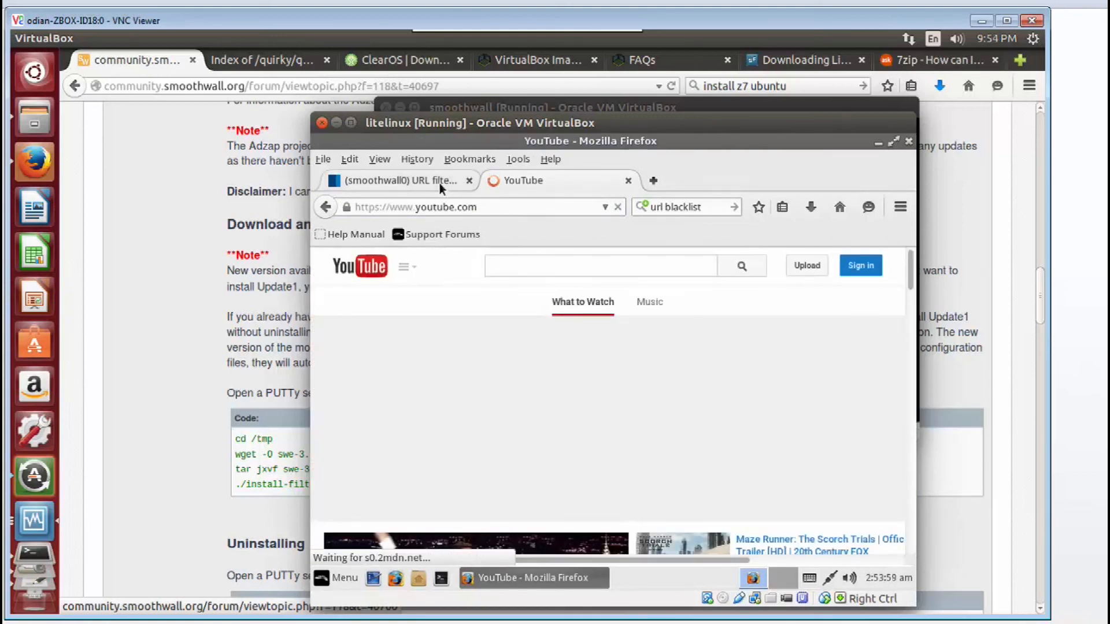
pyautogui.click(396, 181)
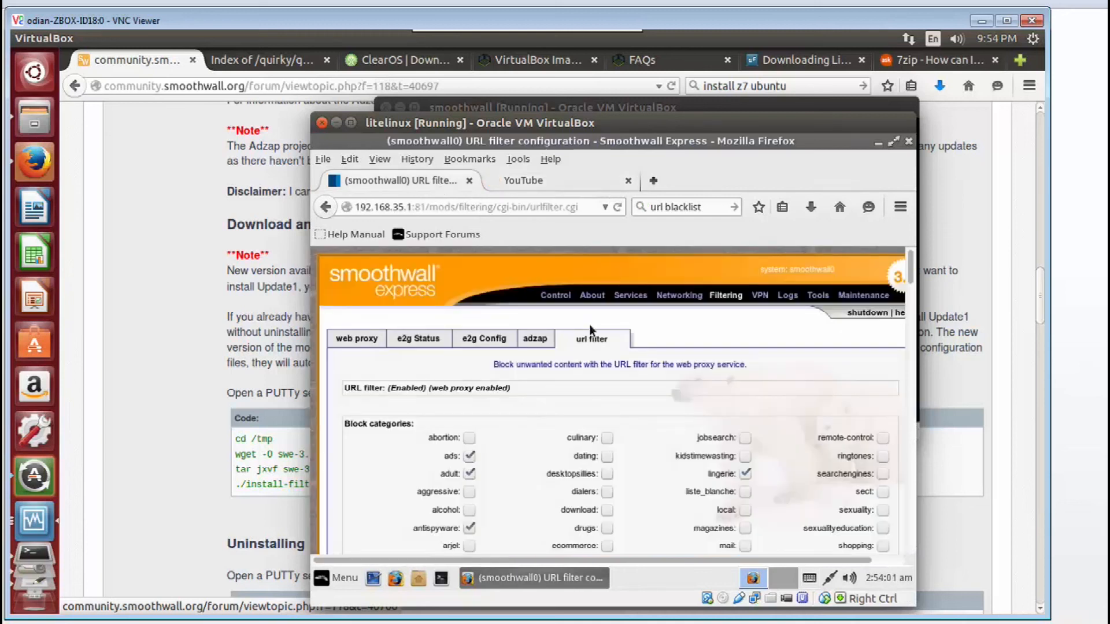
pyautogui.moveTo(553, 430)
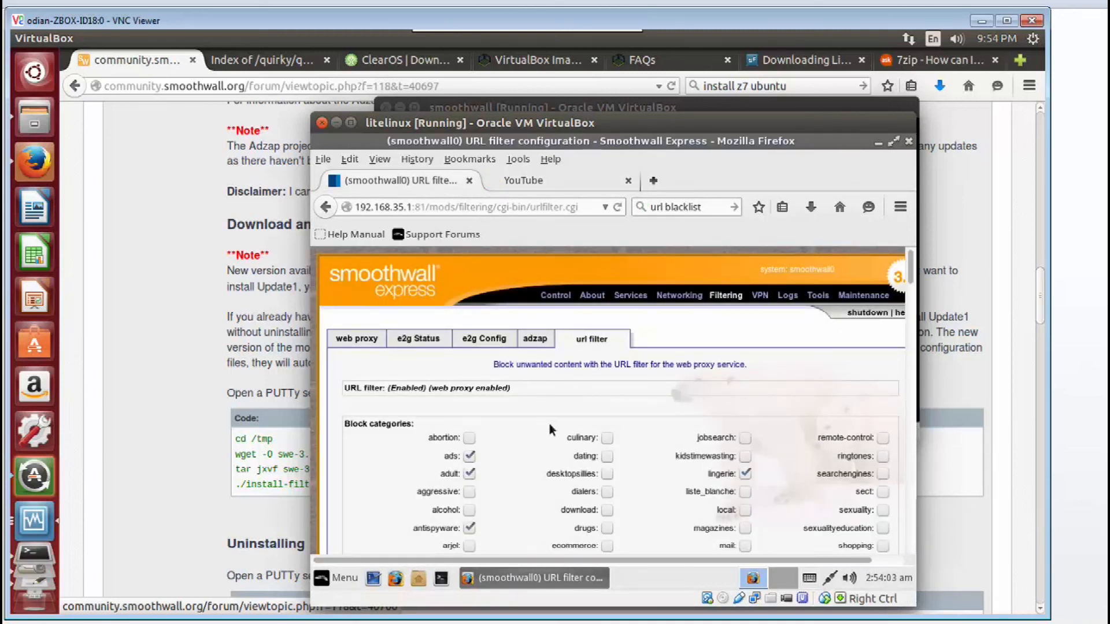
pyautogui.moveTo(402, 439)
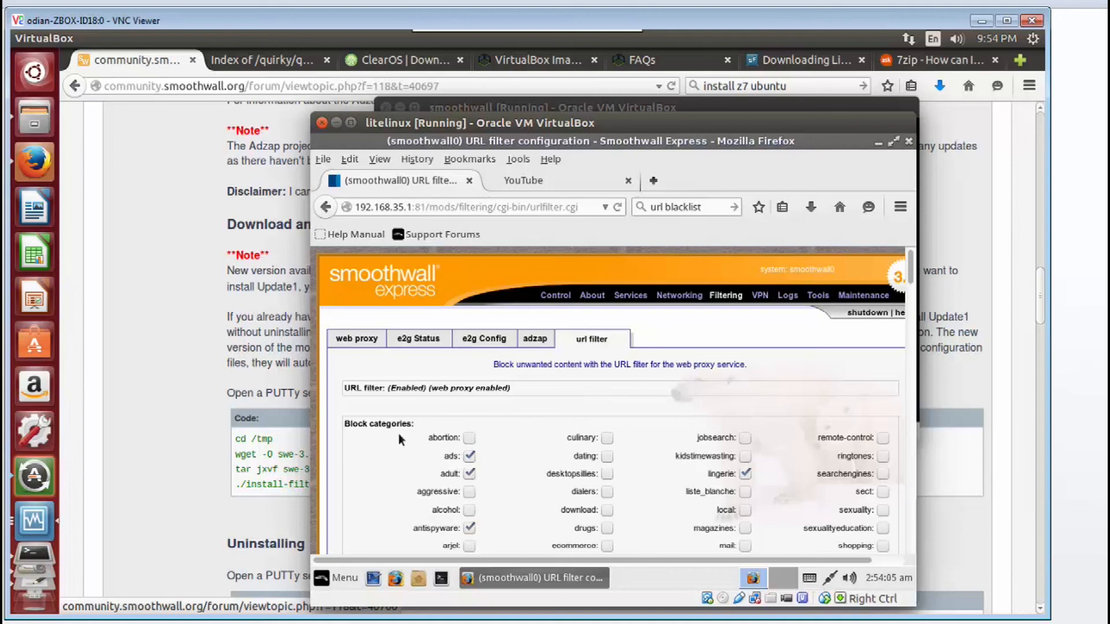
# Step: Enable both the custom whitelist and custom blacklist, keeping youtube.com in the allowed domains list
pyautogui.scroll(-3)
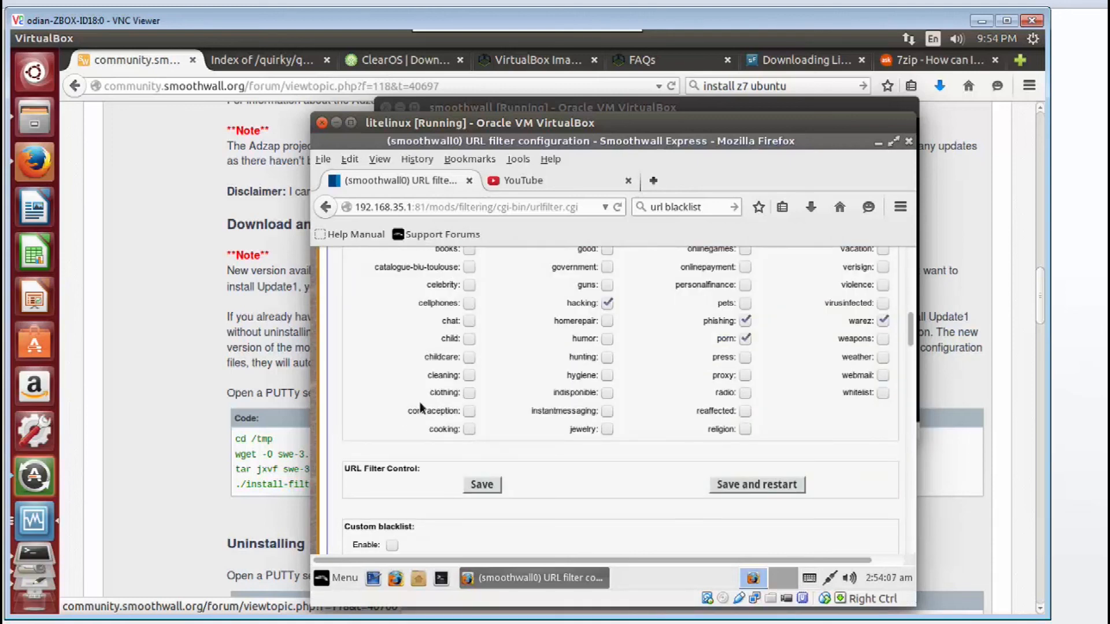
pyautogui.scroll(-3)
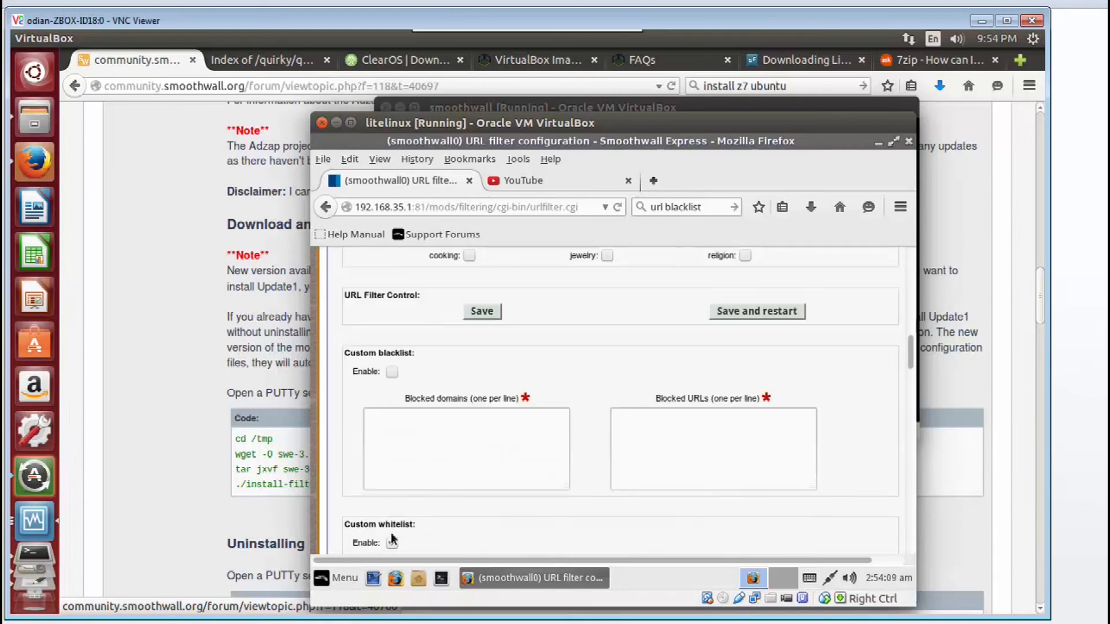
pyautogui.click(392, 543)
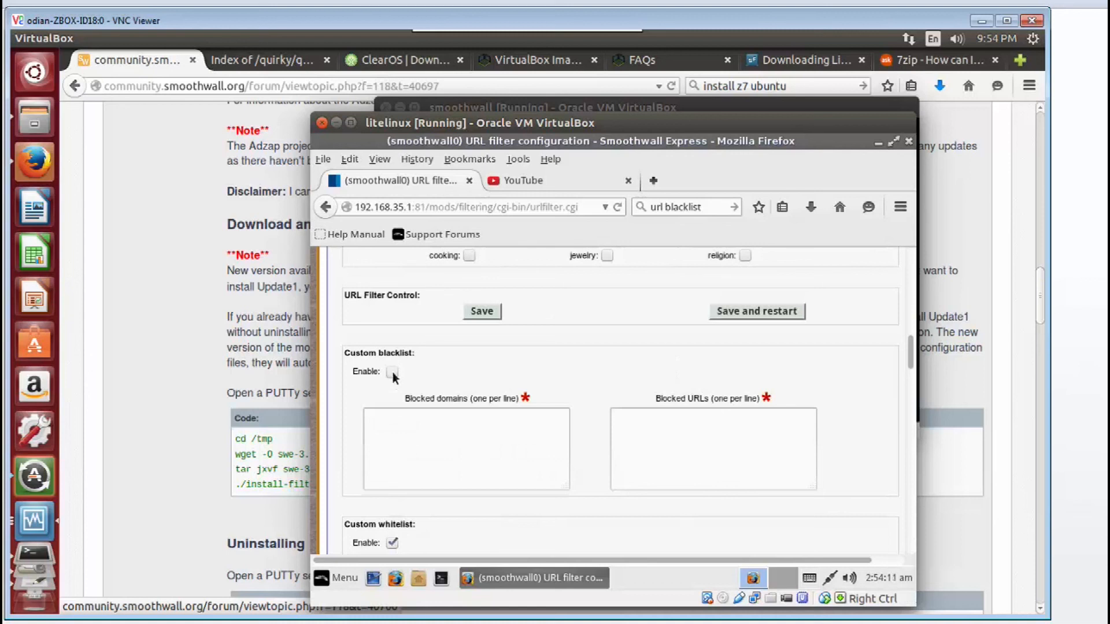
pyautogui.click(392, 371)
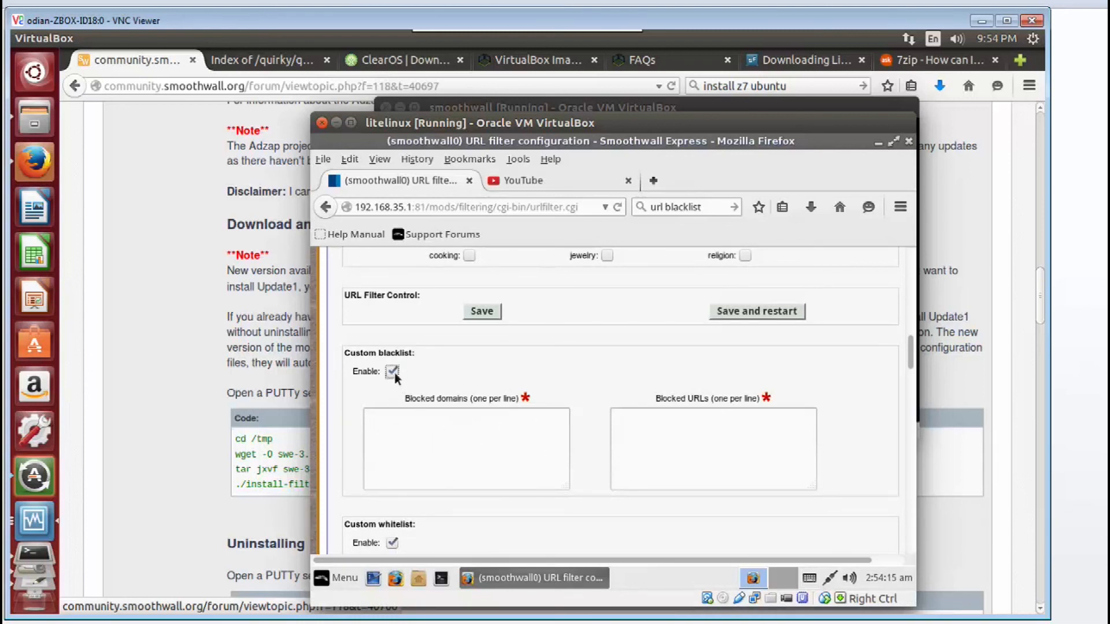
pyautogui.scroll(-3)
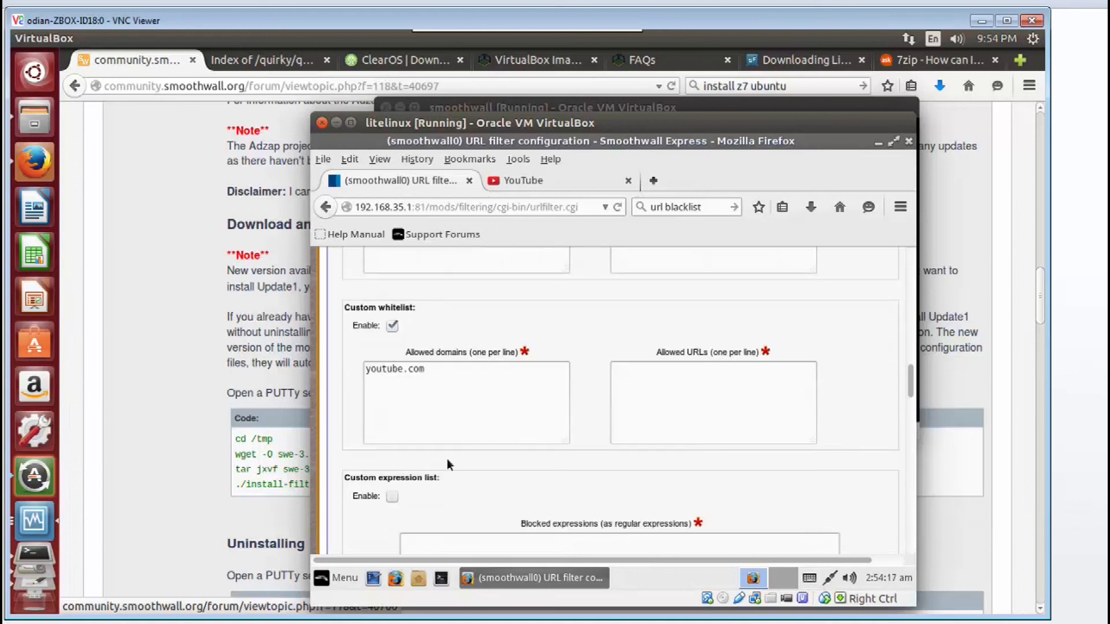
pyautogui.click(440, 373)
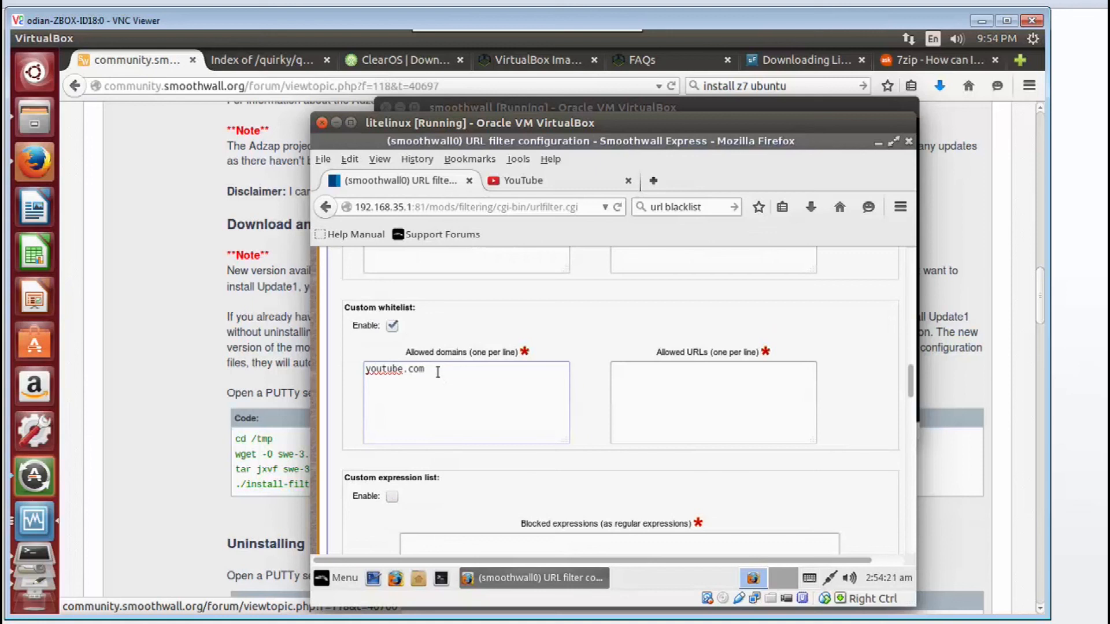
pyautogui.press('Return')
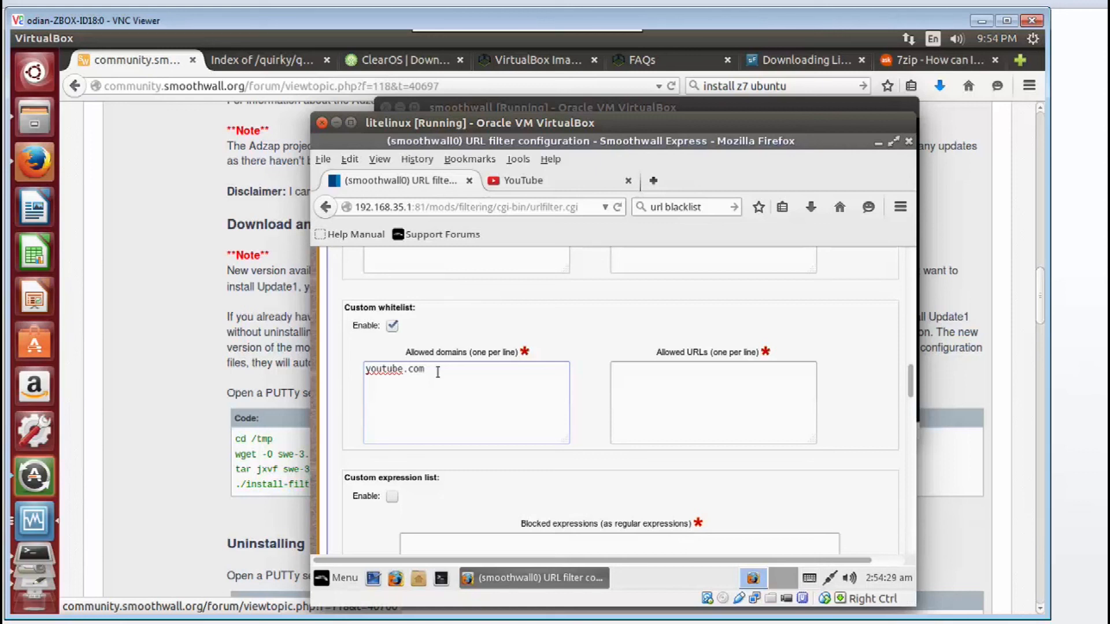
pyautogui.moveTo(585, 368)
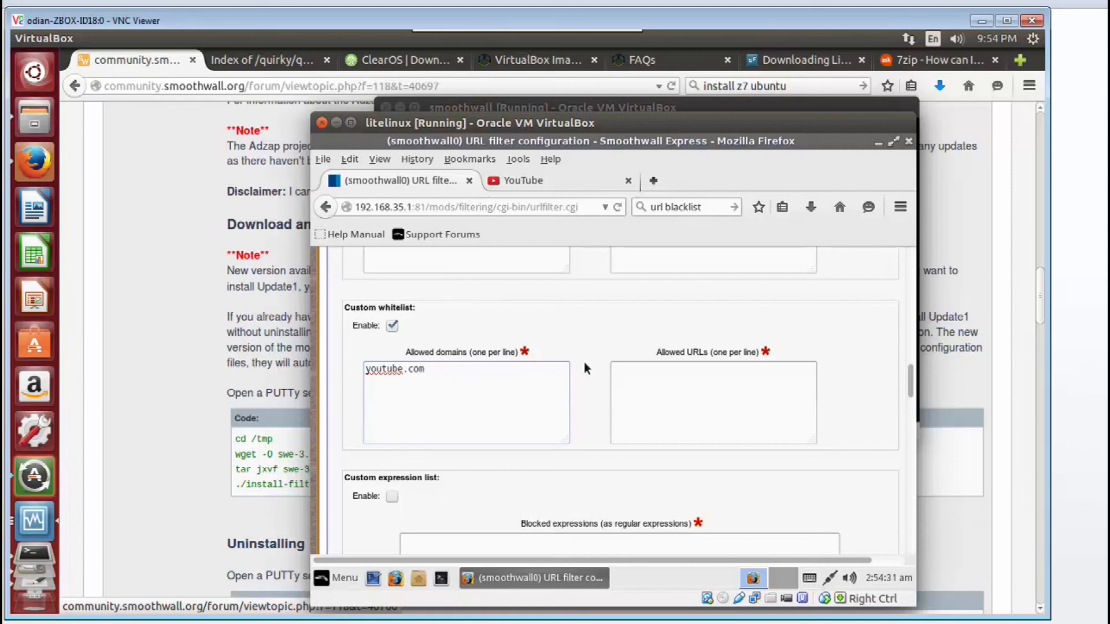
pyautogui.moveTo(629, 326)
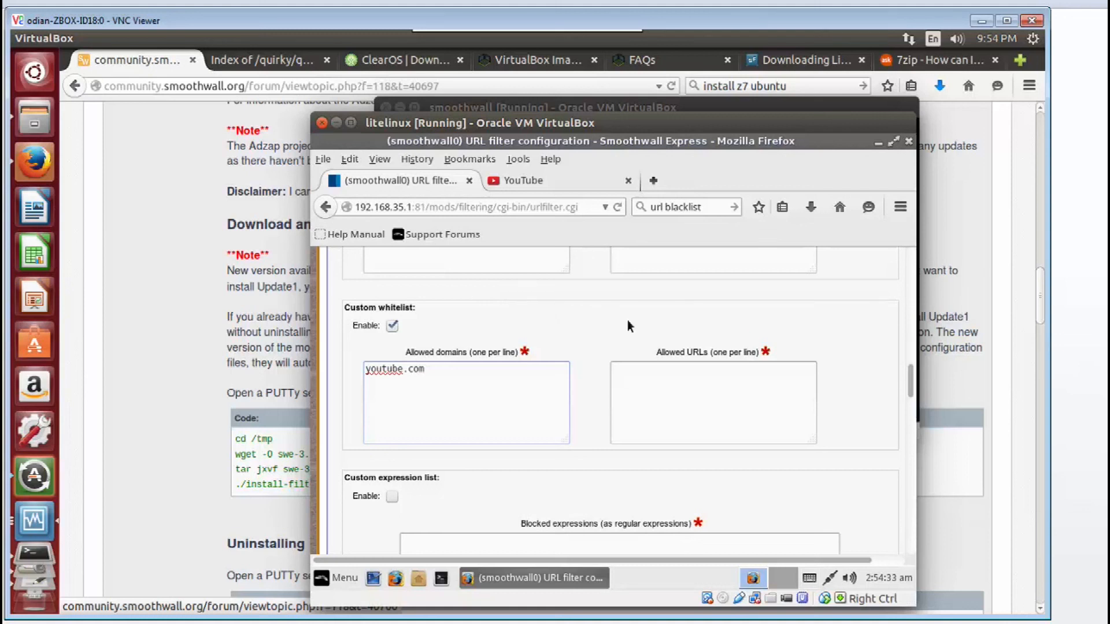